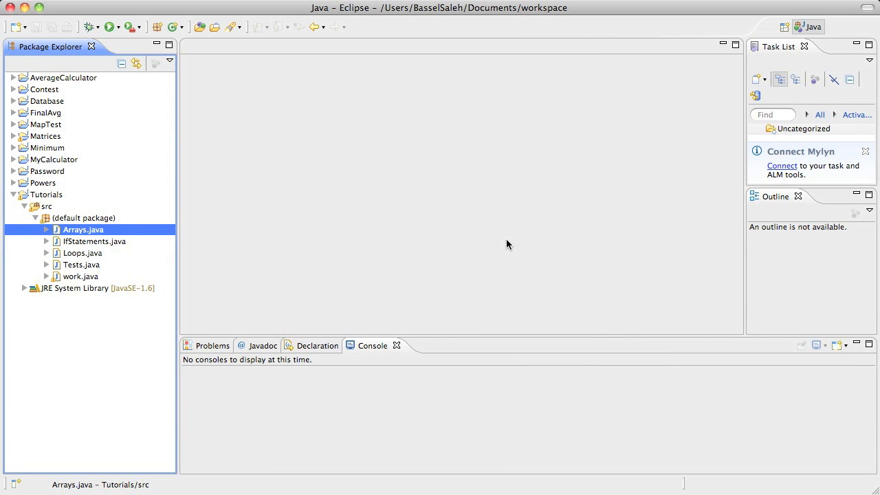
mouse_move(447, 212)
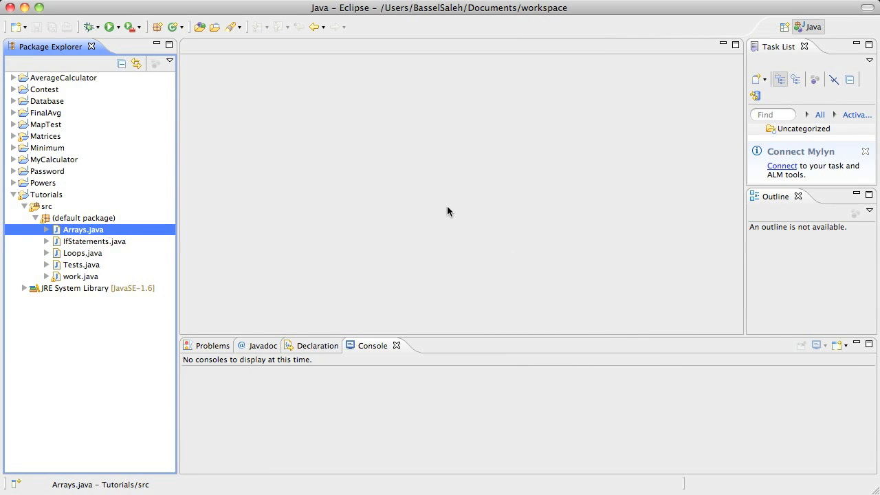
mouse_move(533, 211)
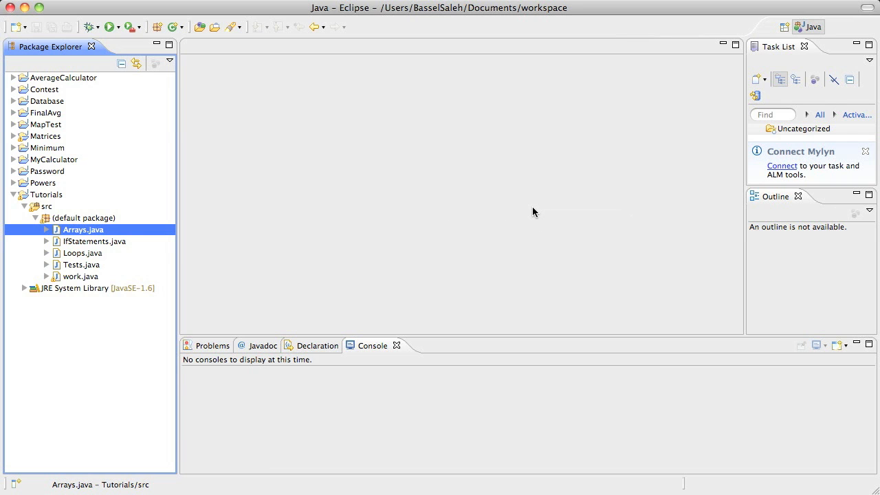
mouse_move(522, 246)
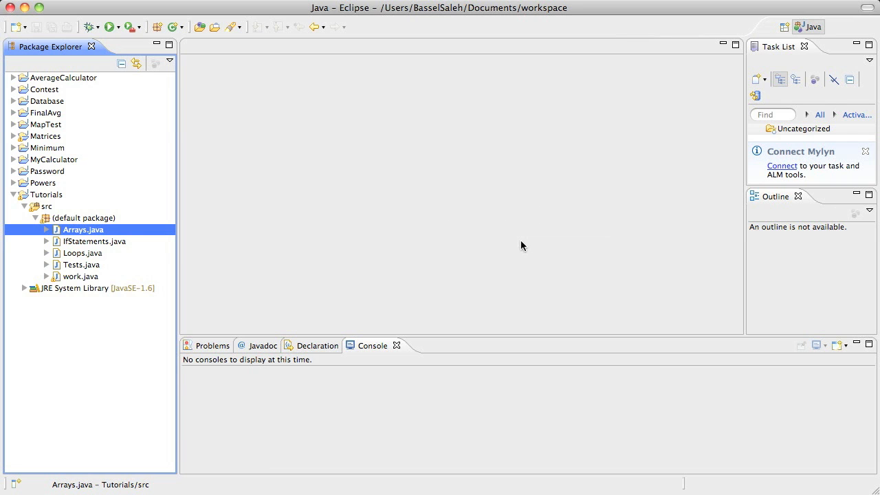
mouse_move(515, 179)
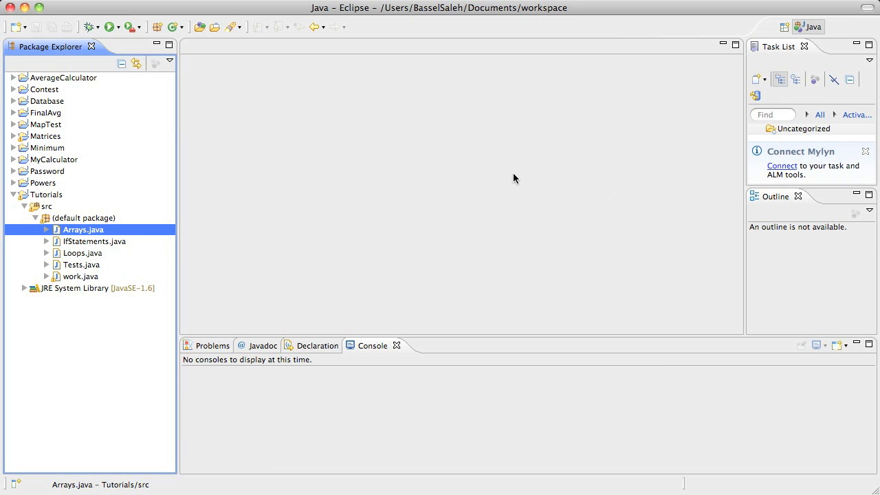
mouse_move(505, 180)
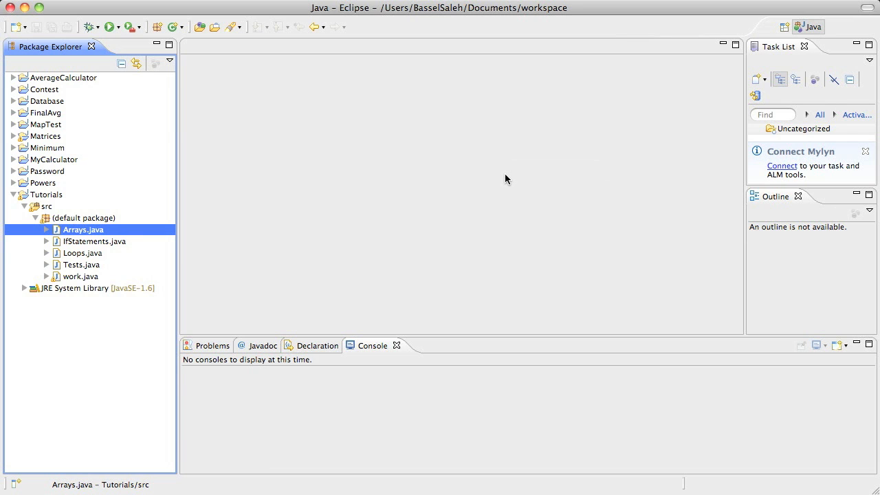
mouse_move(512, 170)
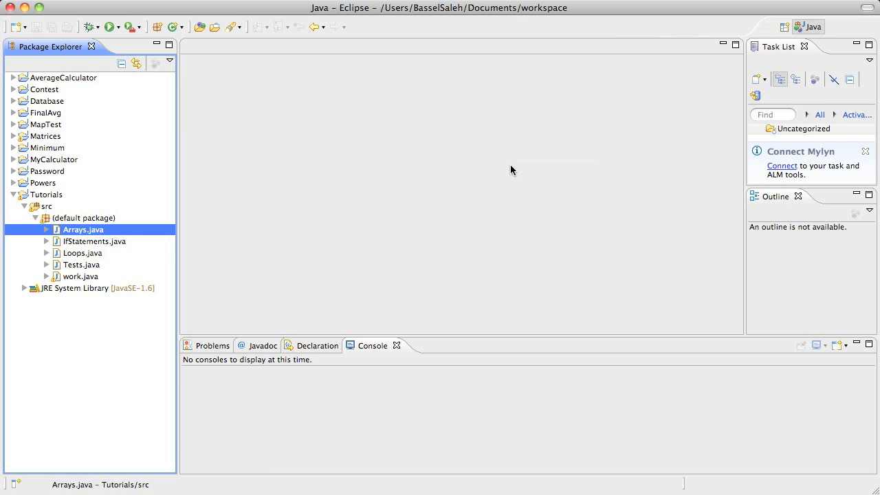
mouse_move(516, 166)
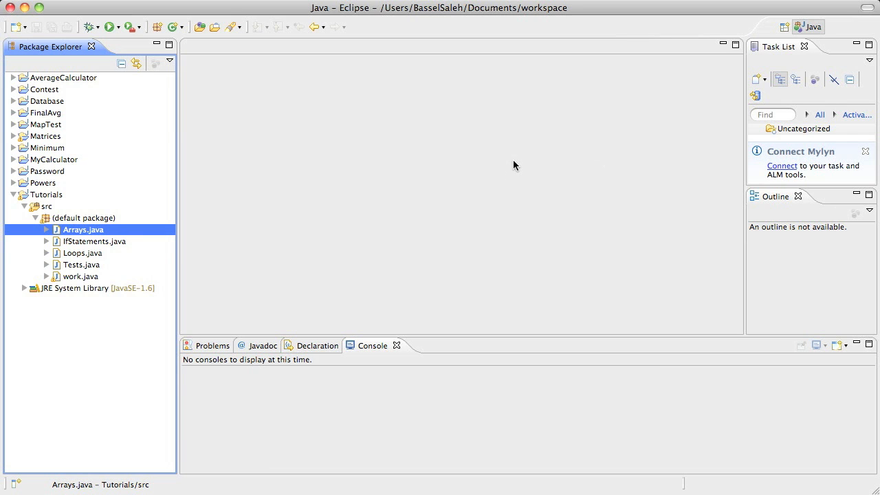
mouse_move(485, 289)
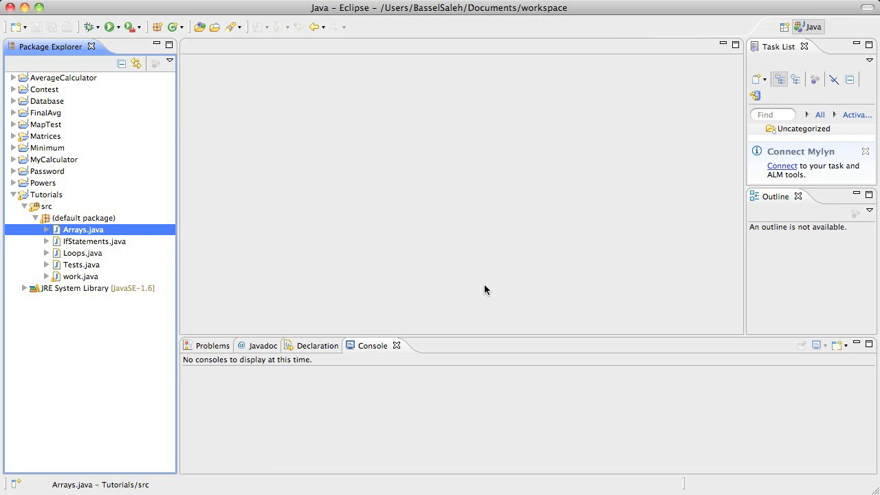
mouse_move(510, 257)
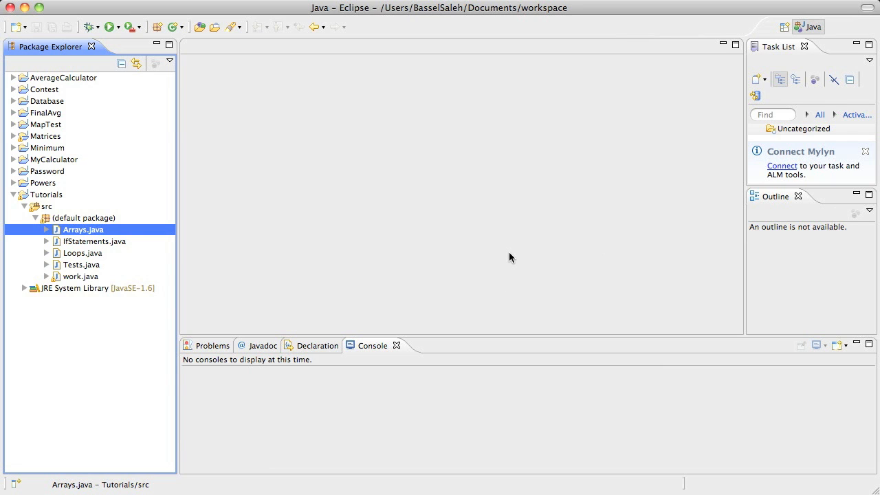
mouse_move(442, 243)
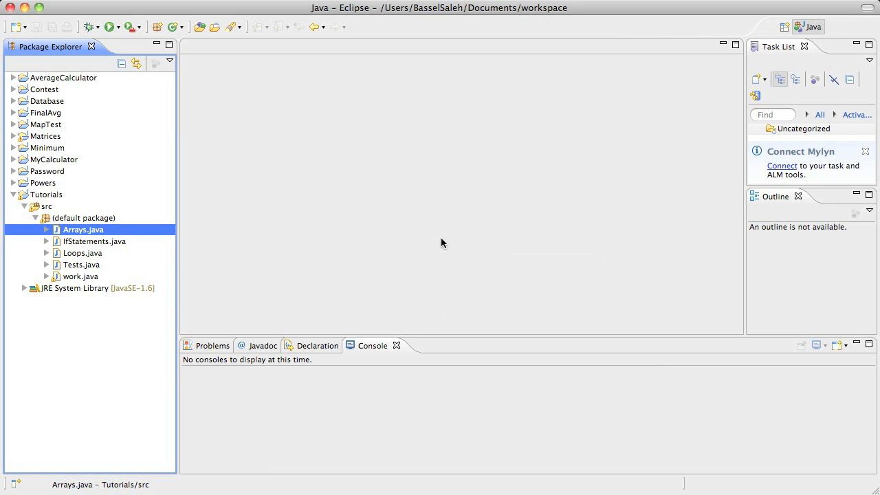
mouse_move(471, 301)
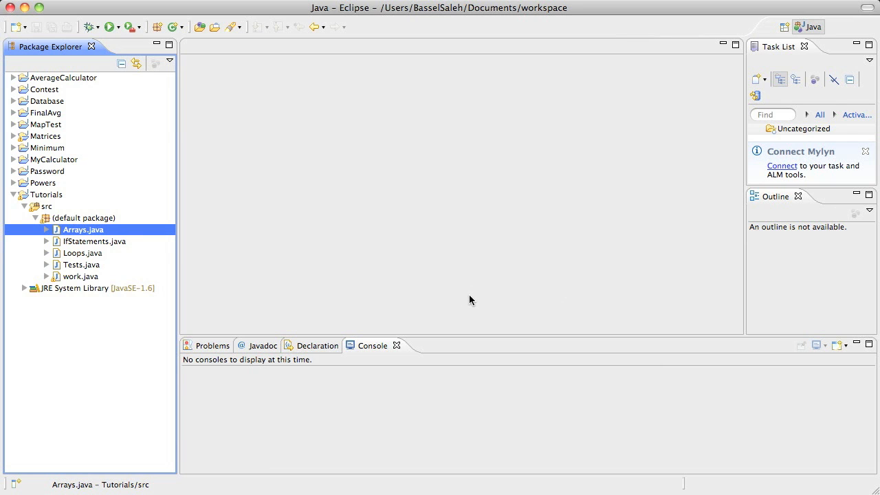
mouse_move(473, 307)
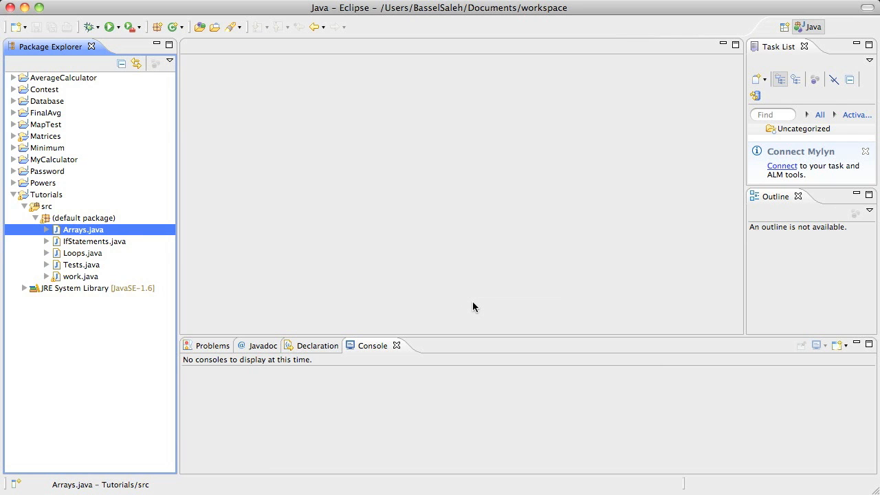
mouse_move(491, 273)
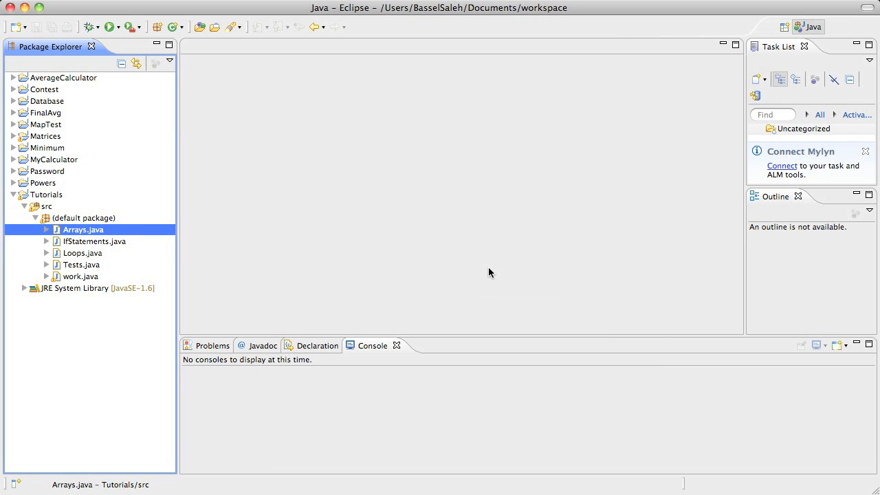
mouse_move(534, 268)
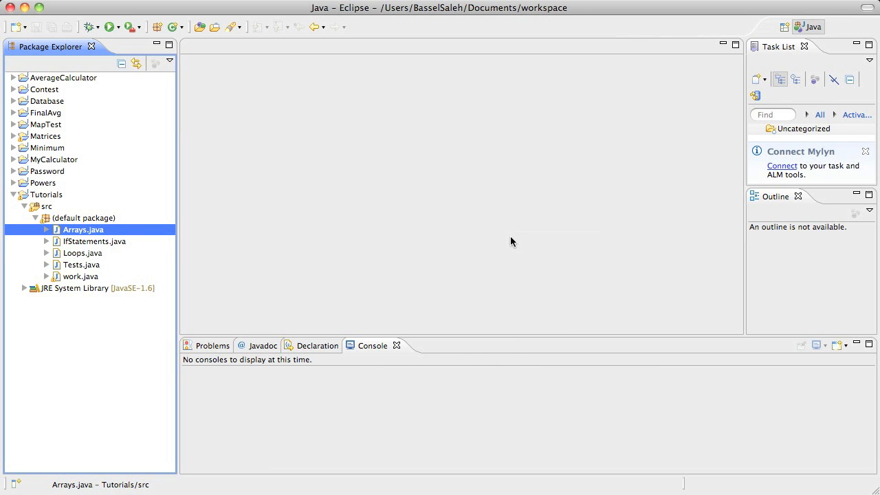
mouse_move(658, 172)
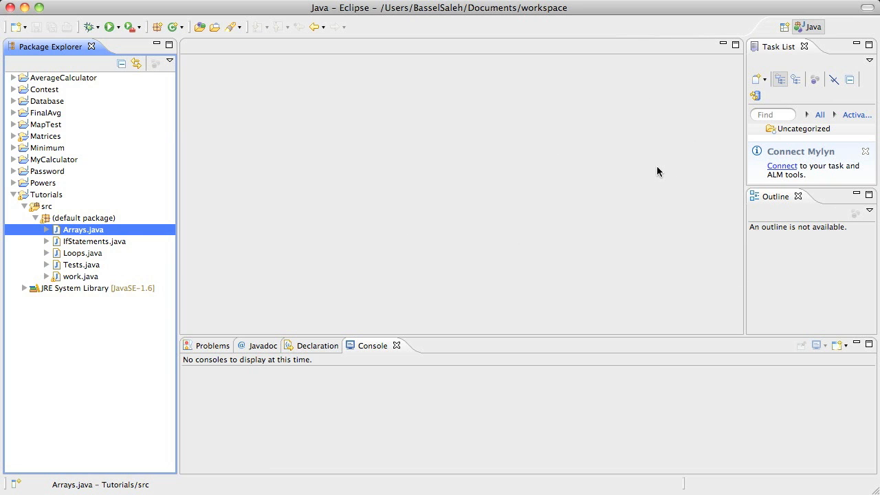
mouse_move(527, 293)
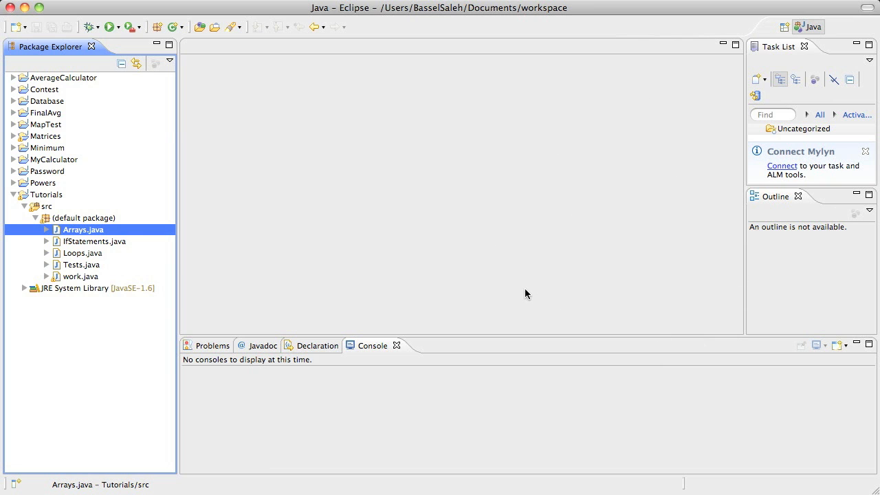
mouse_move(511, 260)
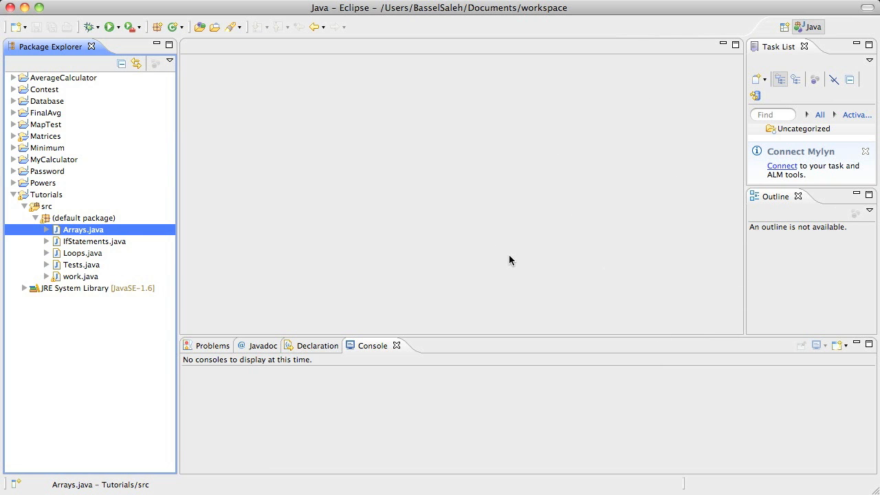
mouse_move(524, 262)
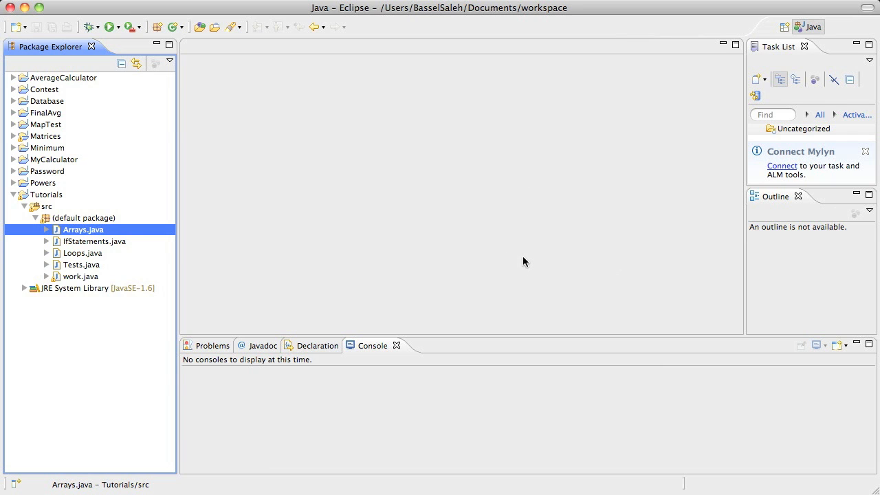
mouse_move(370, 210)
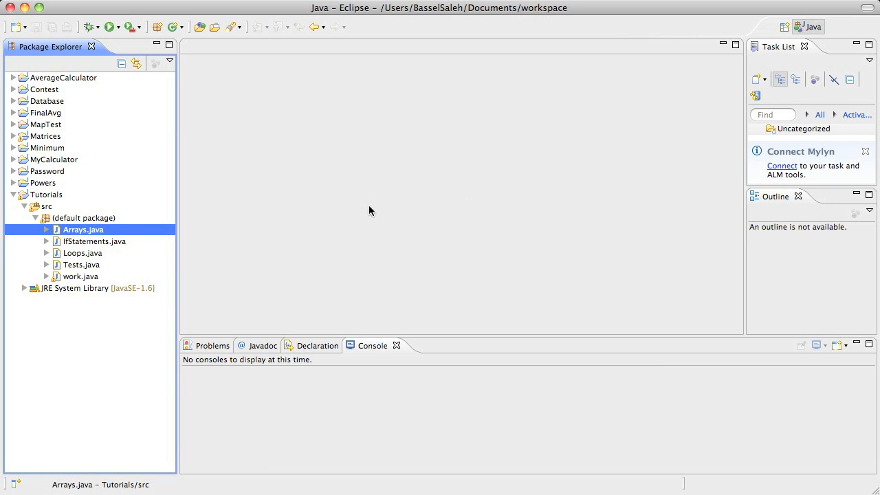
mouse_move(357, 219)
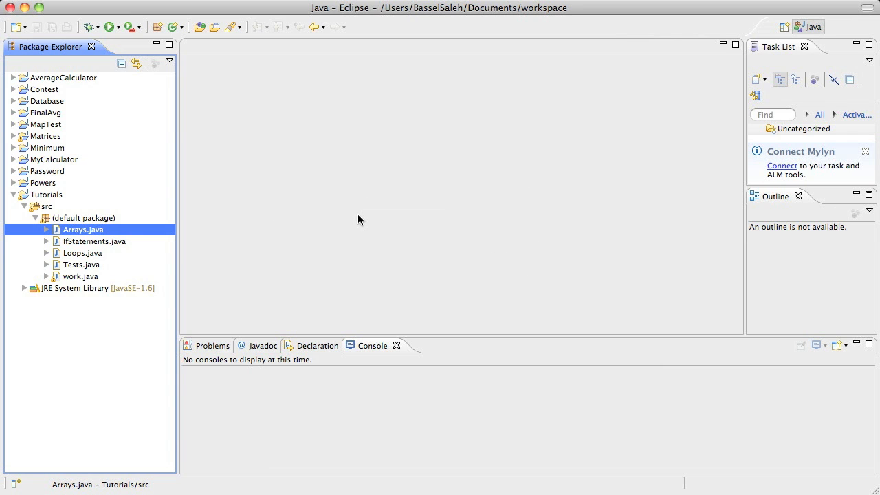
mouse_move(590, 277)
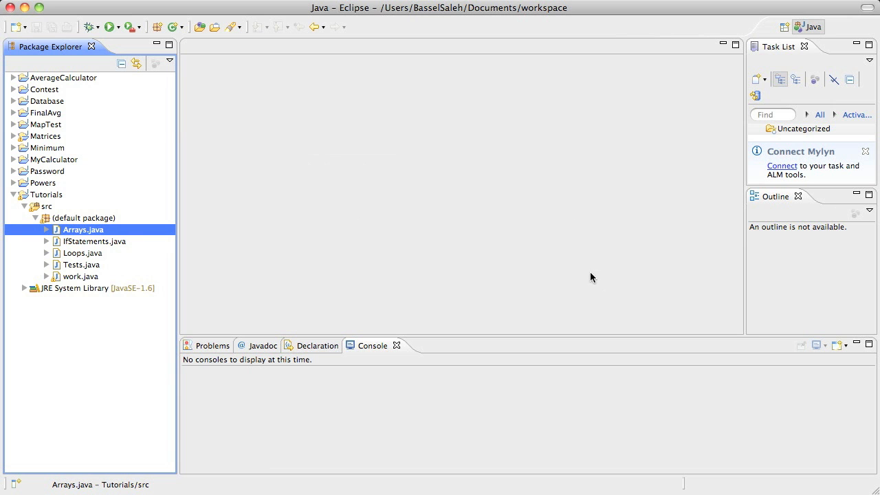
mouse_move(751, 451)
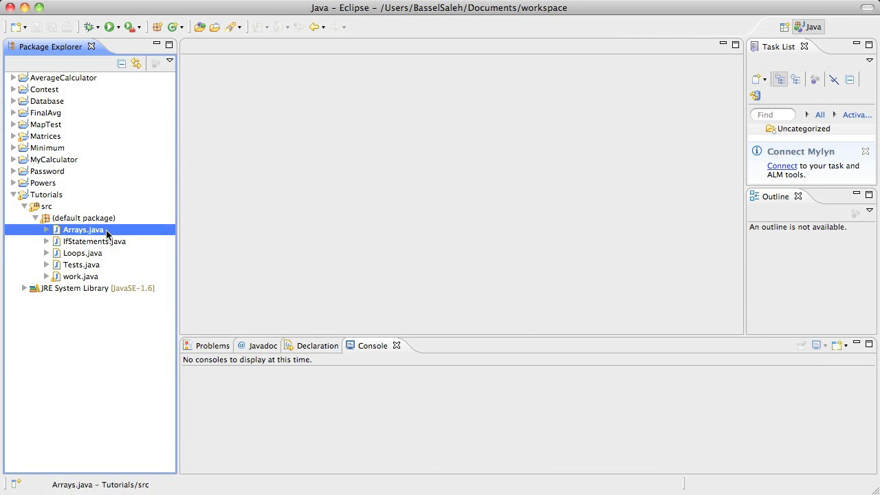
- Create class 'Array' in the Tutorials project's default package with the New Java Class dialog
click(83, 218)
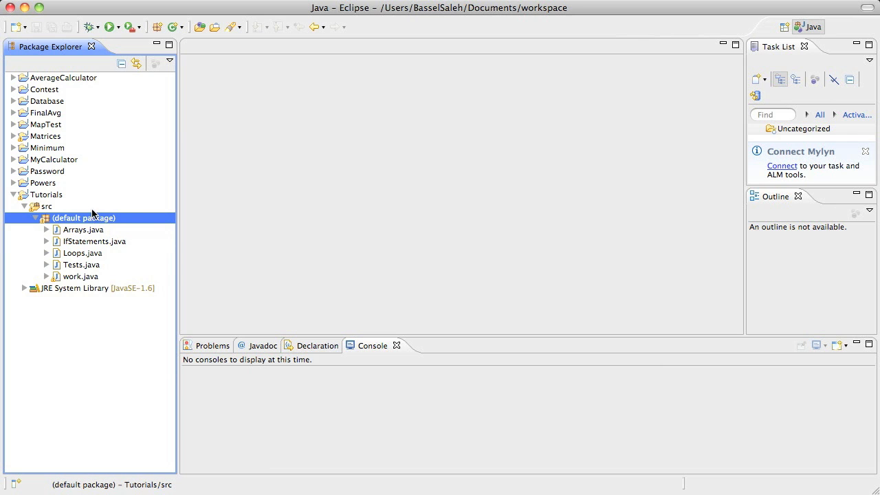
mouse_move(51, 214)
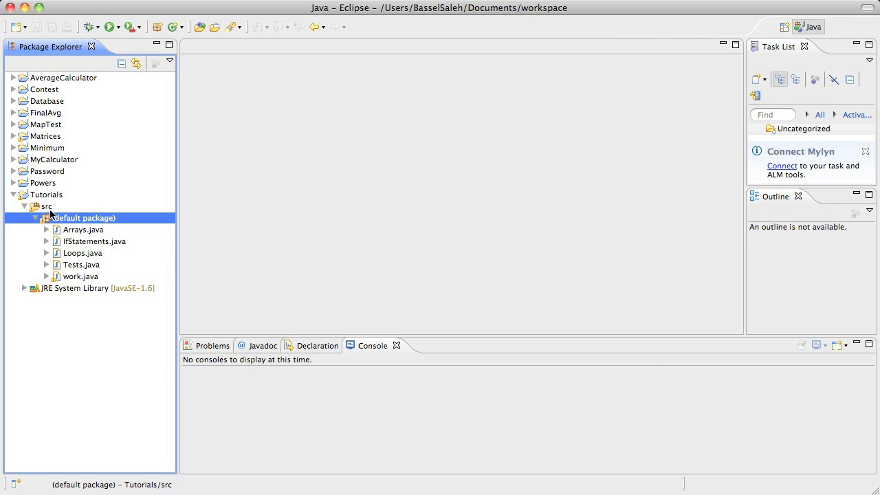
mouse_move(232, 314)
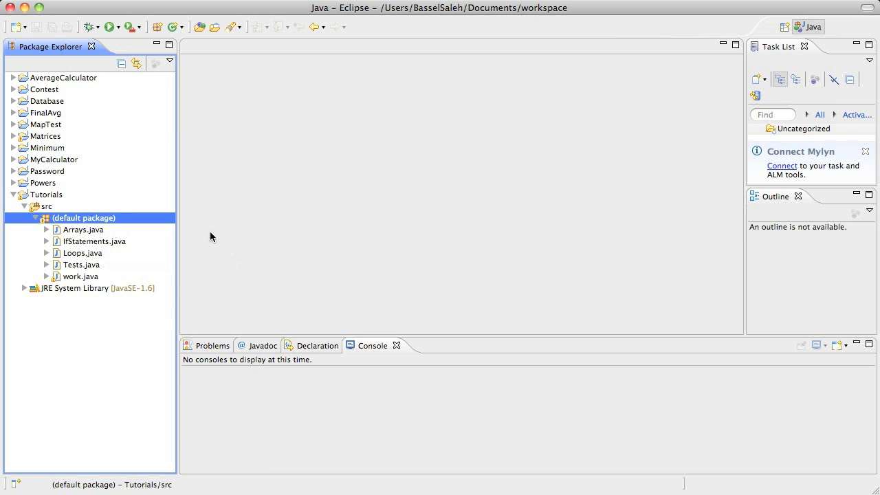
mouse_move(427, 249)
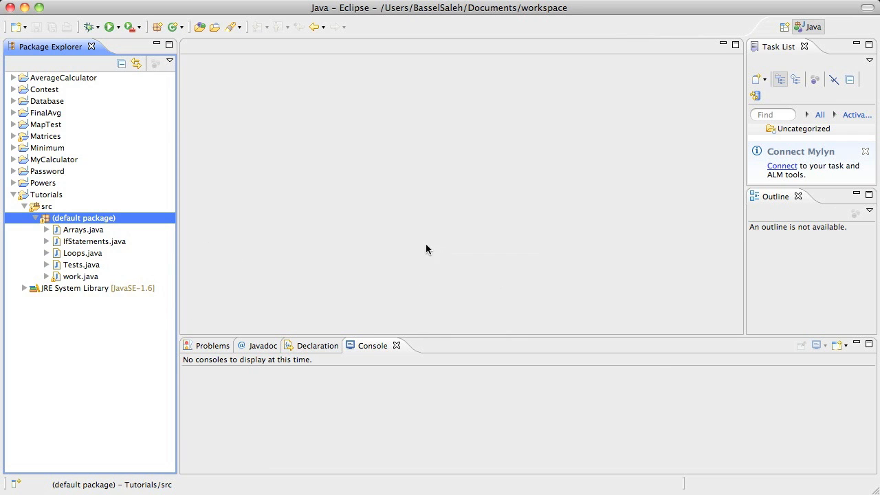
mouse_move(400, 201)
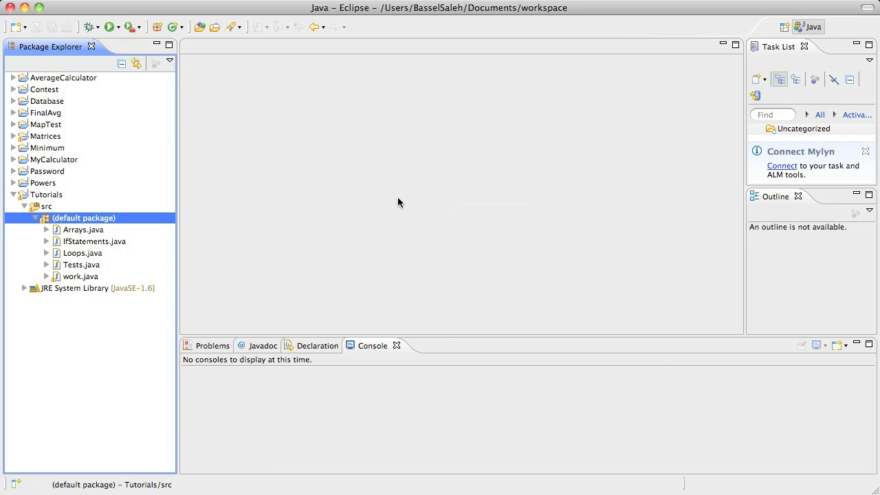
mouse_move(407, 190)
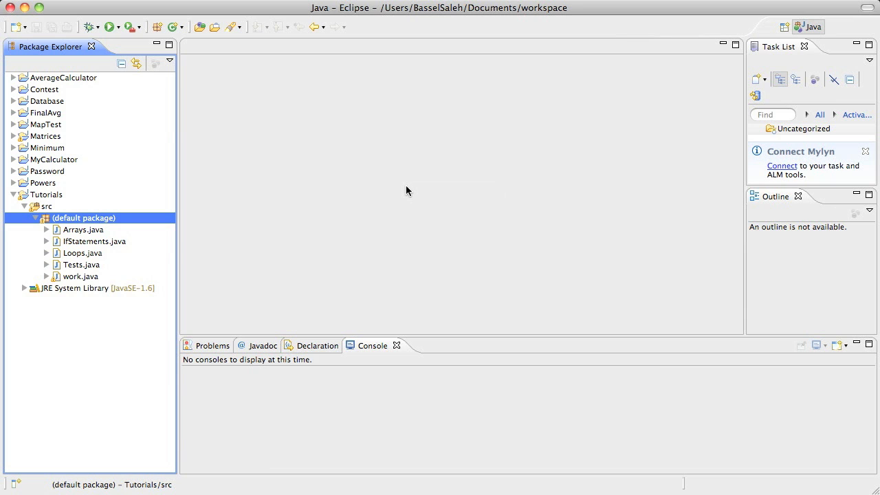
click(46, 195)
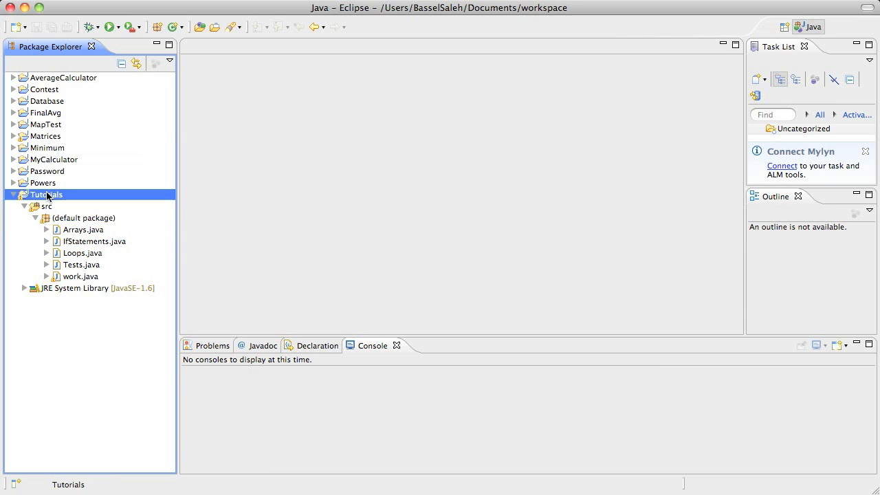
right_click(47, 194)
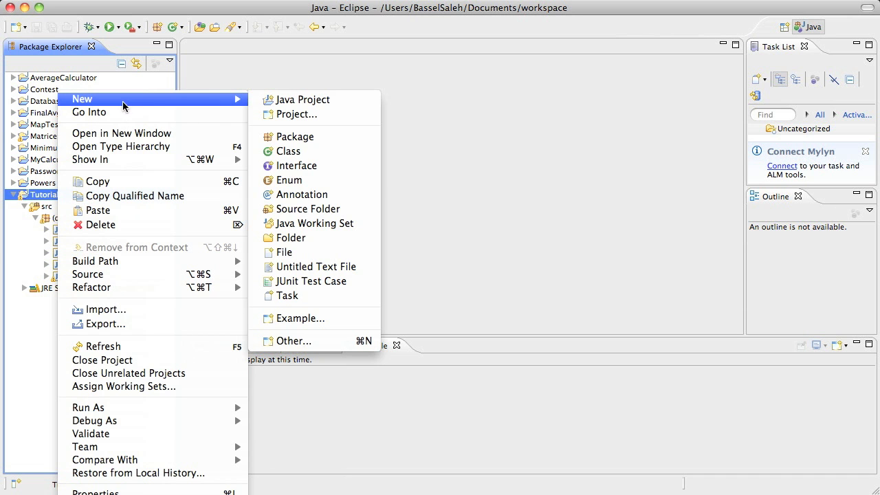
click(288, 151)
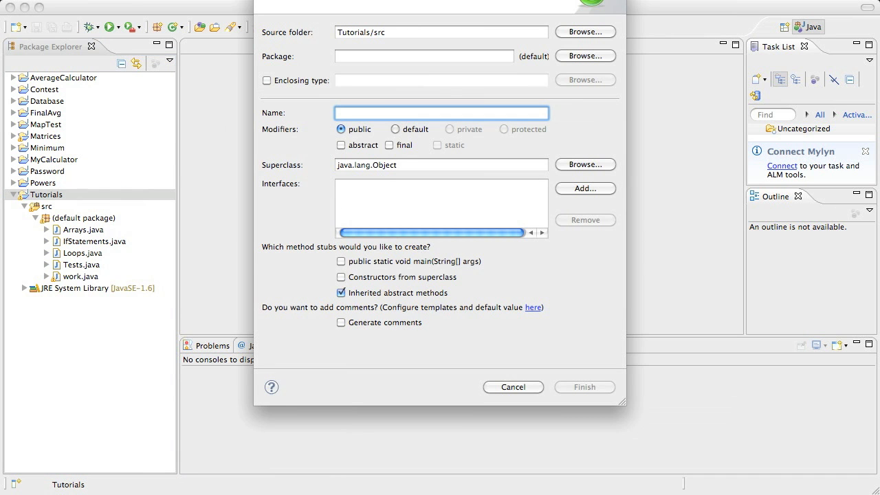
text(Ar)
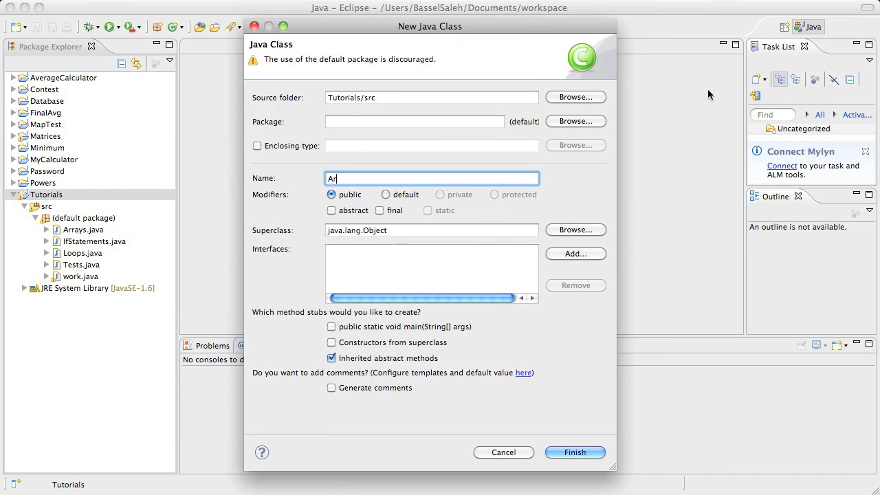
text(ray)
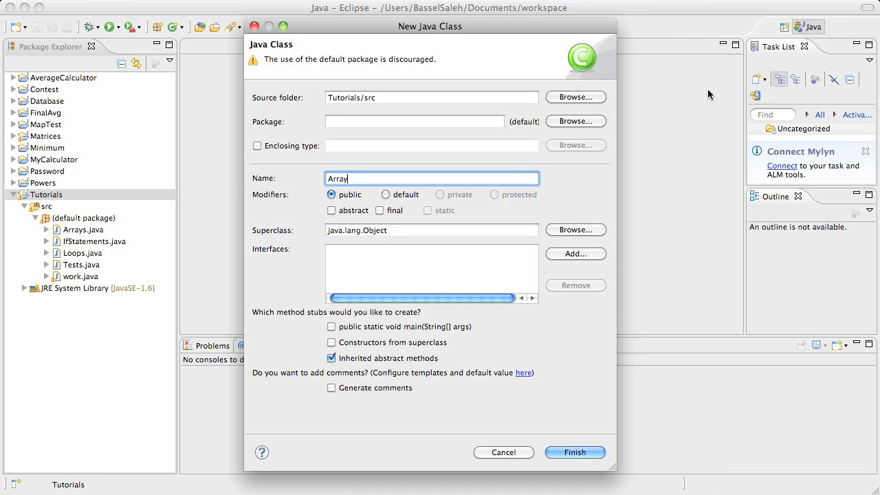
click(575, 452)
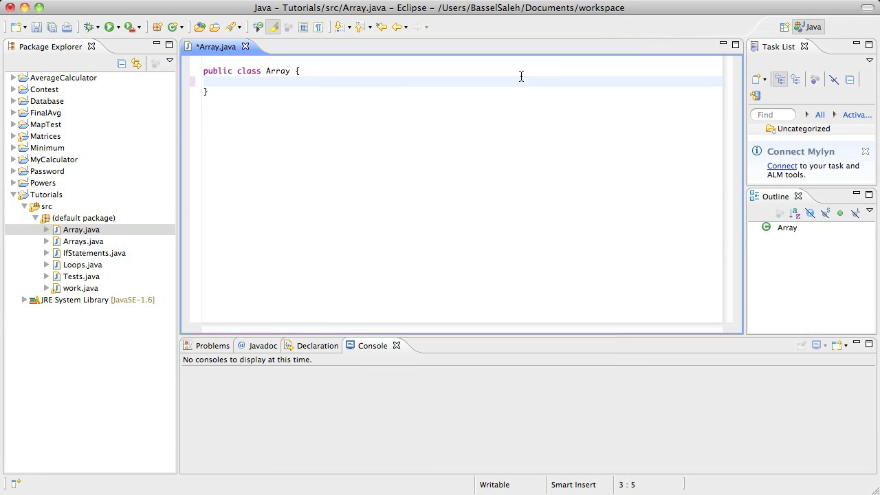
- Write the header public static void main(String[] args) { inside the Array class
text(public sta)
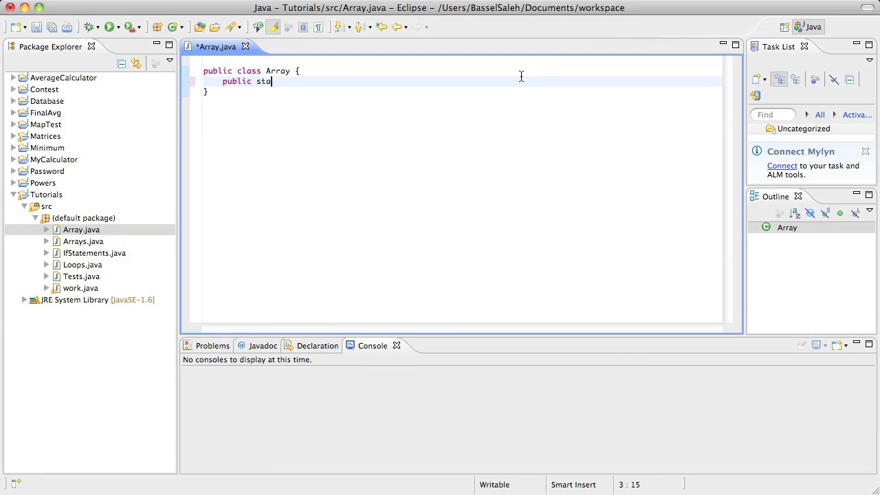
text(tic void)
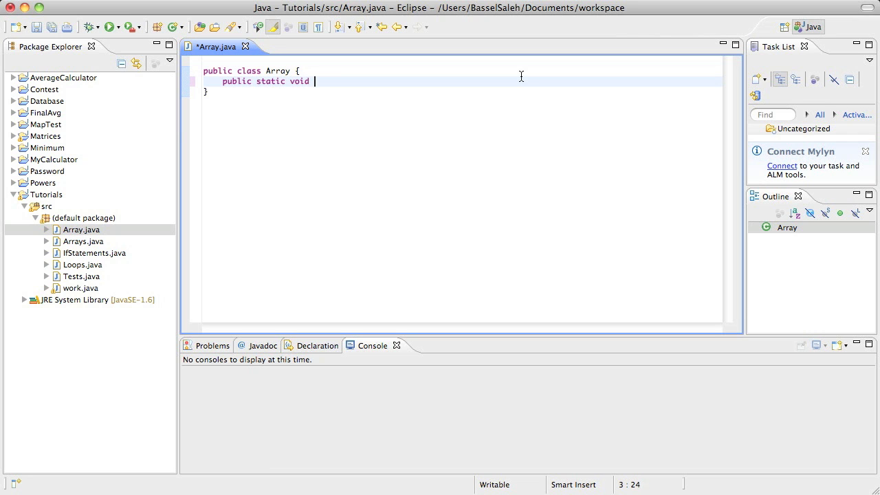
text(main())
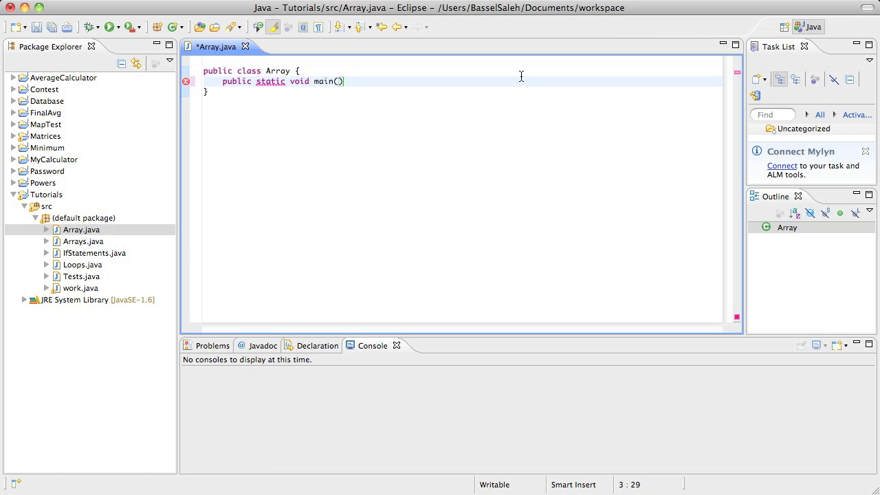
text(String)
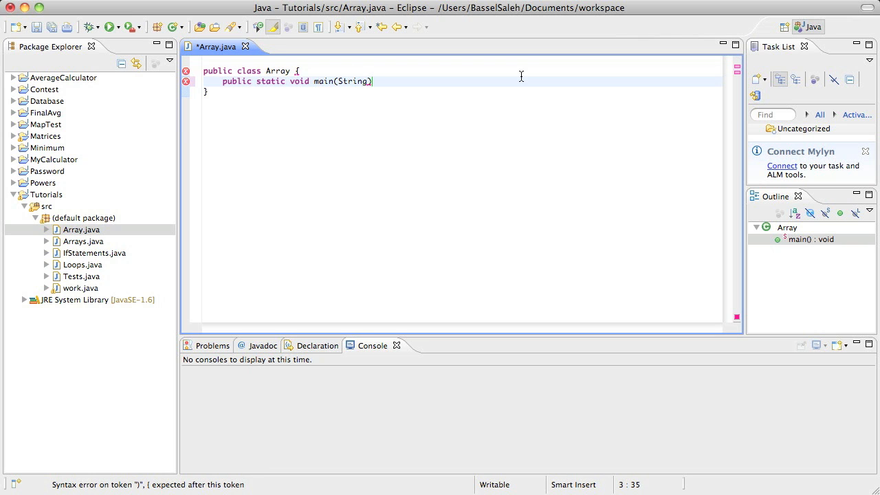
text([] args)
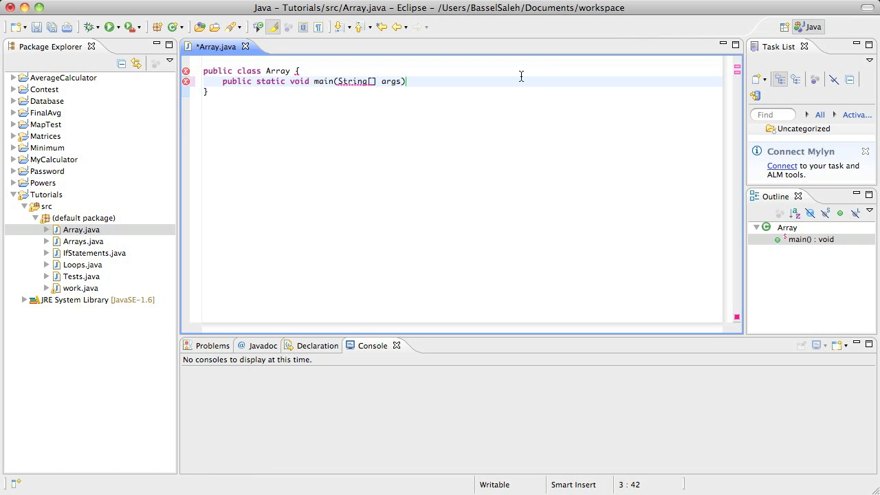
text({)
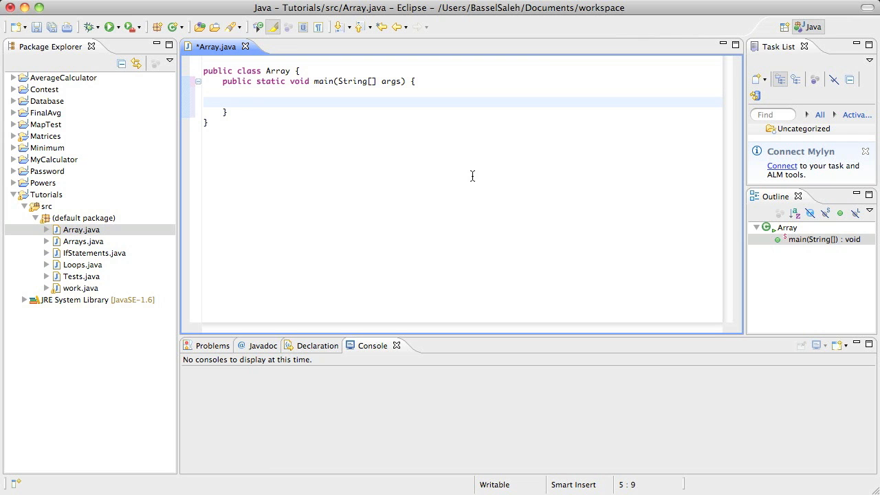
text(Str)
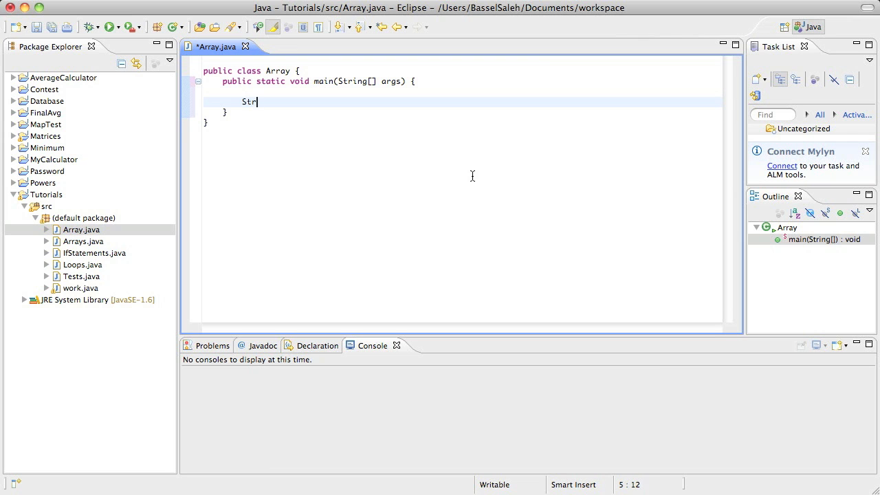
text(ing)
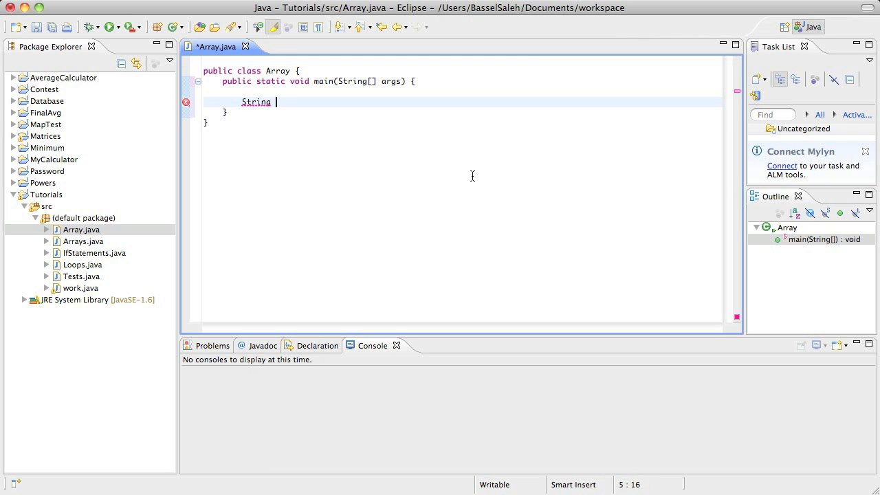
text(x, y, z,)
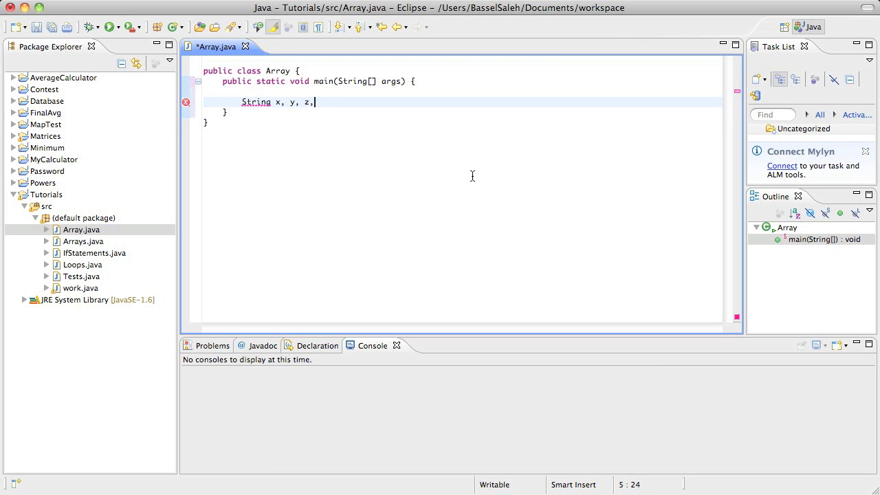
text(w;)
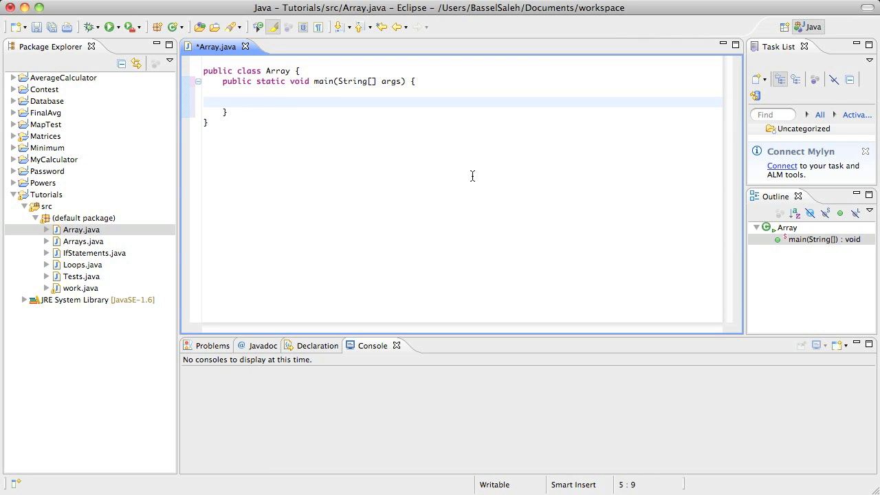
click(242, 102)
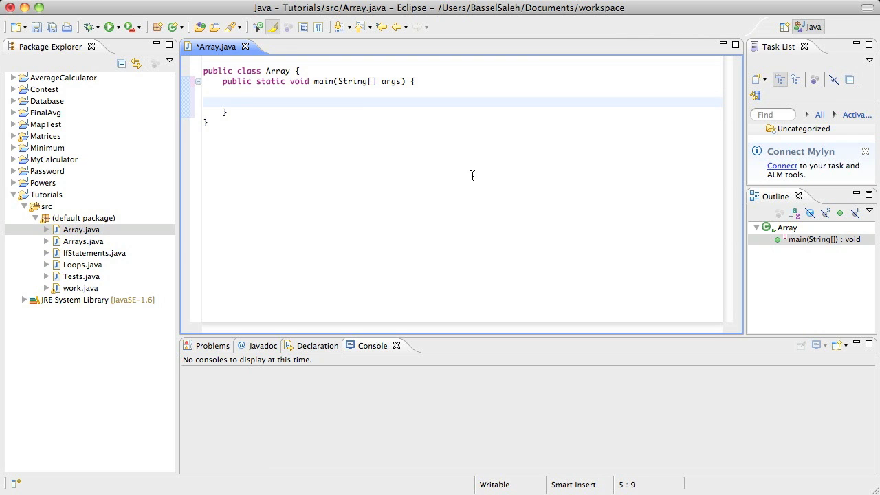
click(242, 101)
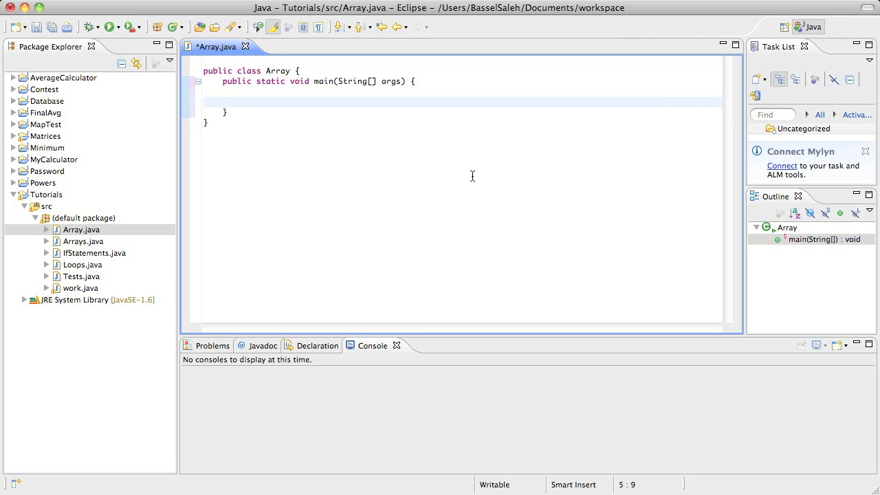
click(242, 102)
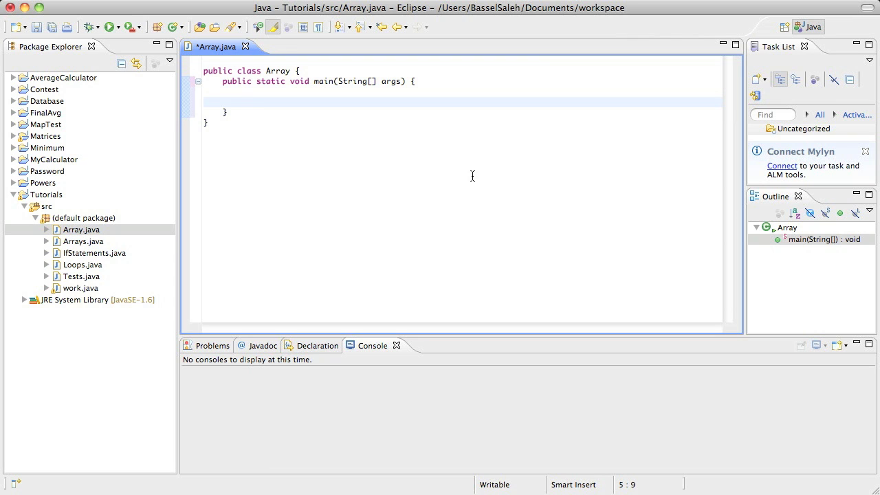
click(242, 102)
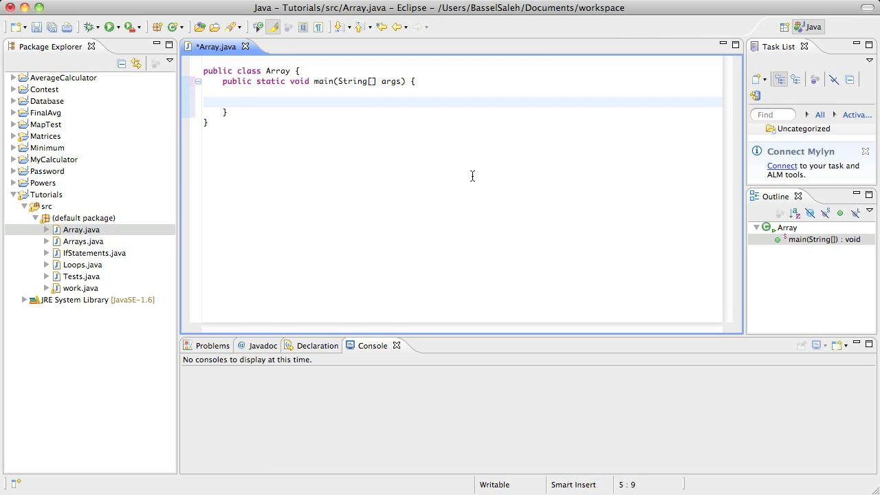
click(243, 102)
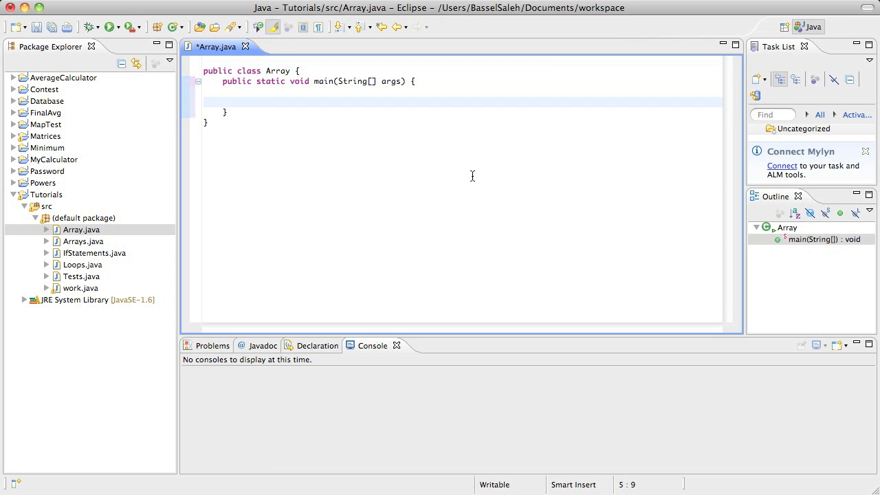
click(242, 101)
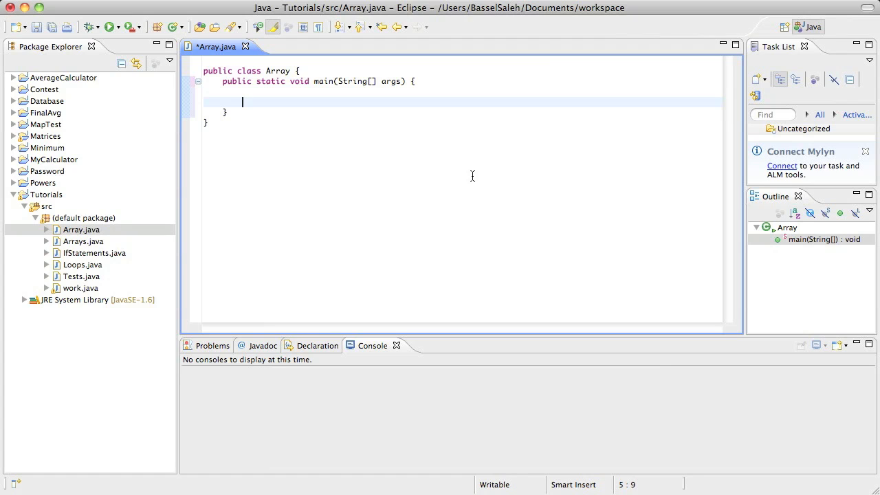
- Type the declaration int x = 12; inside main
text(int)
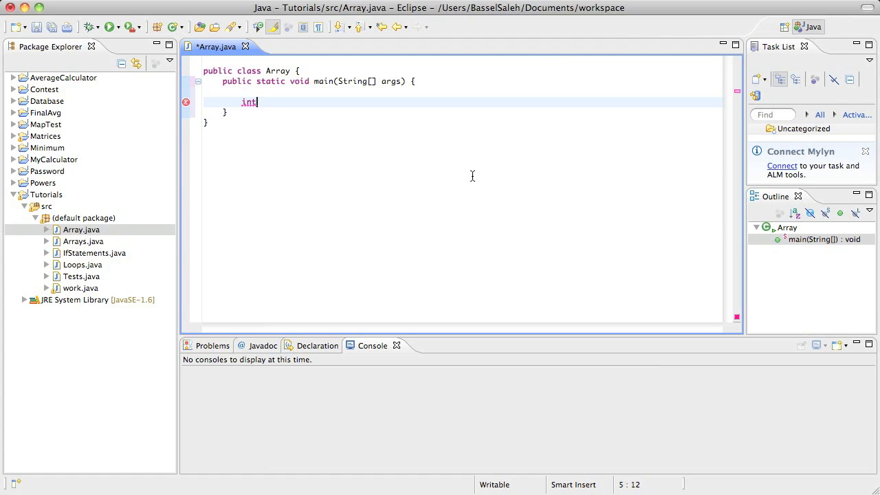
text(x)
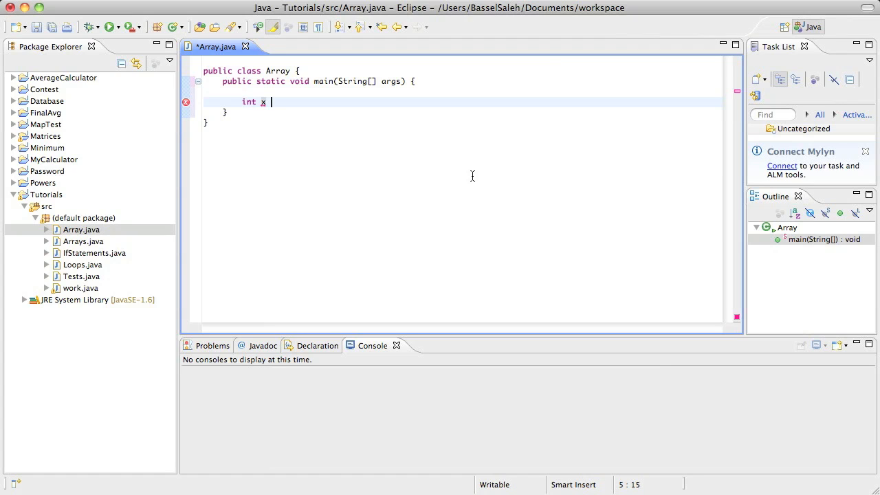
text(=)
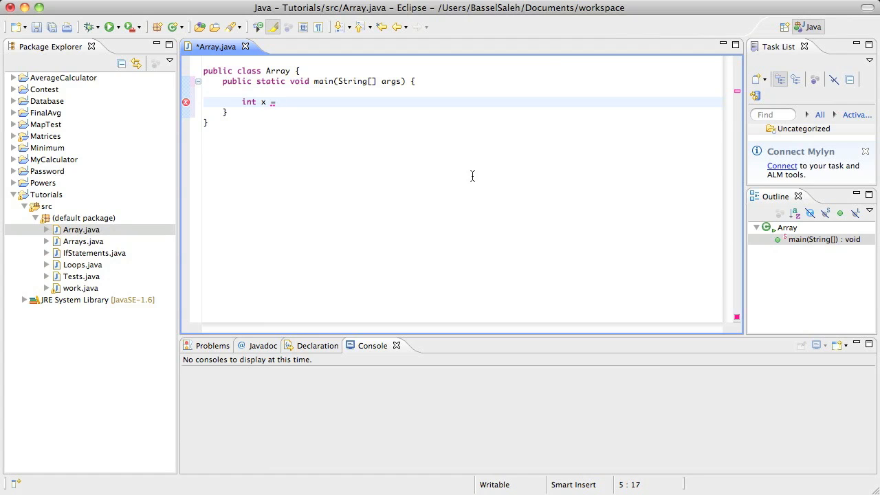
text(1)
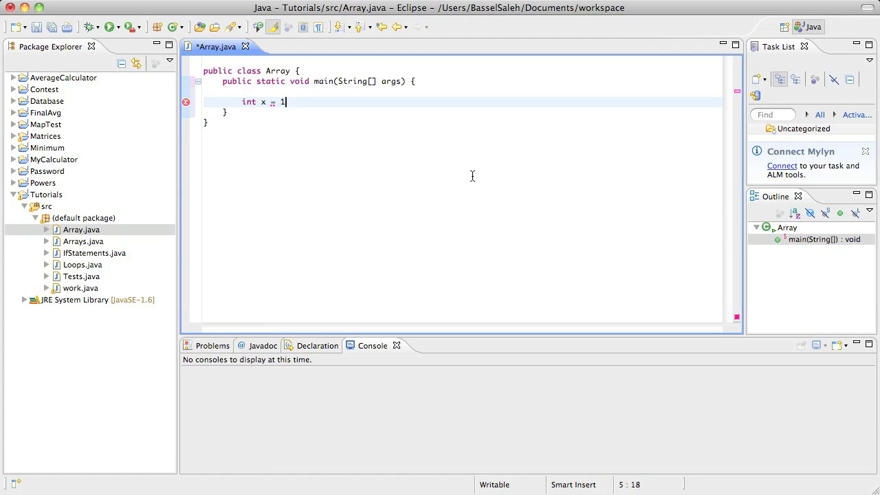
text(2;)
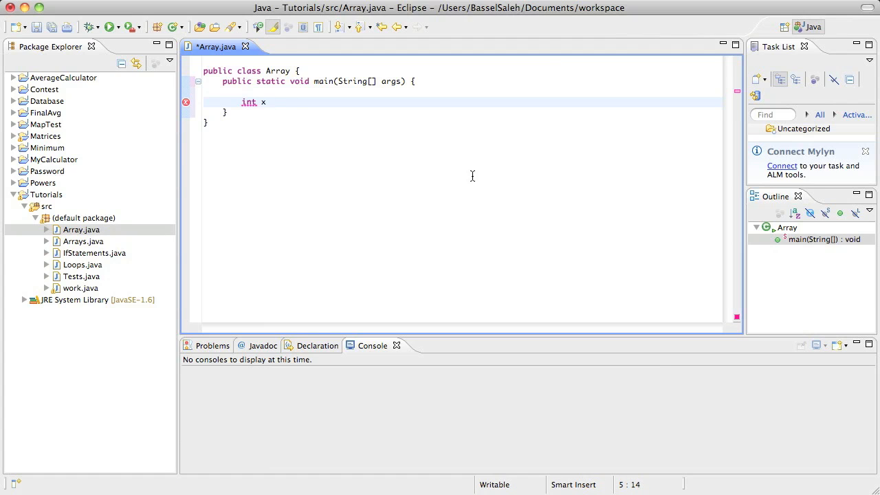
- Rewrite the declaration as an int[] x array with an empty brace initializer
key(BackSpace)
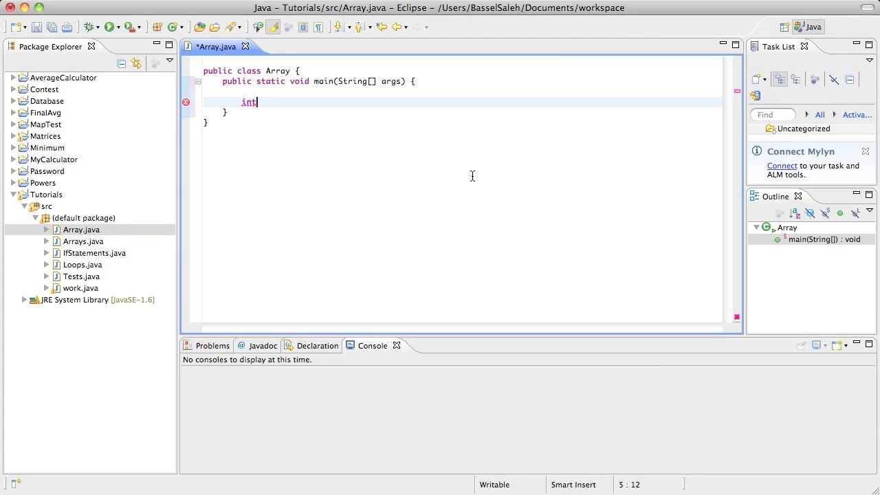
text([])
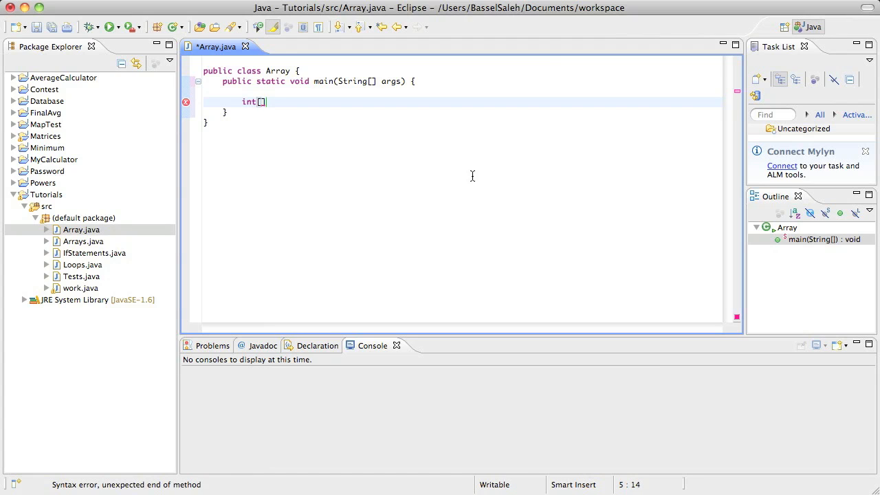
text(])
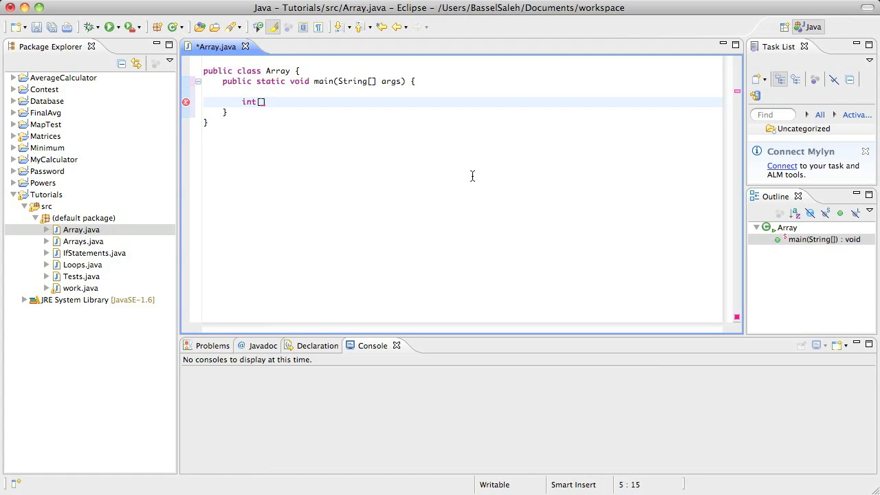
text(x)
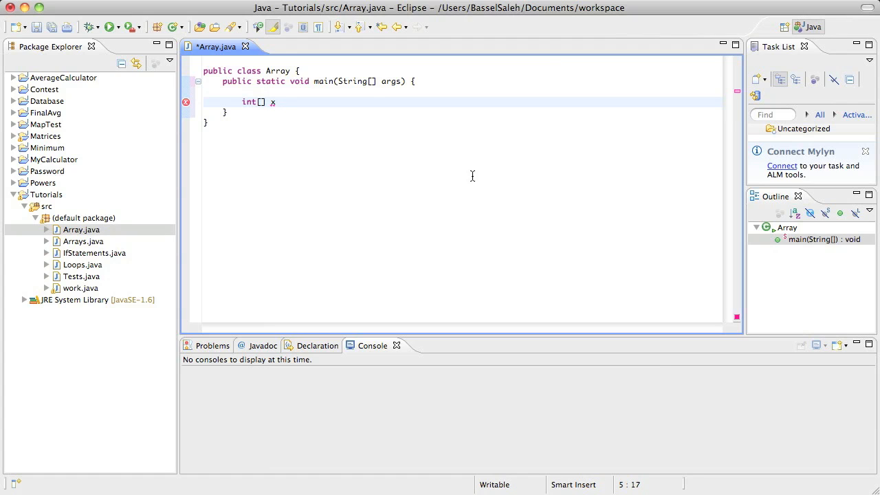
text(ar)
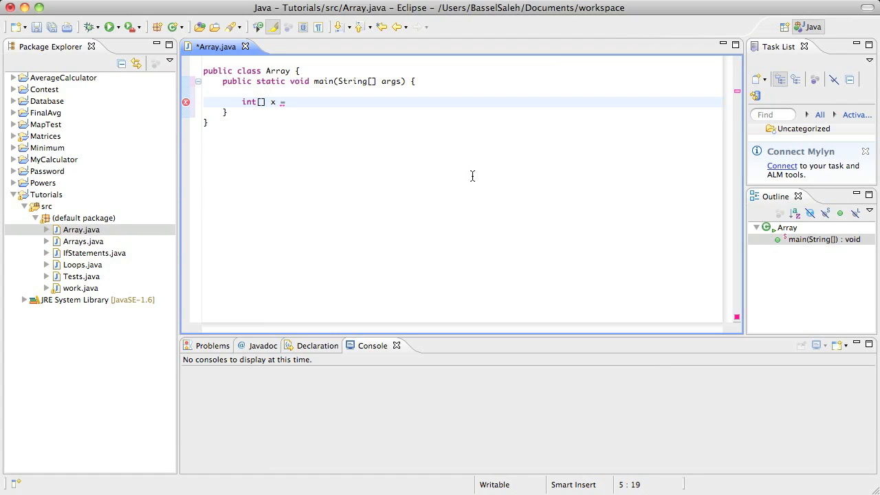
text(=)
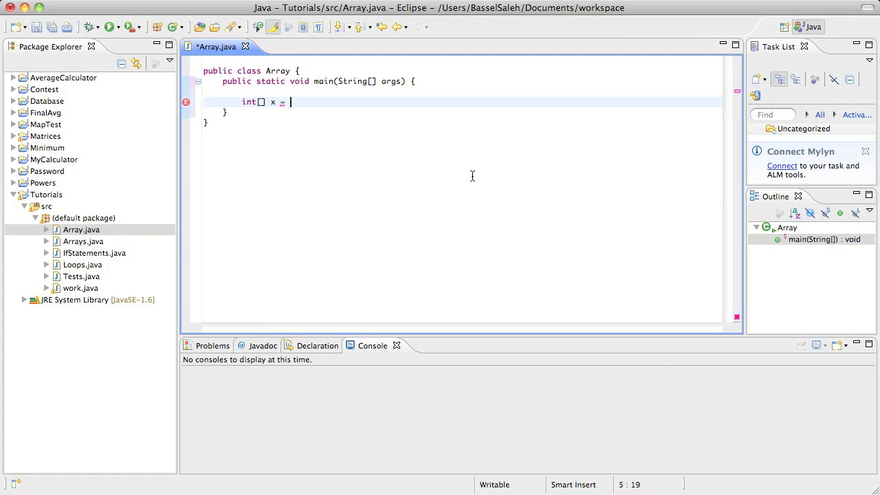
text({})
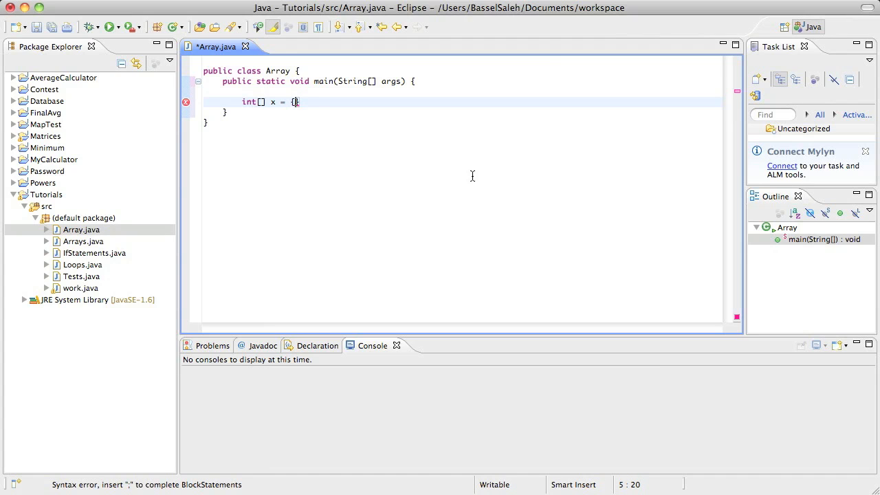
text(})
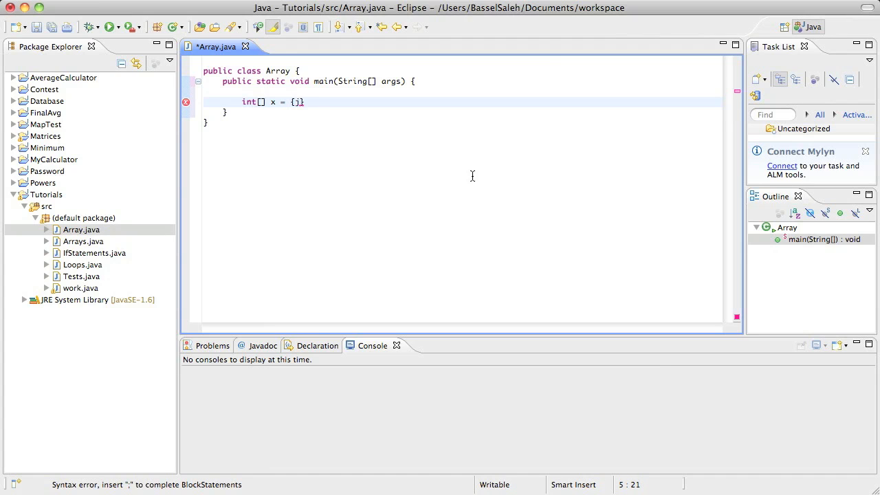
- Fill the initializer with 1, 4, 7, 9 and end the statement with a semicolon
key(BackSpace)
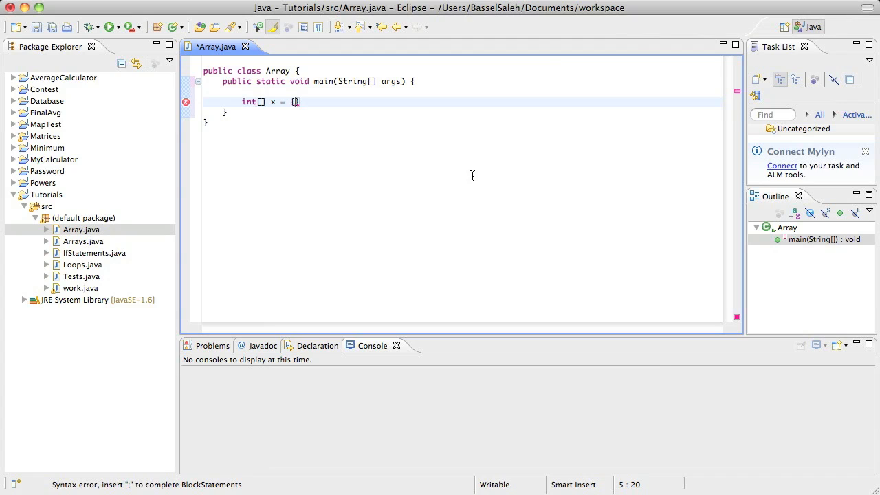
text(1, 4)
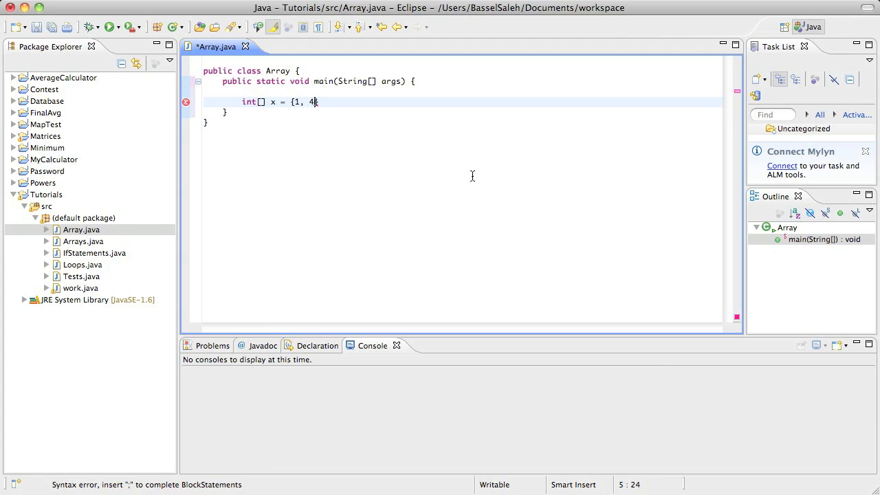
text(,)
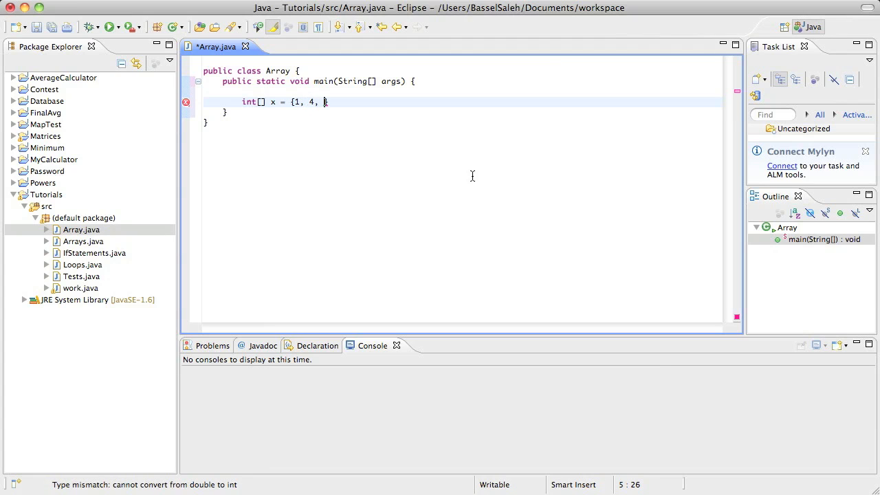
text(7, 9})
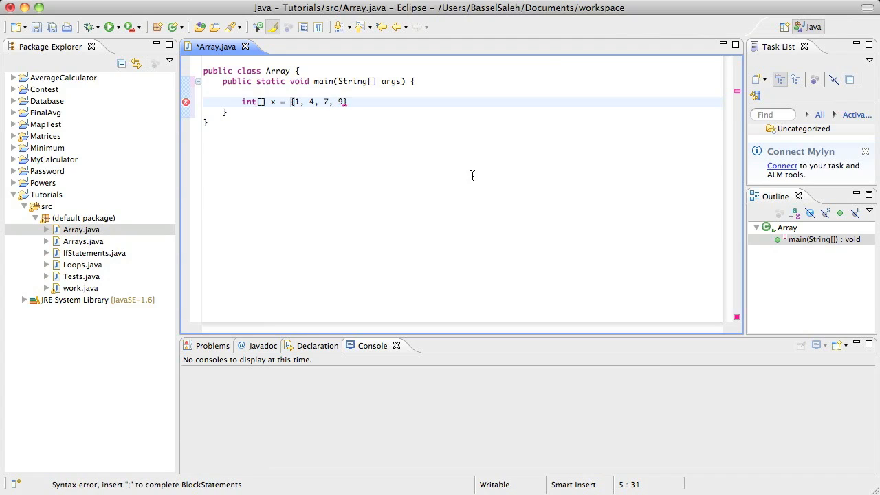
text(;)
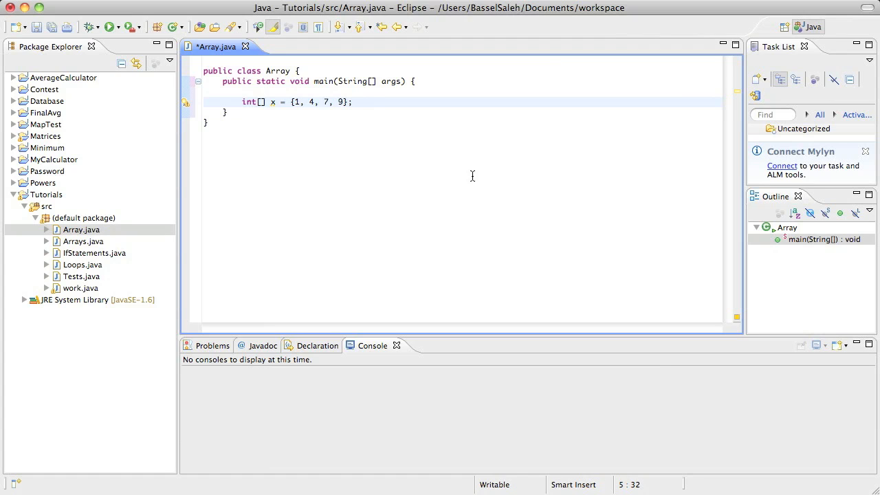
click(353, 102)
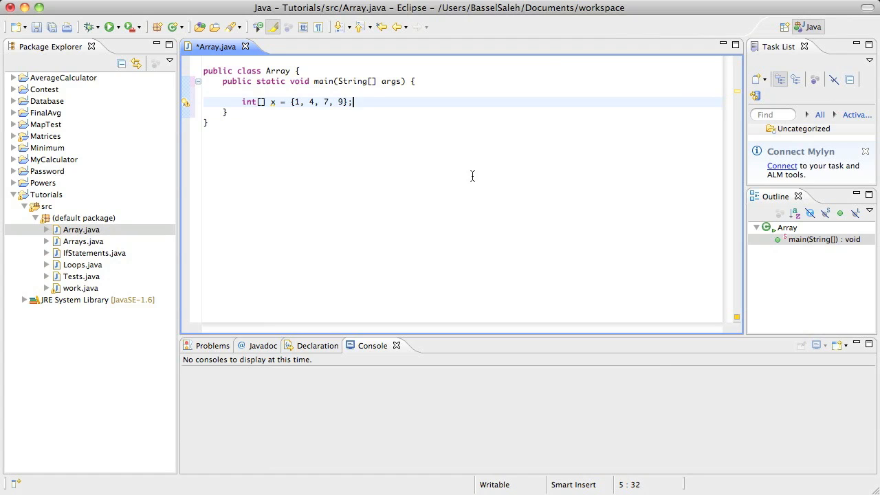
- Change the array type from int[] to int[][]
click(405, 113)
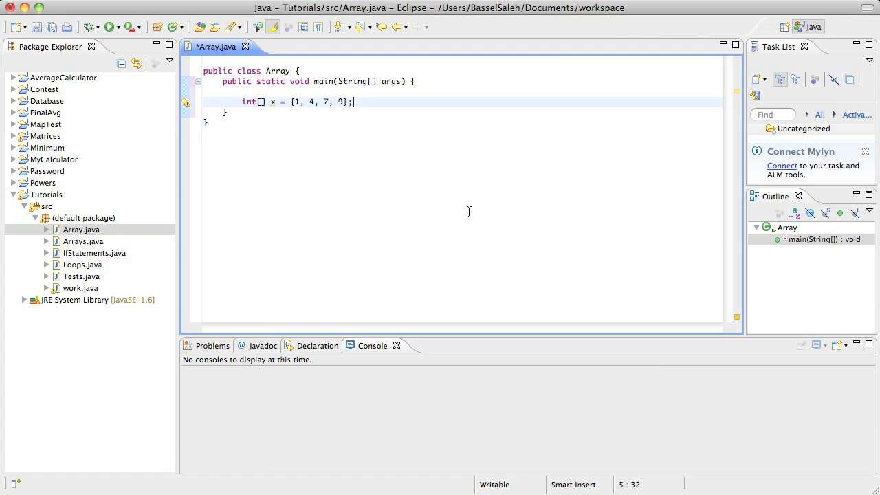
mouse_move(365, 195)
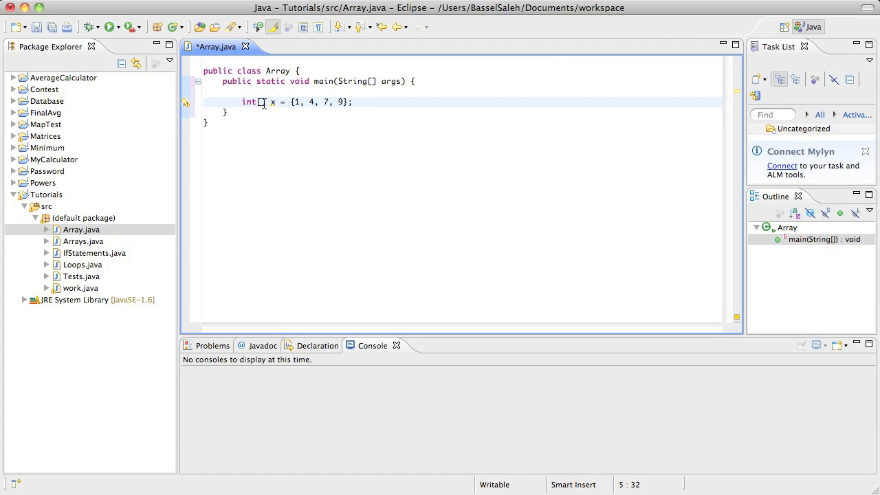
click(263, 102)
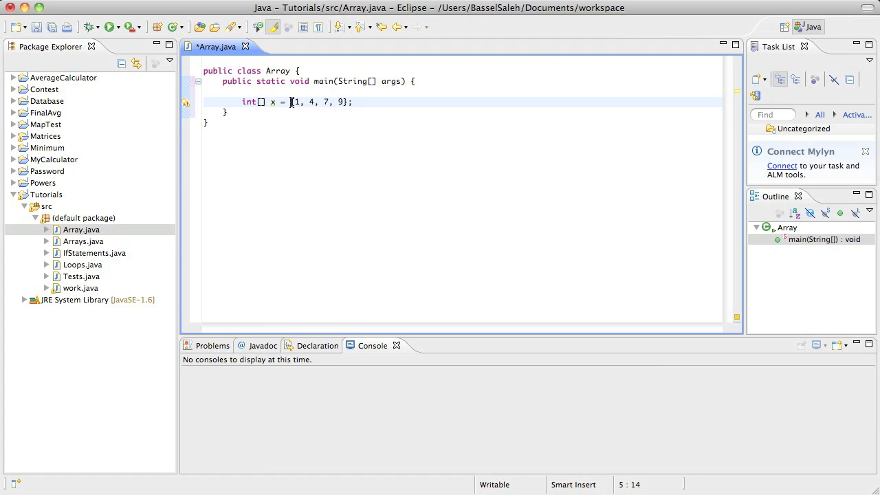
click(382, 102)
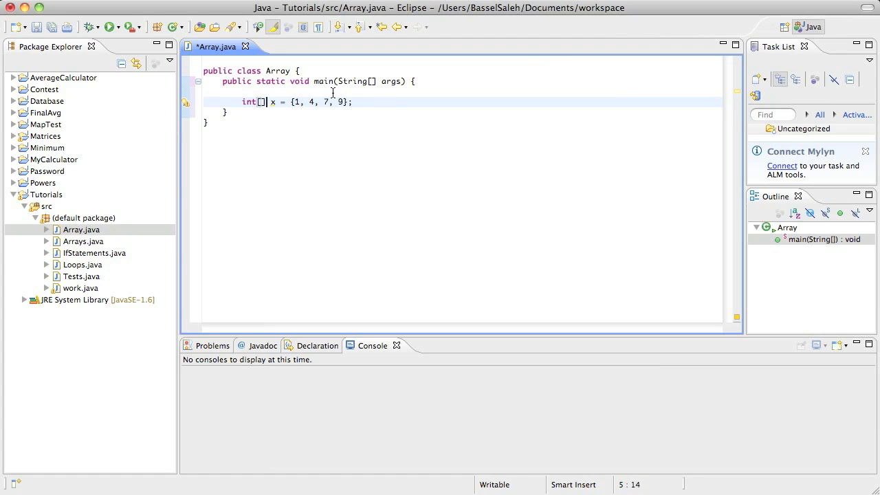
text([)
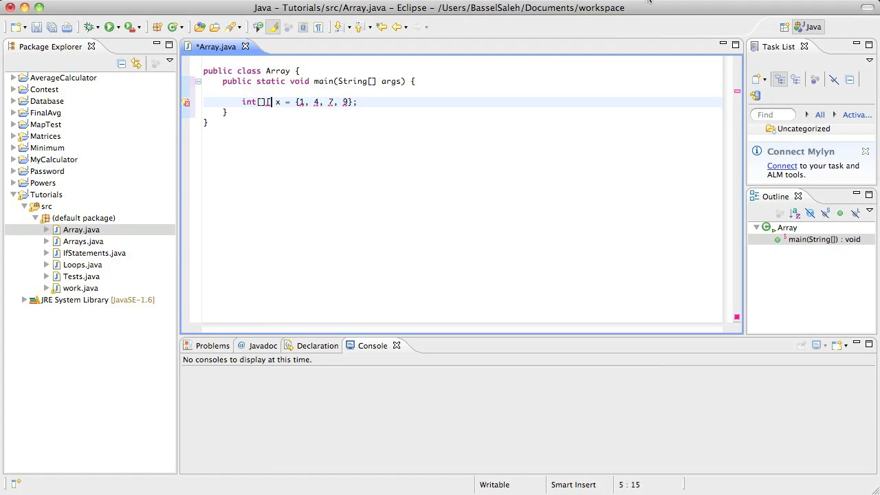
- Wrap the initializer in outer braces and add the second row {3, 8, 0, 2}
click(361, 102)
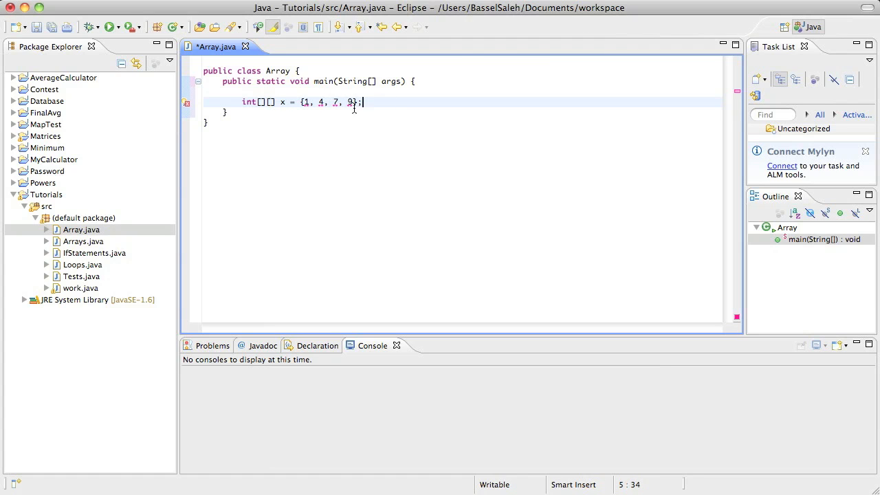
mouse_move(270, 101)
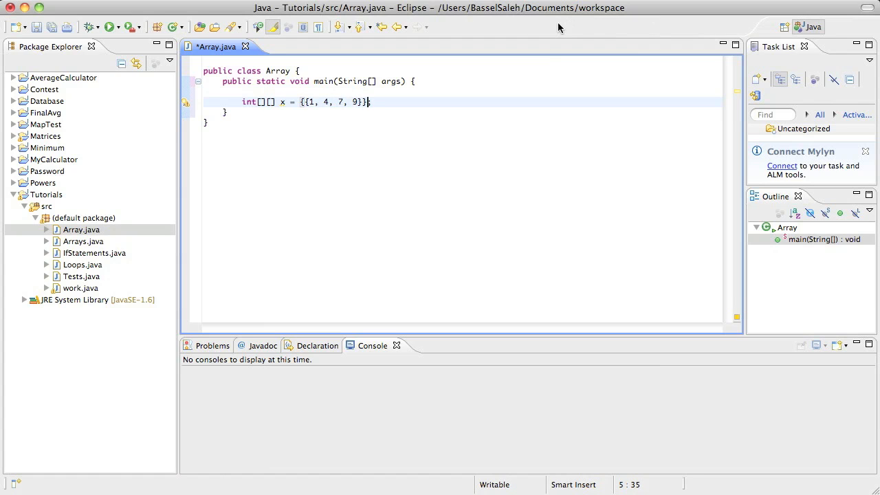
text(,)
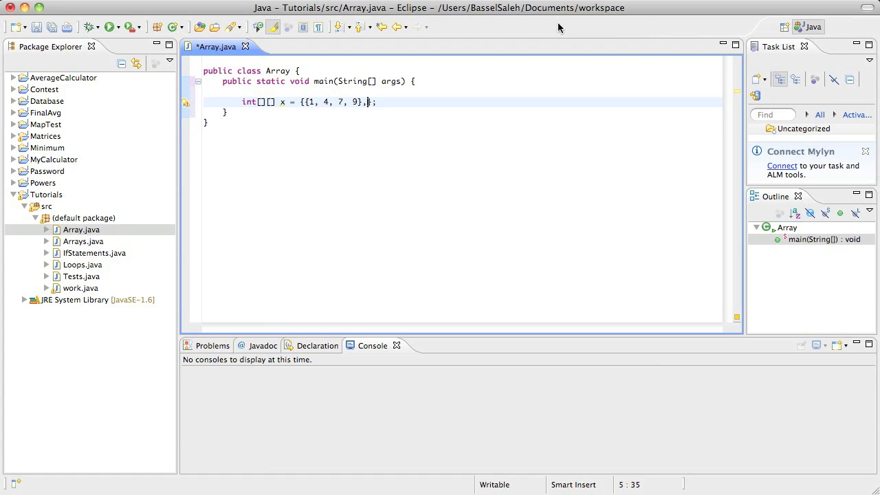
text({})
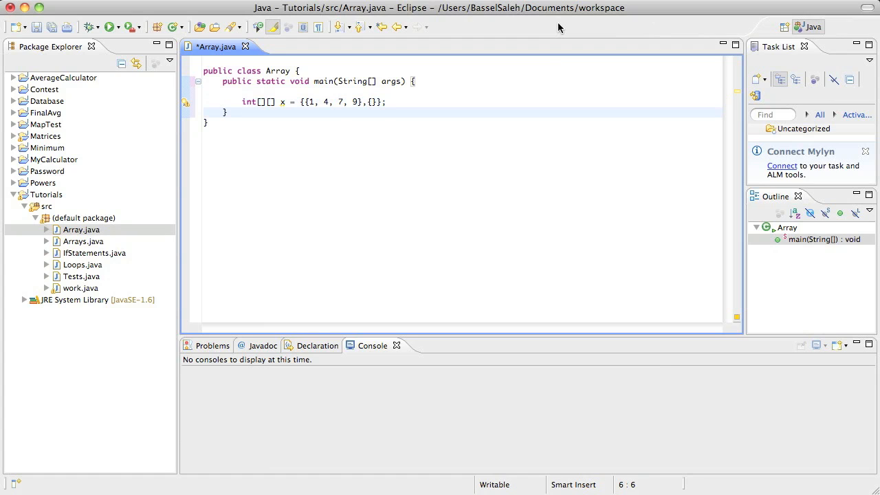
click(296, 112)
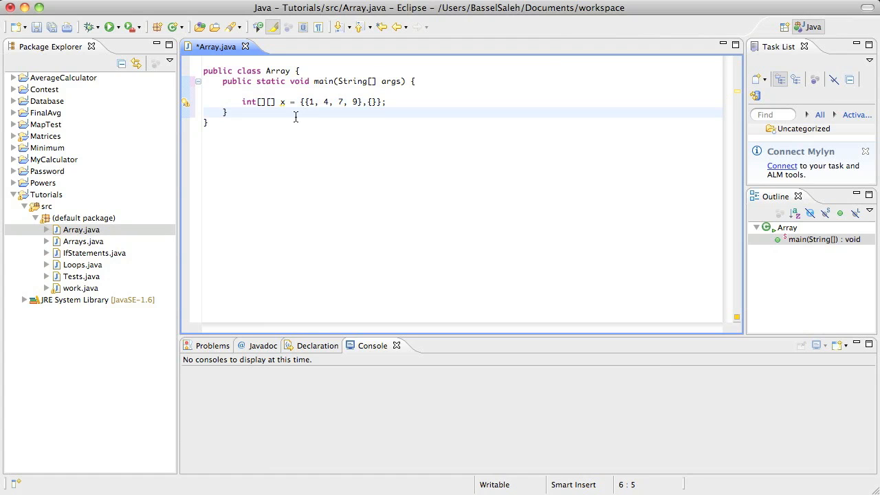
click(303, 102)
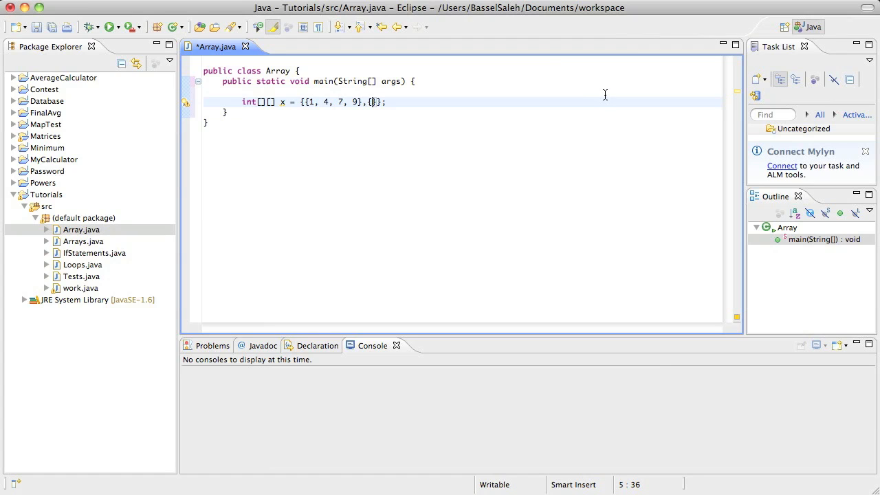
text(, 8, 0,)
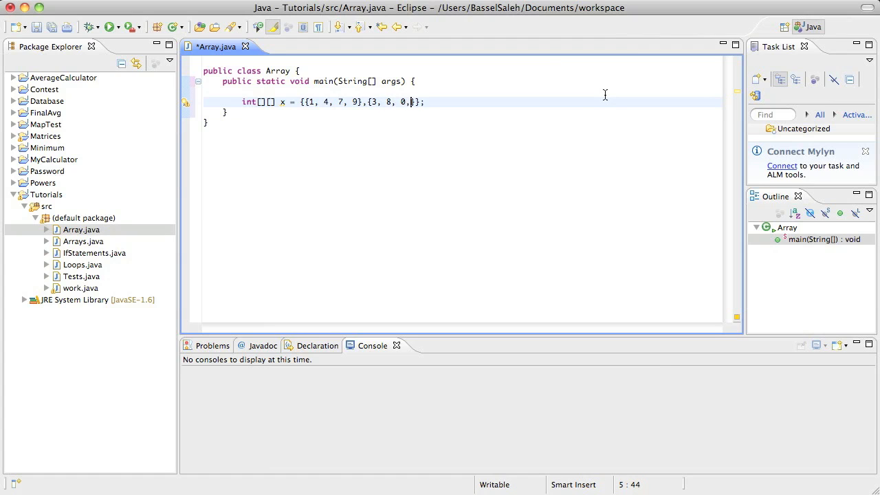
text(2)
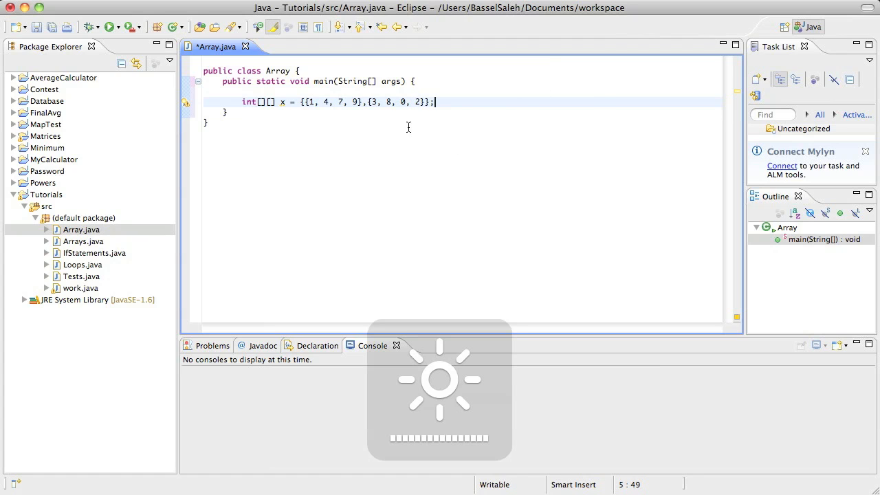
key(Return)
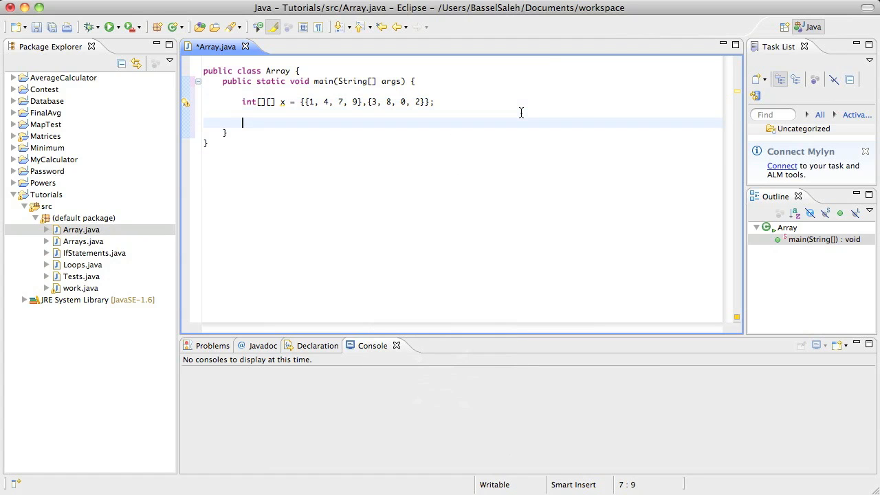
text(//)
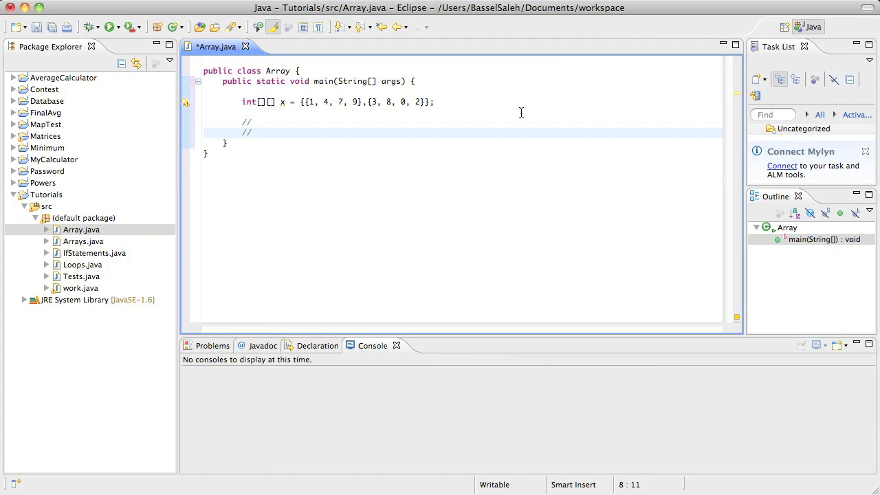
click(248, 122)
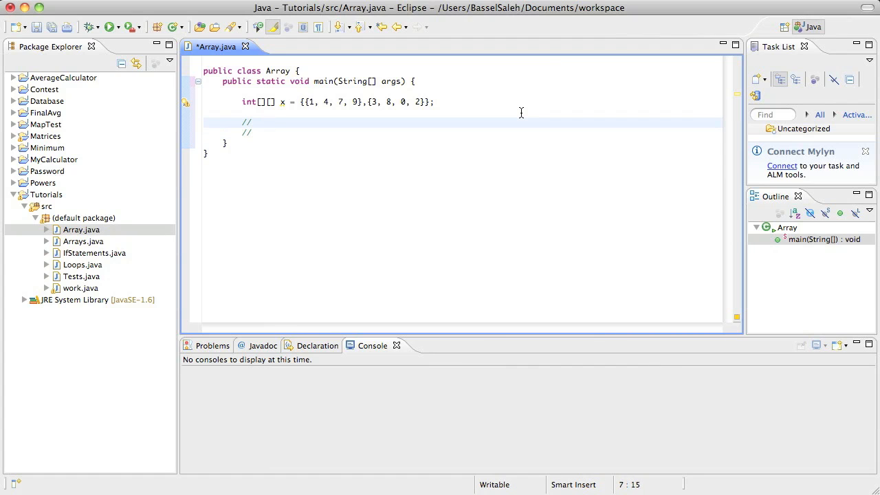
text([)
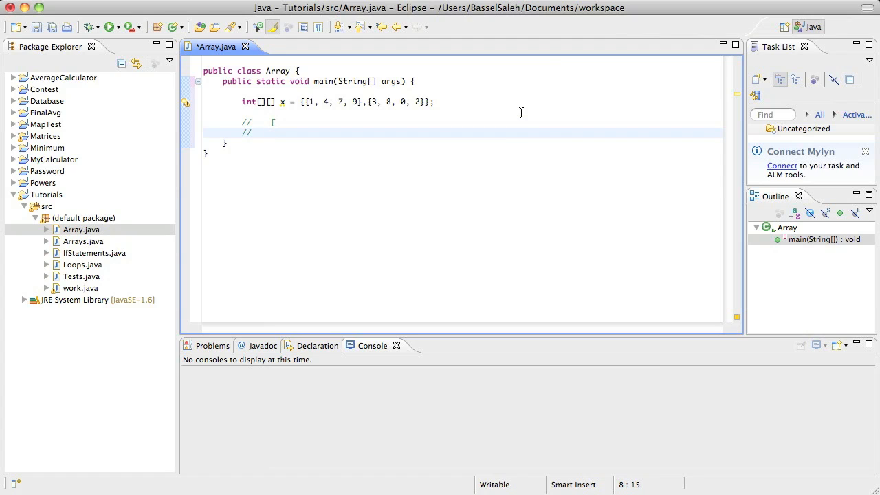
text([)
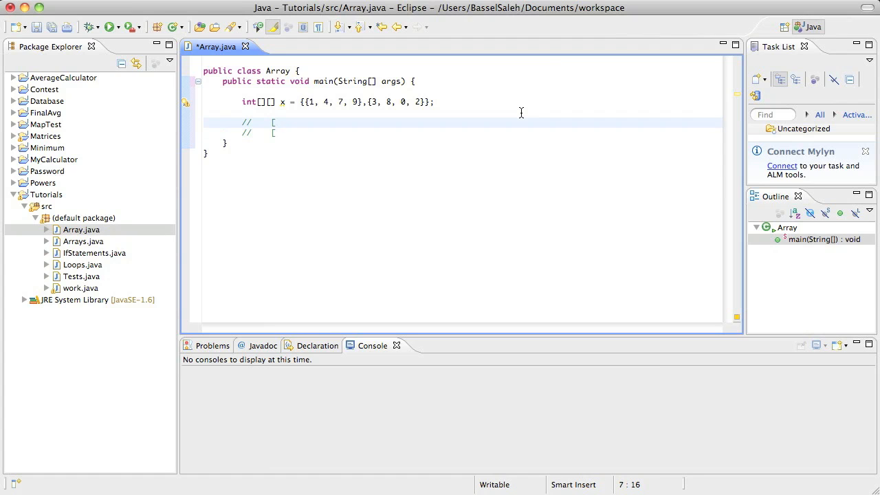
text(1 4)
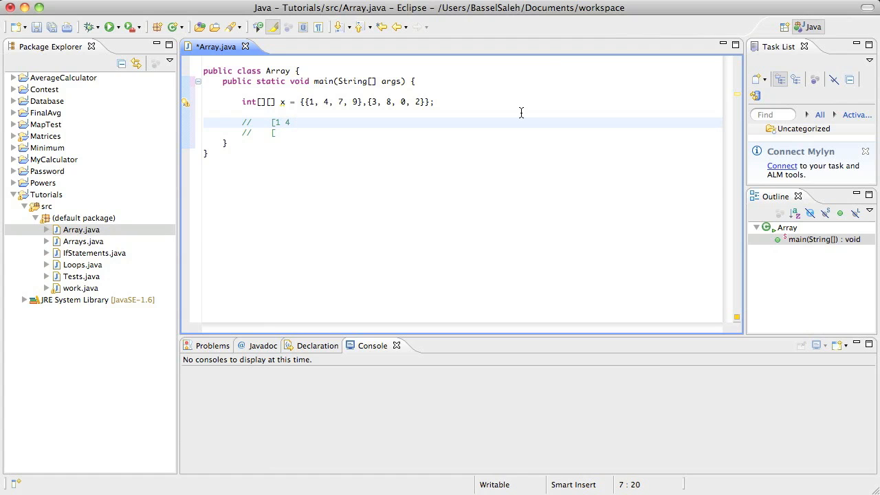
text(7 9])
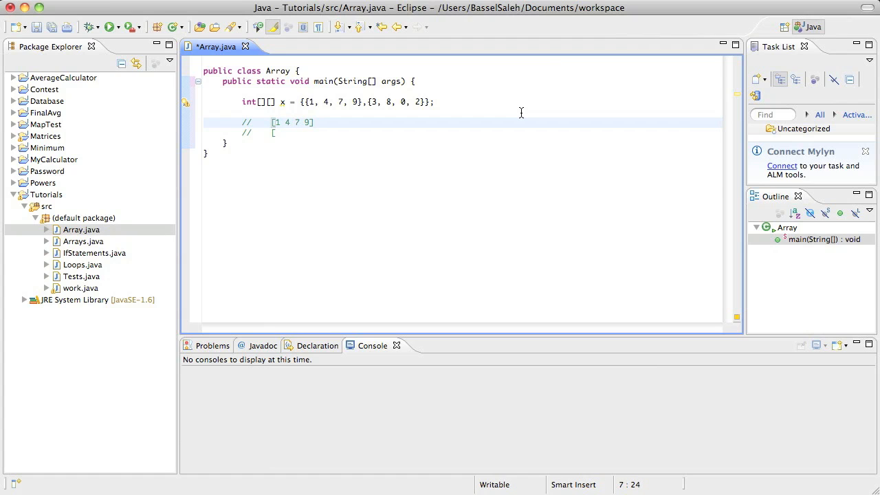
text(3)
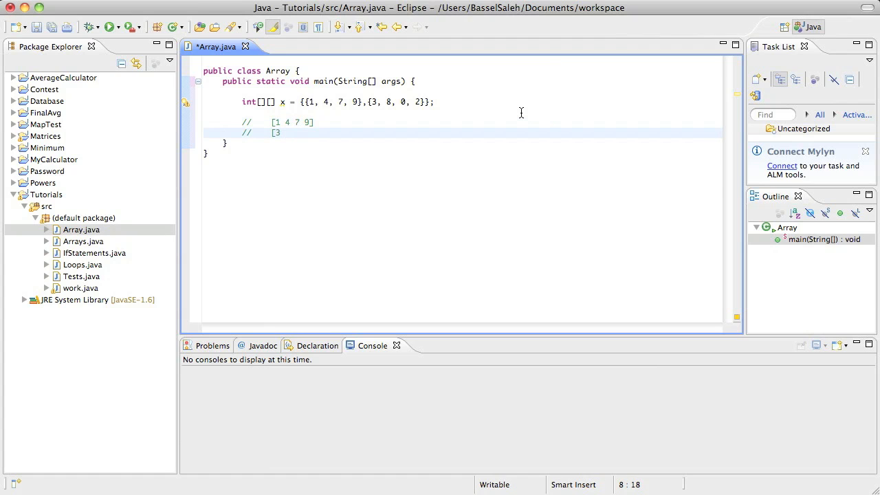
text(8 0 2)
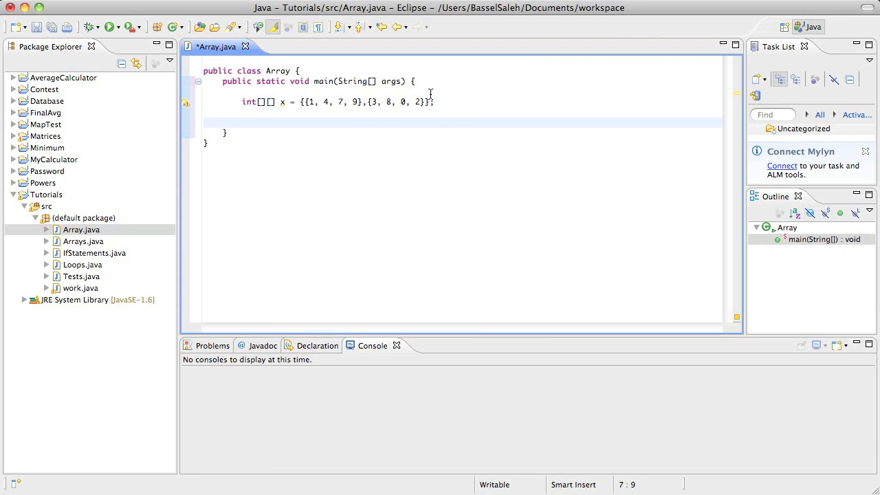
mouse_move(415, 119)
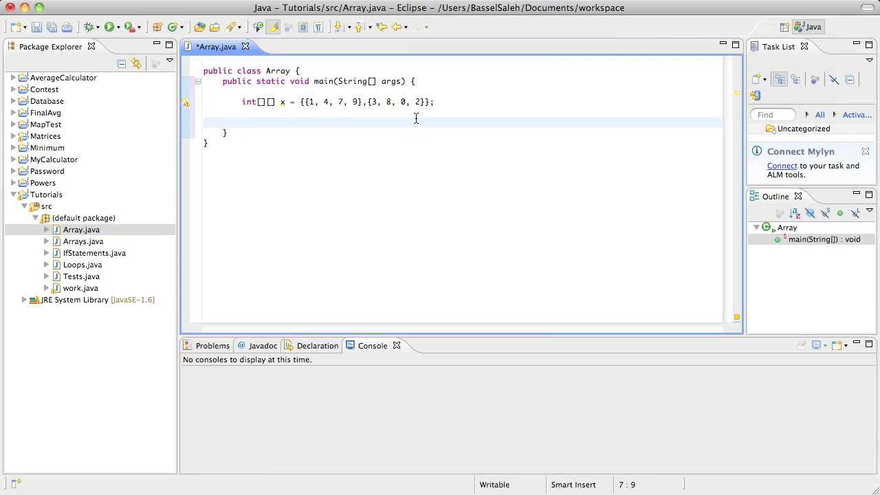
mouse_move(308, 111)
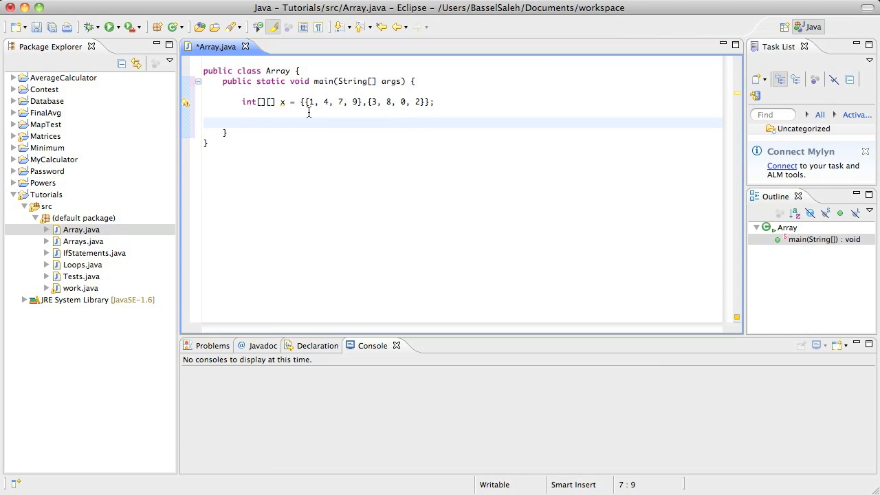
click(282, 102)
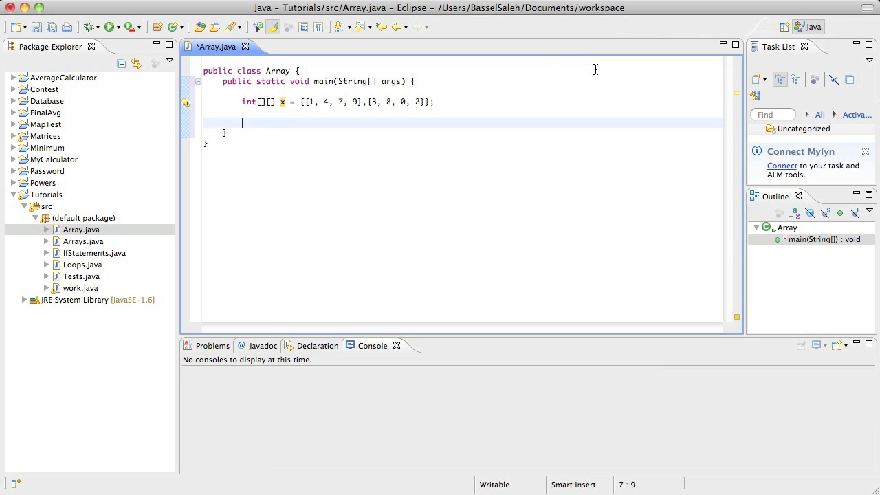
mouse_move(404, 287)
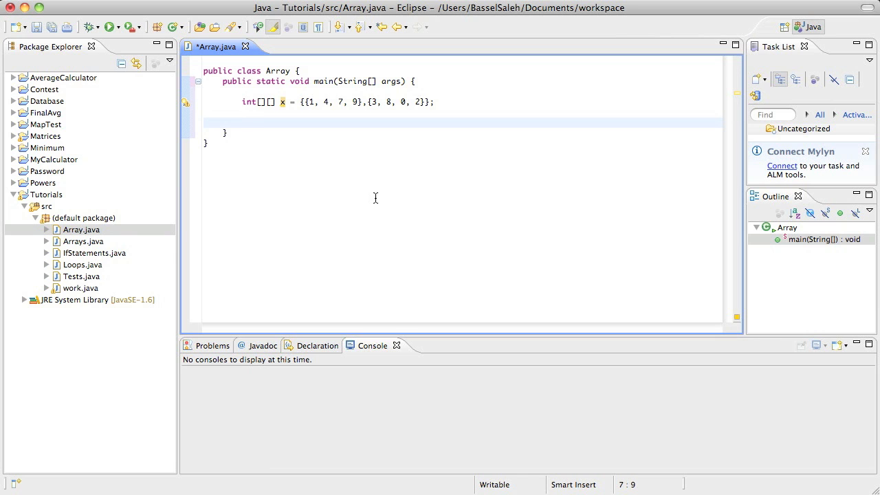
click(365, 102)
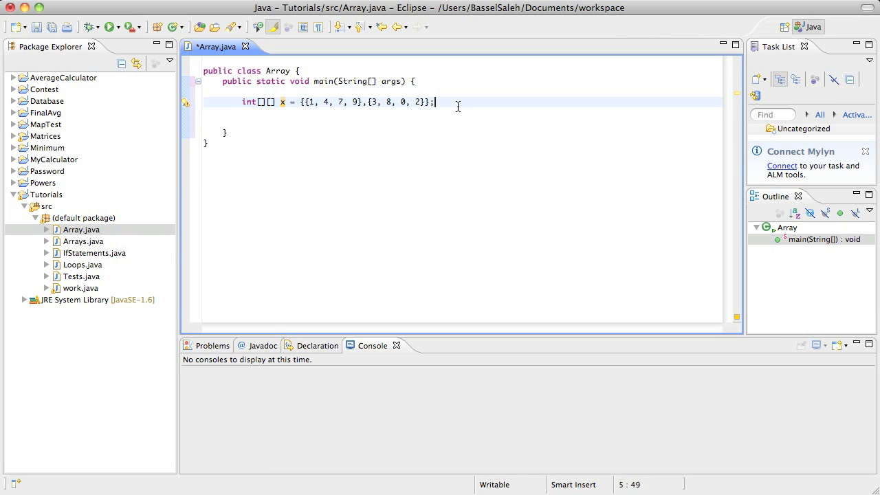
key(Return)
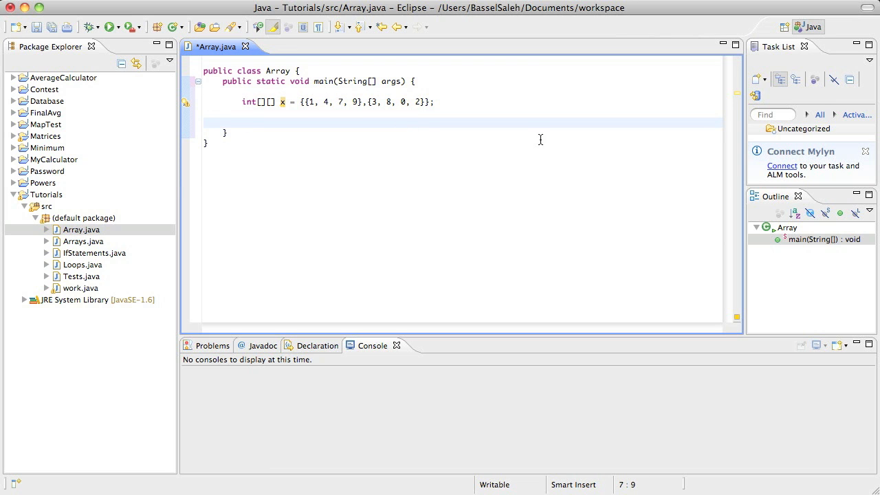
mouse_move(556, 128)
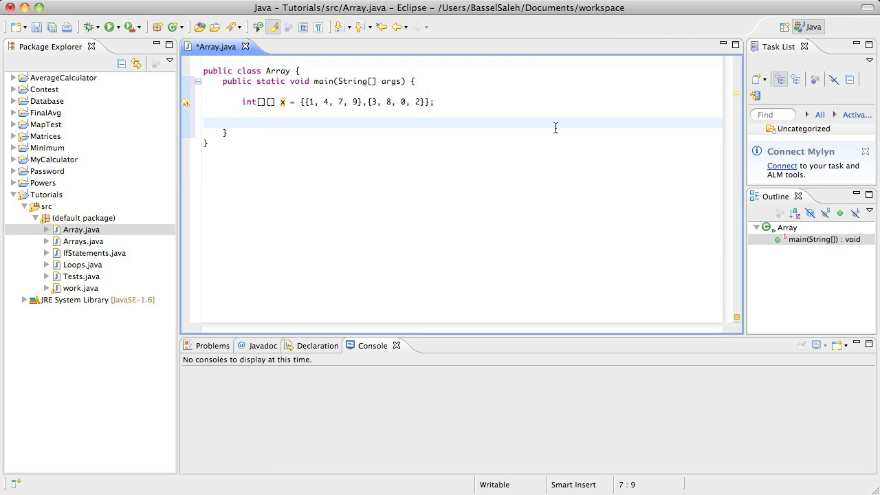
- Declare String[] bassel initialised with the elements 14 and Student
text(String)
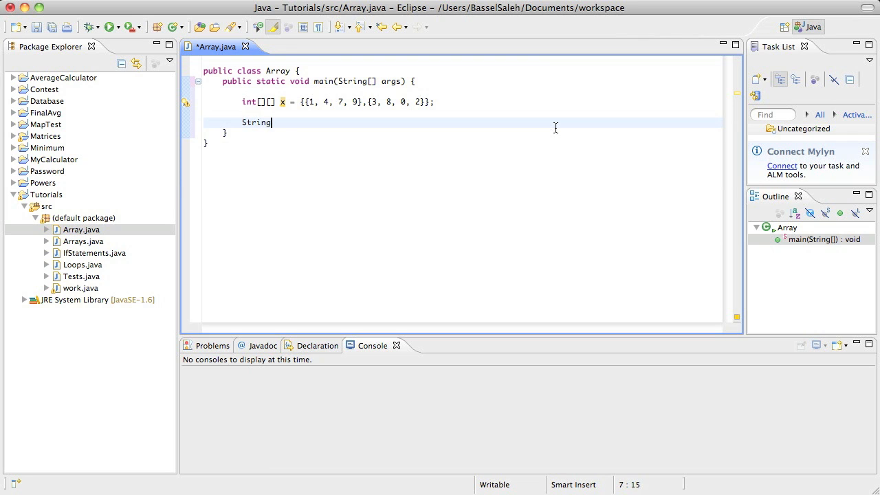
text([])
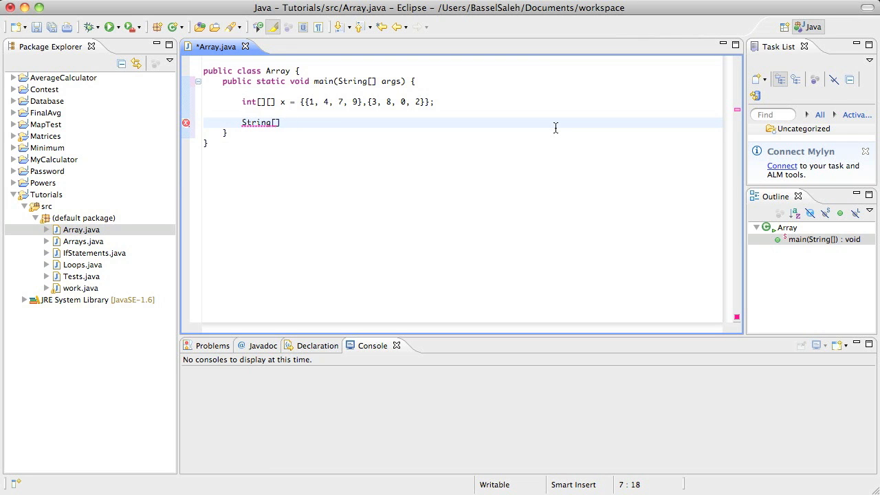
text(a)
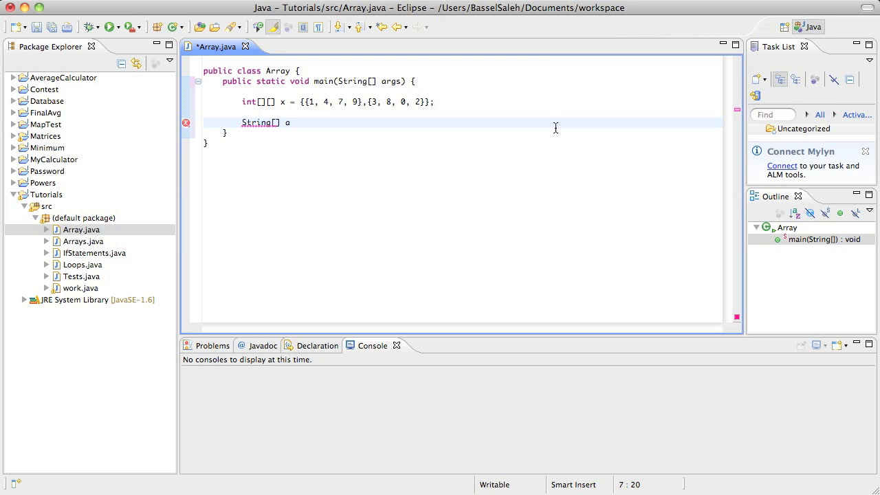
text(= {})
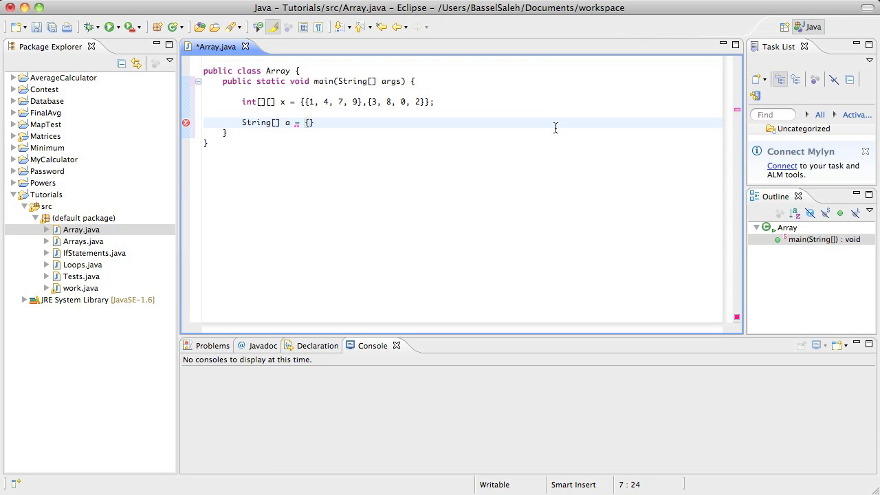
text(;)
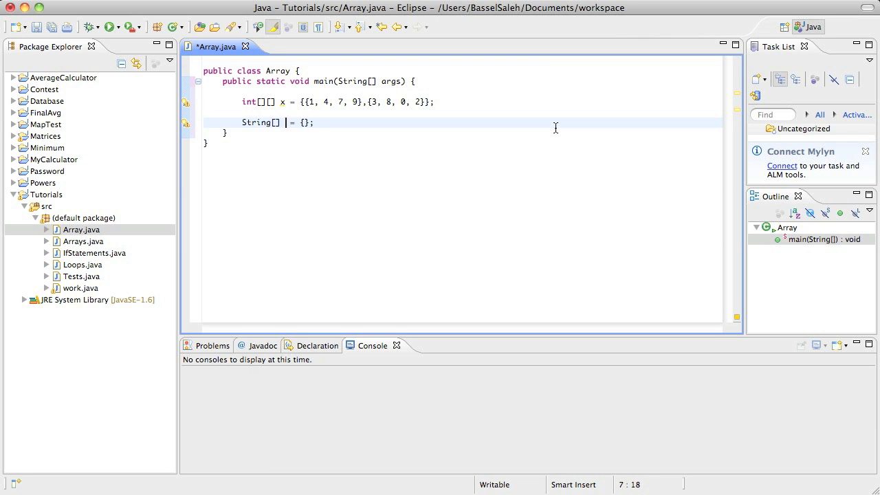
text(bassel)
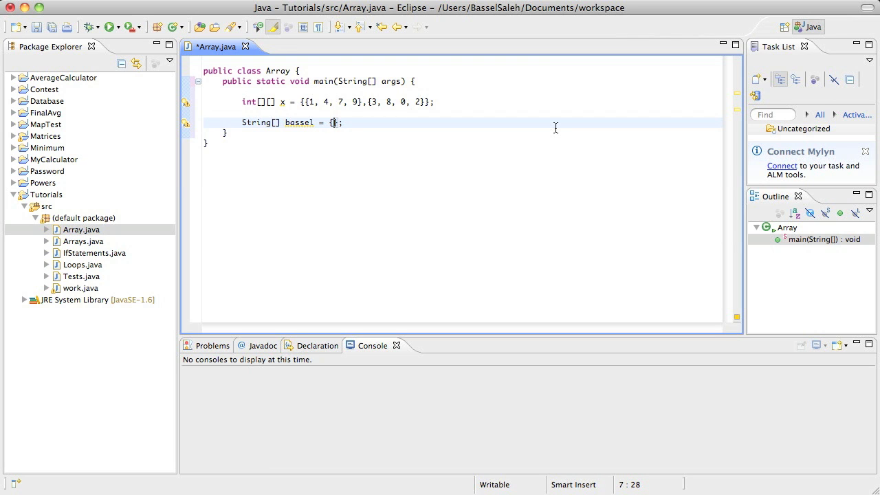
mouse_move(576, 99)
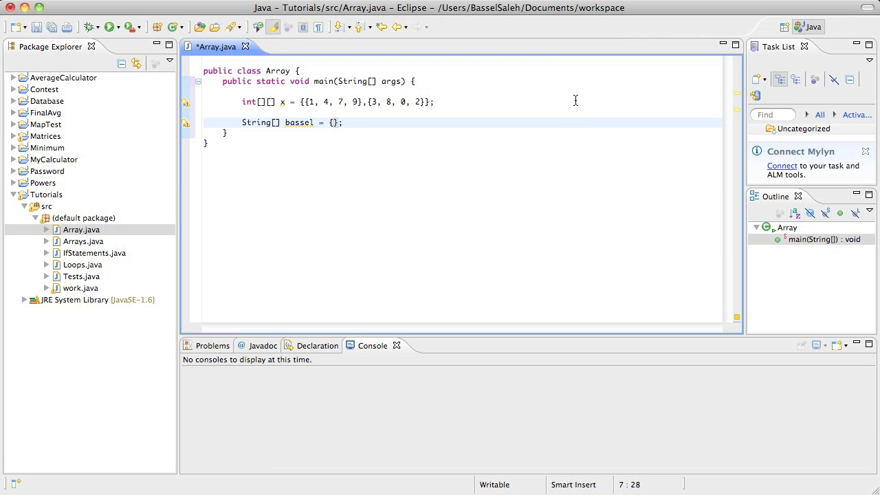
text(14,)
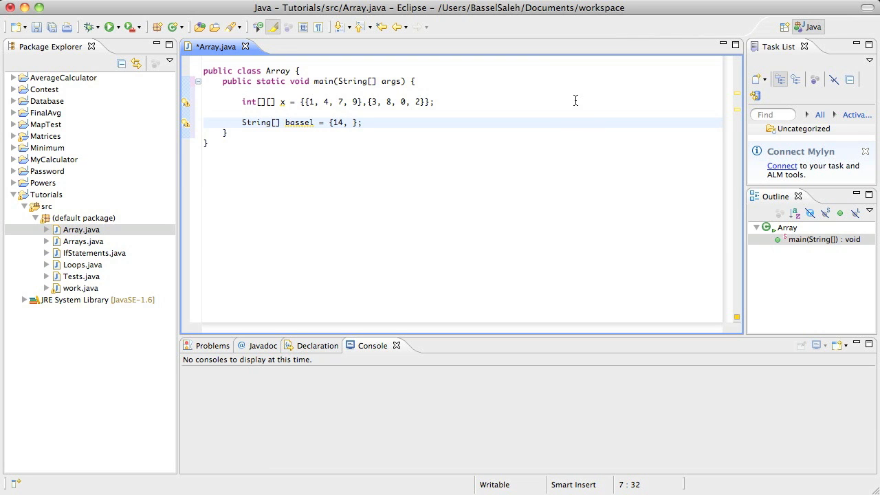
text(Student,)
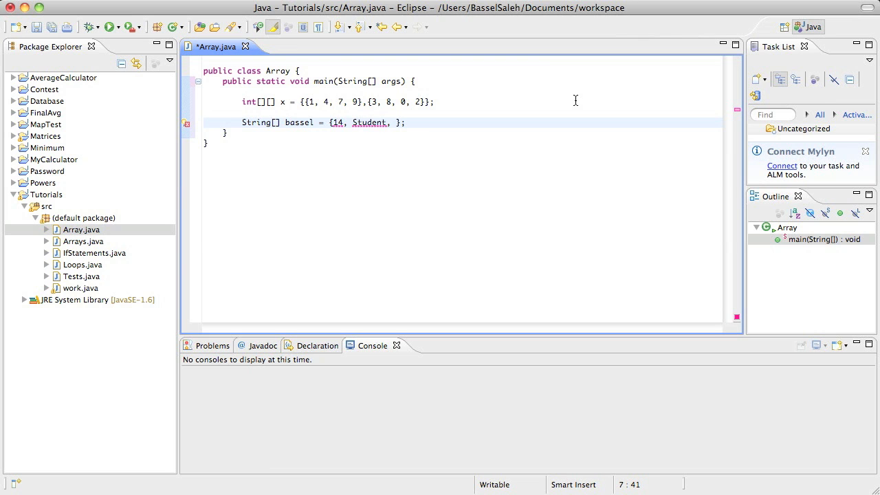
- Put quotes around 14 and Student in the bassel initializer
click(335, 123)
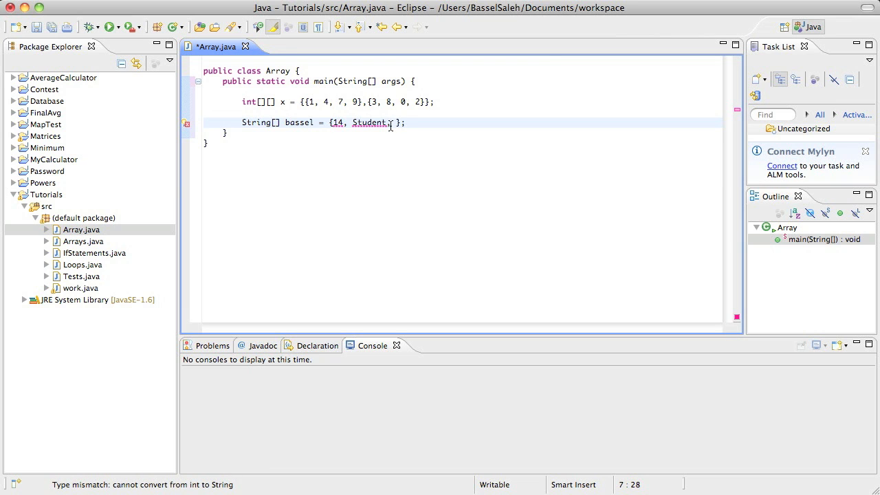
text(")
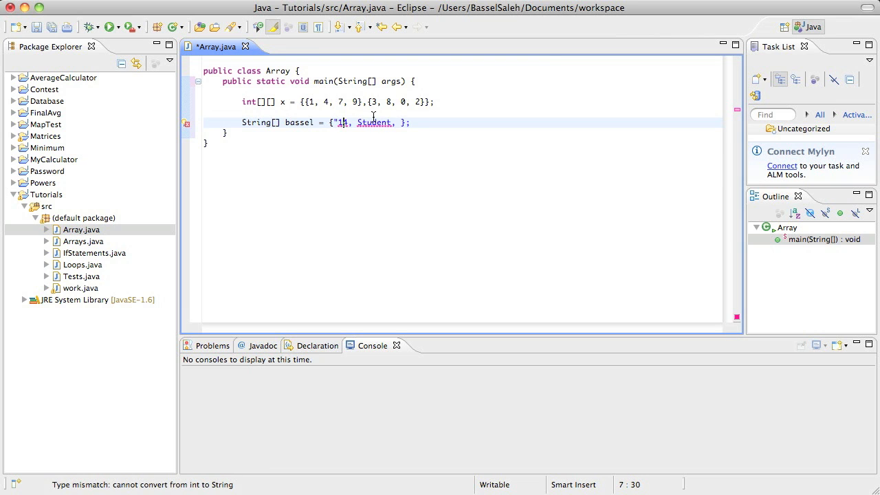
text(")
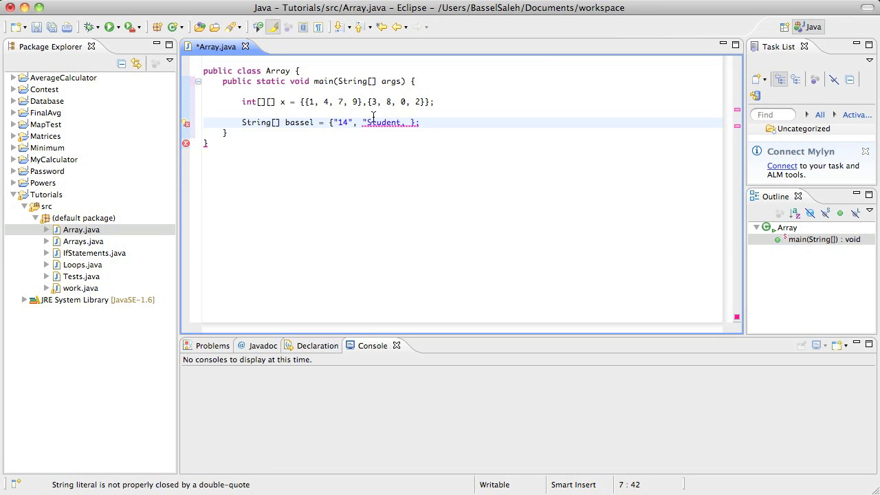
text(",)
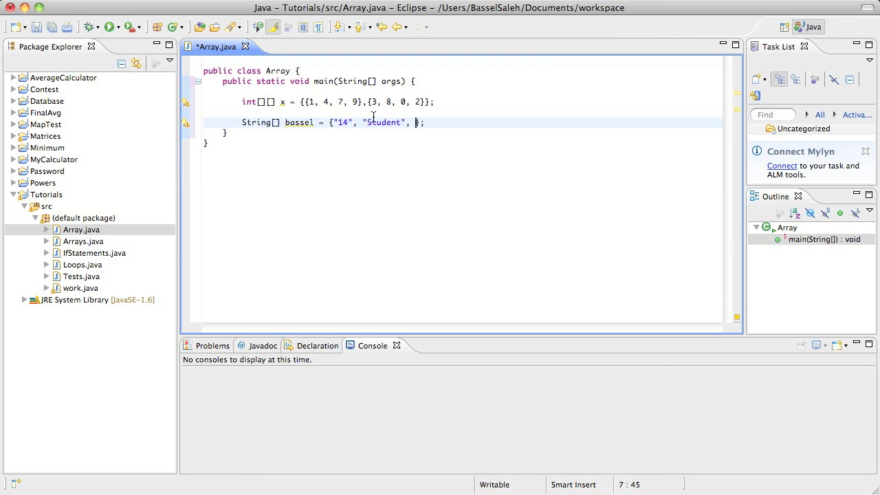
mouse_move(523, 161)
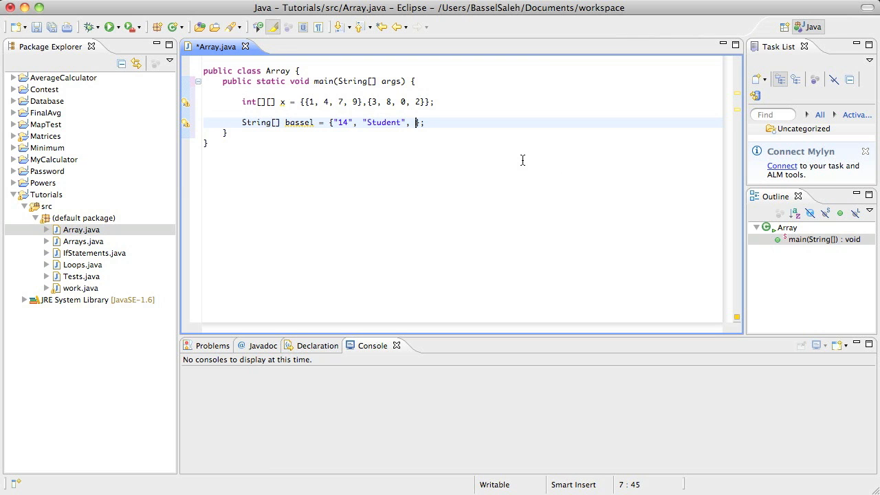
- Add "Brown" as the third bassel element and open a blank line below
text("")
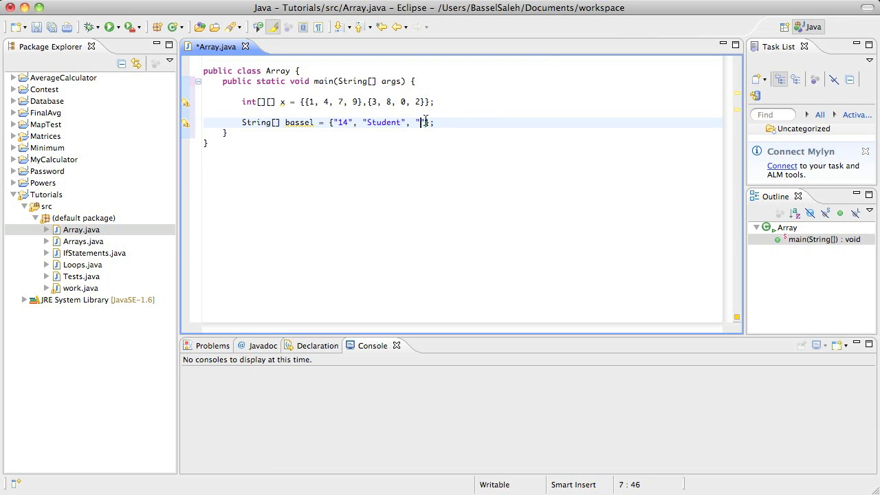
mouse_move(590, 248)
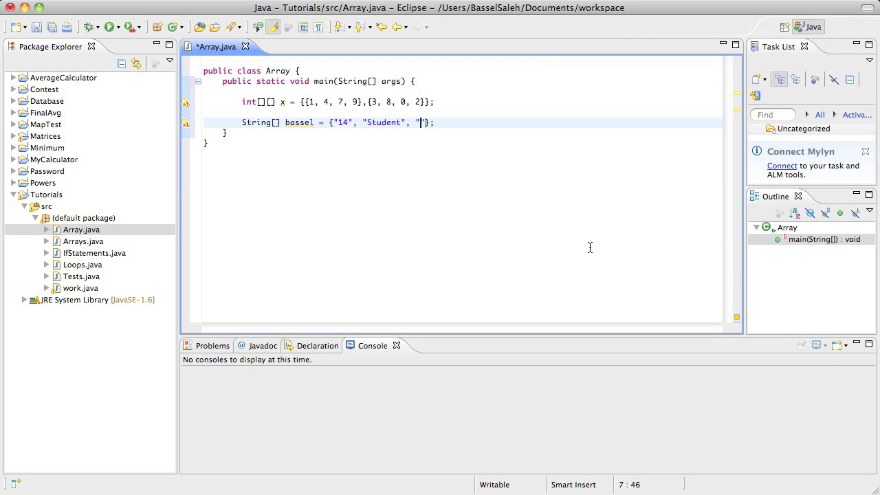
mouse_move(517, 232)
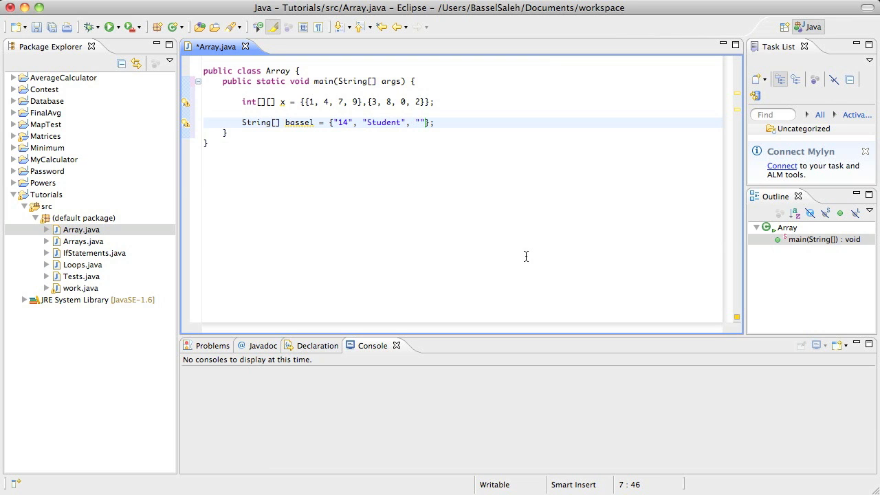
text(Brown)
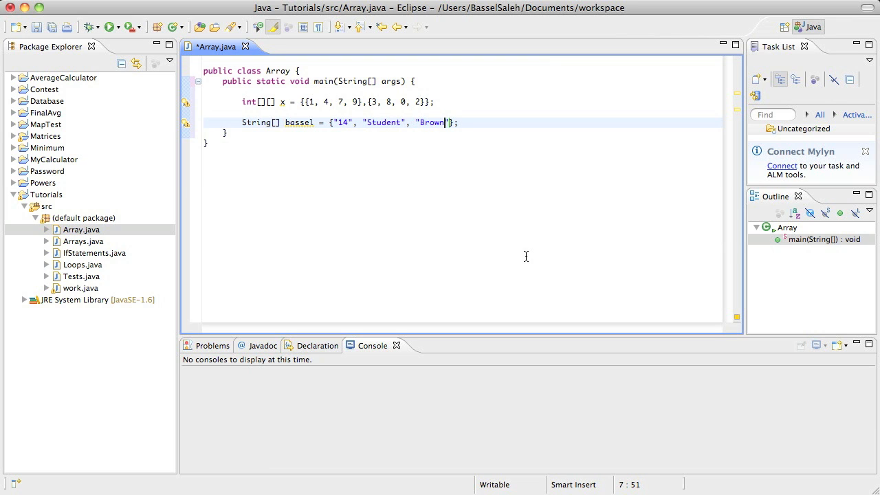
key(Return)
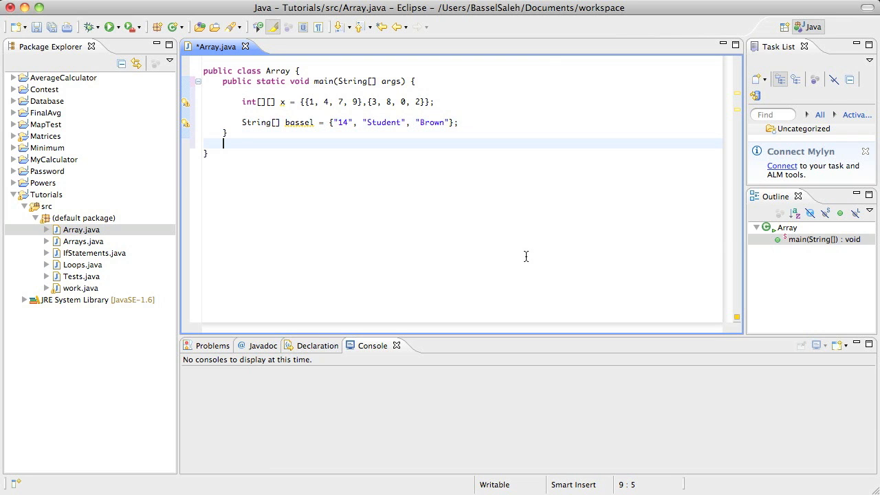
key(BackSpace)
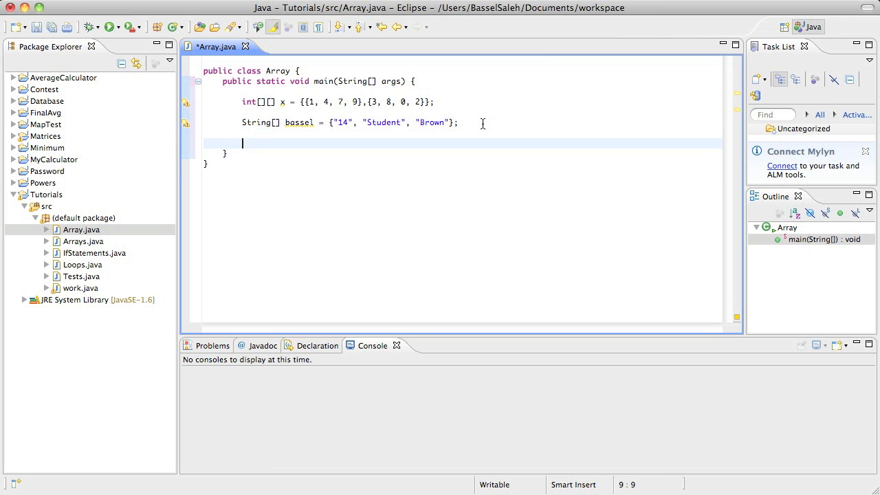
- Type System.out.println("\nWhat is Bassel's occupation?"); below the two arrays
text(System.out)
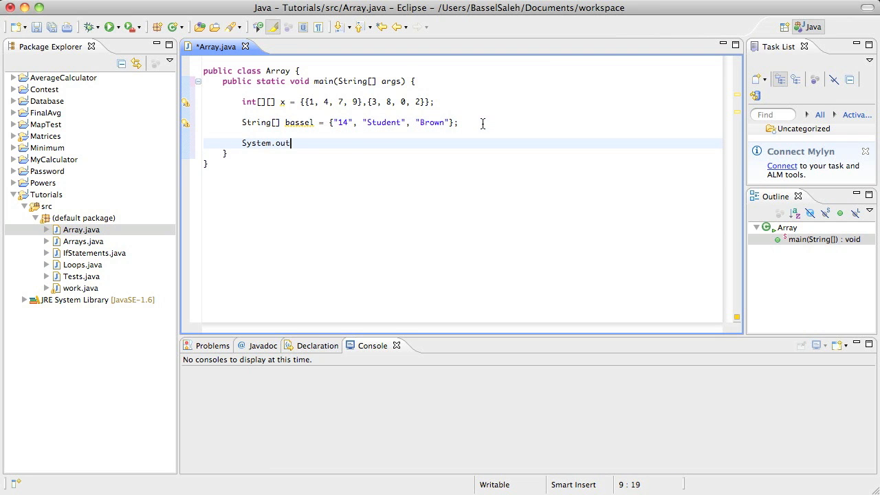
text(.println())
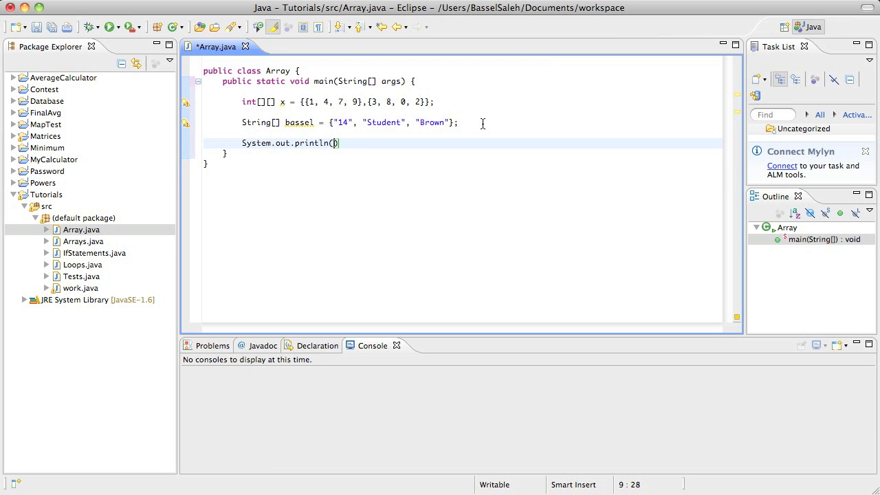
text("\nWho)
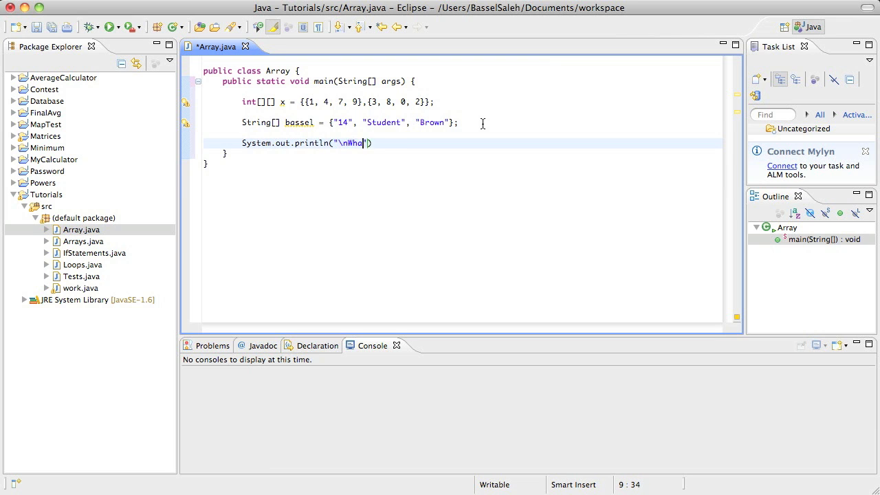
text(at is Bassel's occu)
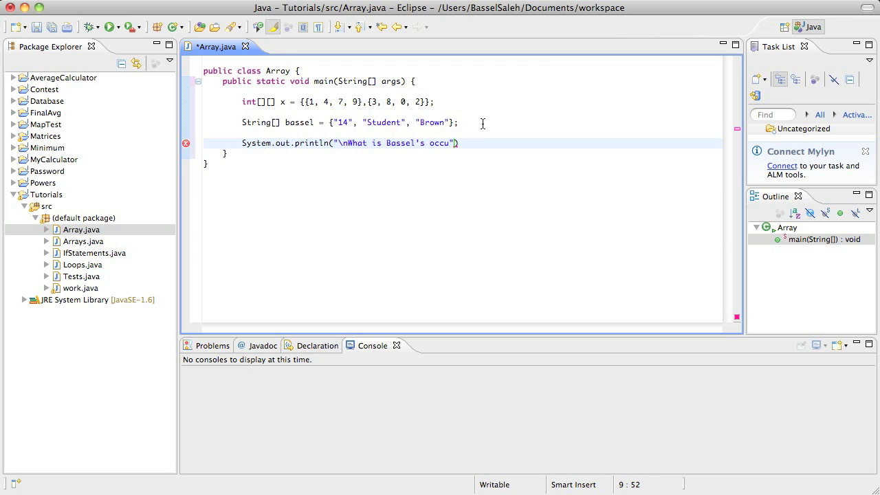
text(pation?)
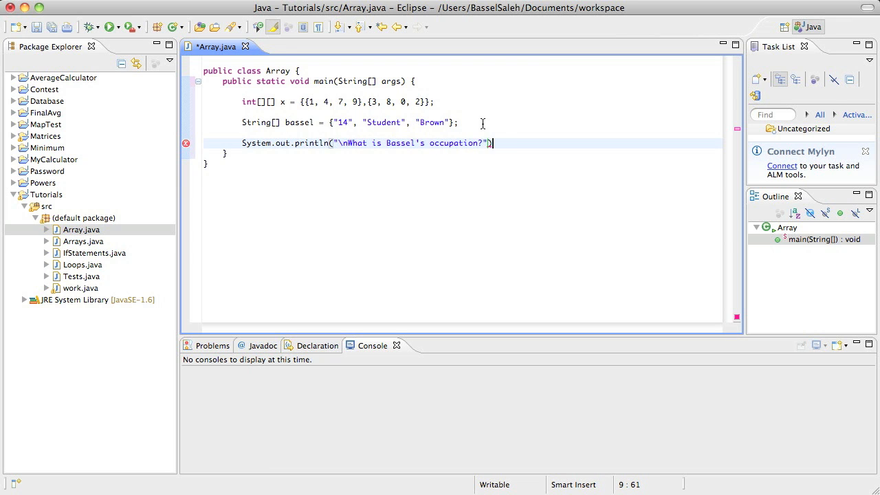
text(;)
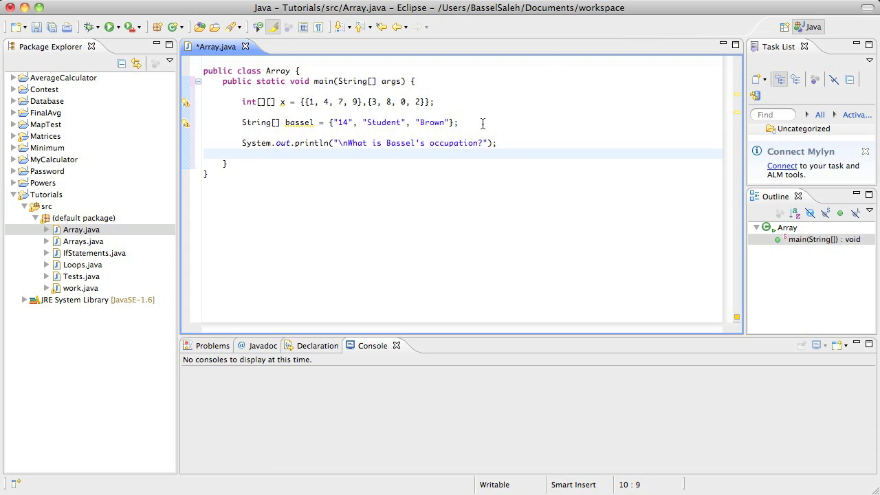
click(242, 153)
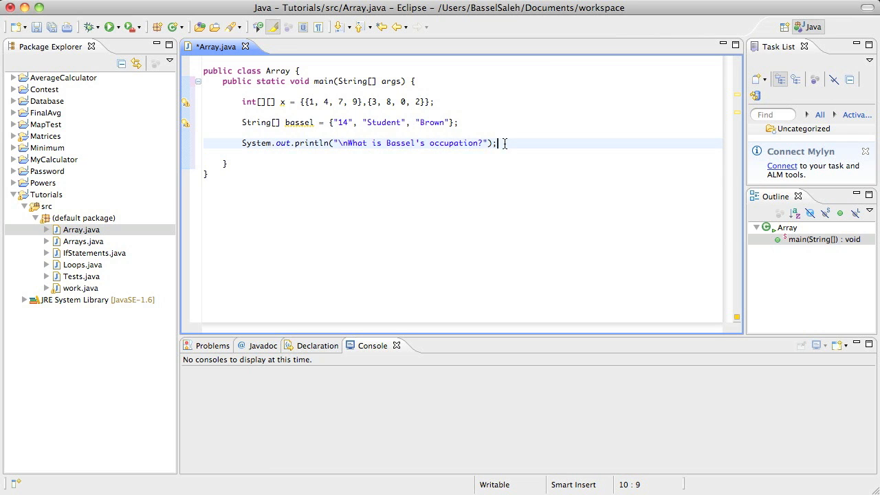
- Add import java.util.*; at the top of Array.java
click(556, 137)
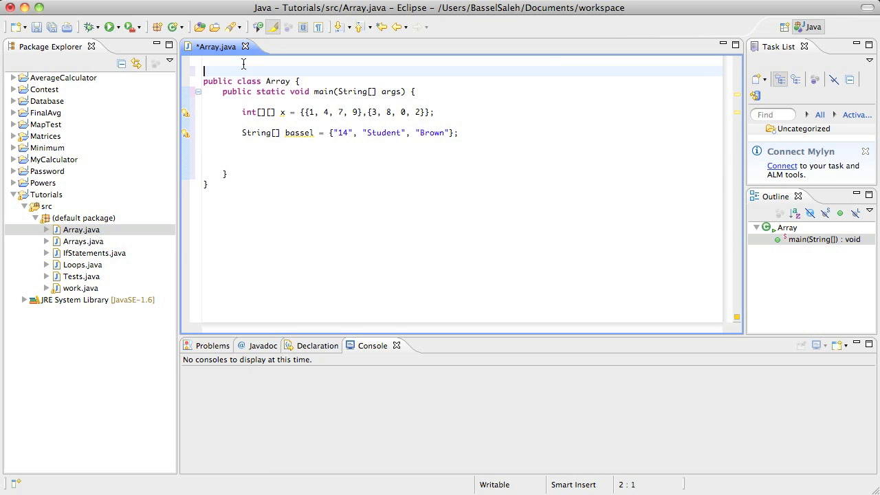
text(im)
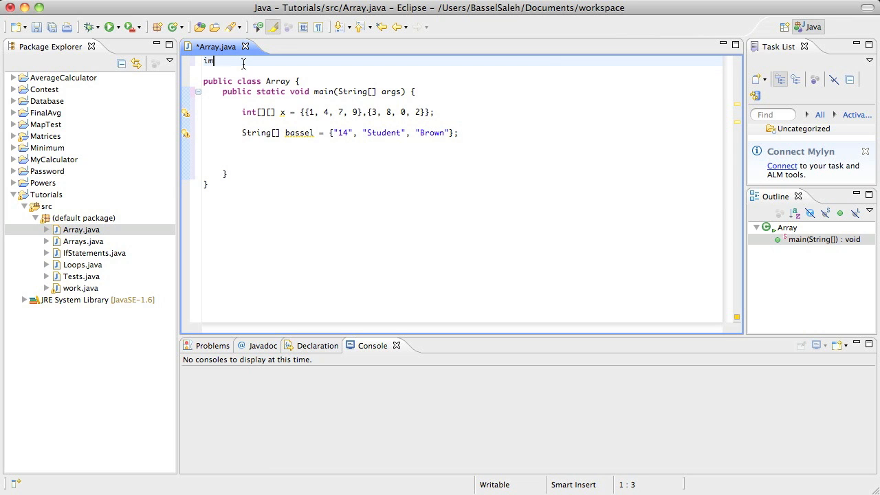
text(port java.util.)
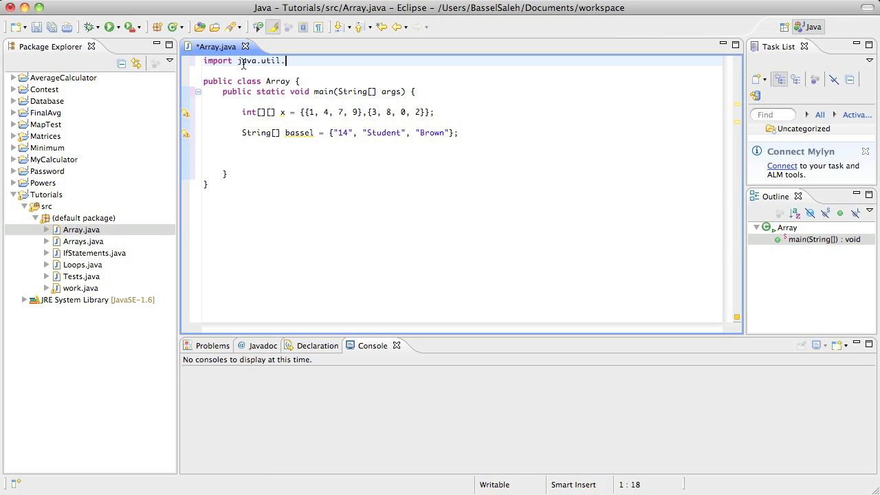
text(*;)
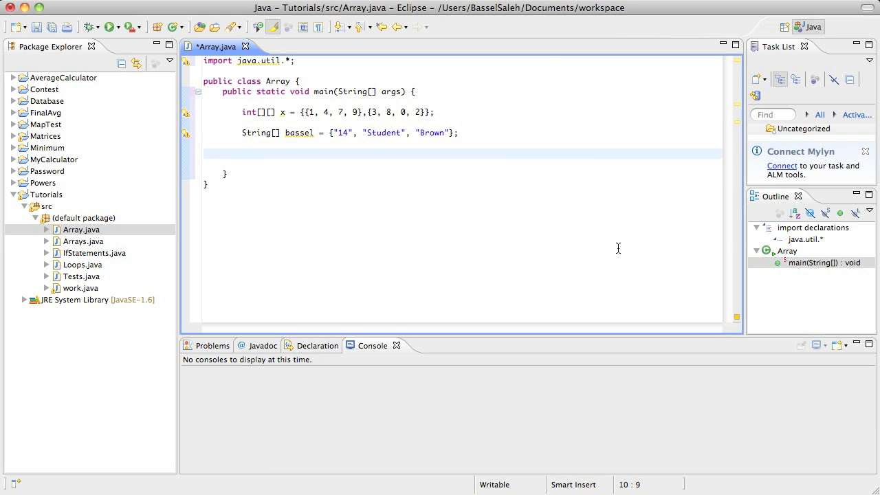
- Create Scanner scan = new Scanner(System.in) in main
text(Scanner)
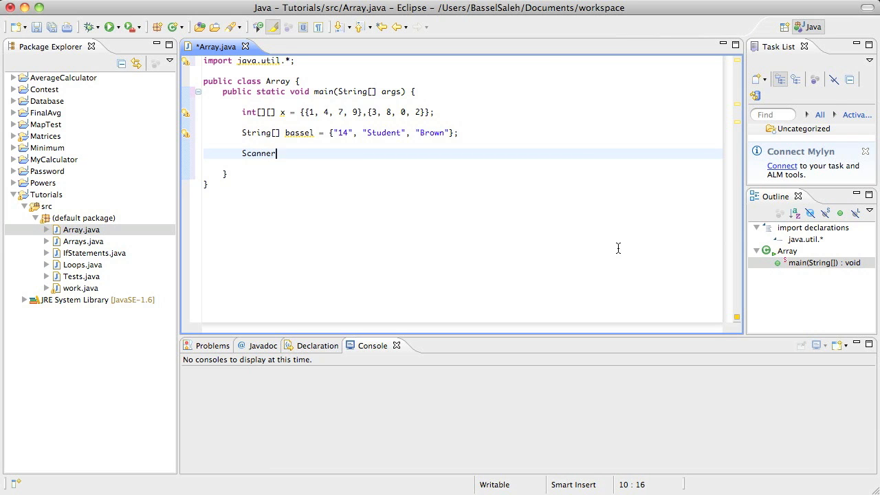
text(scan = new S)
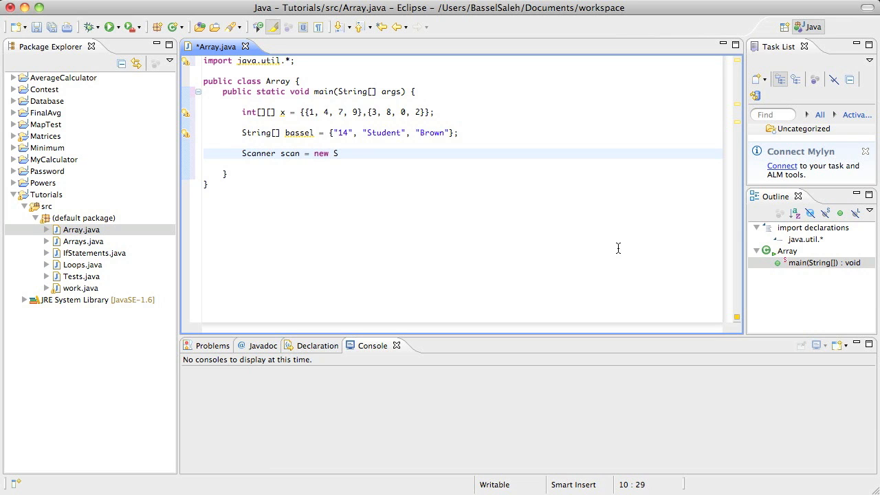
text(canner())
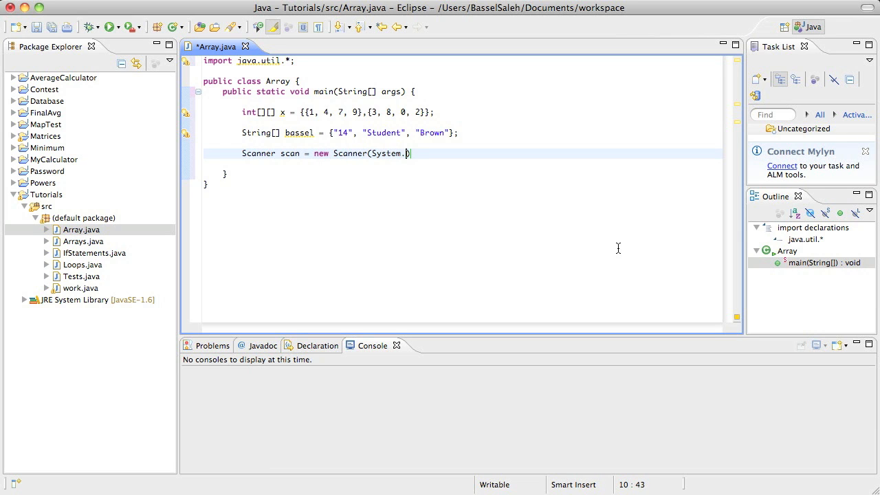
text(in))
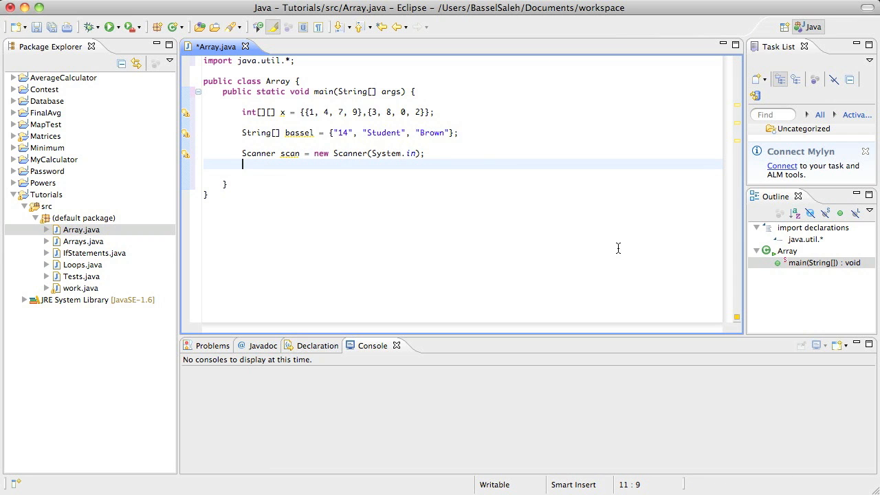
- Store scan.nextLine() in a String named question, using content assist
text(String)
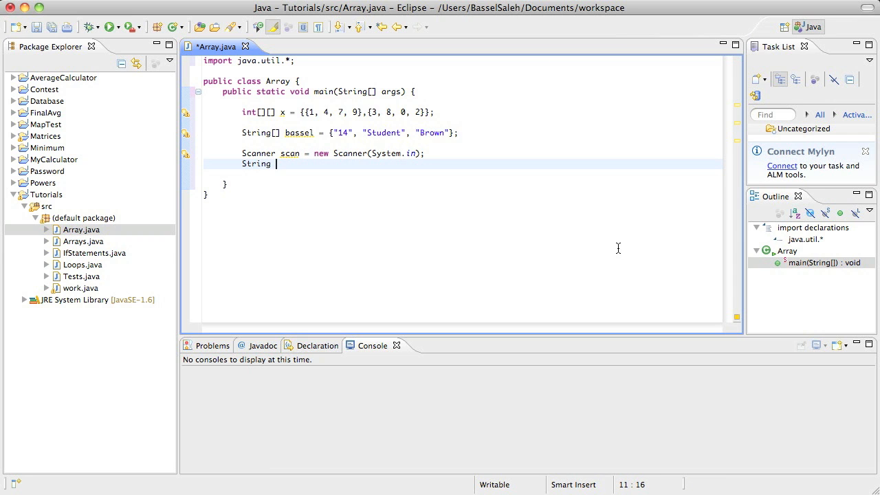
text(qus)
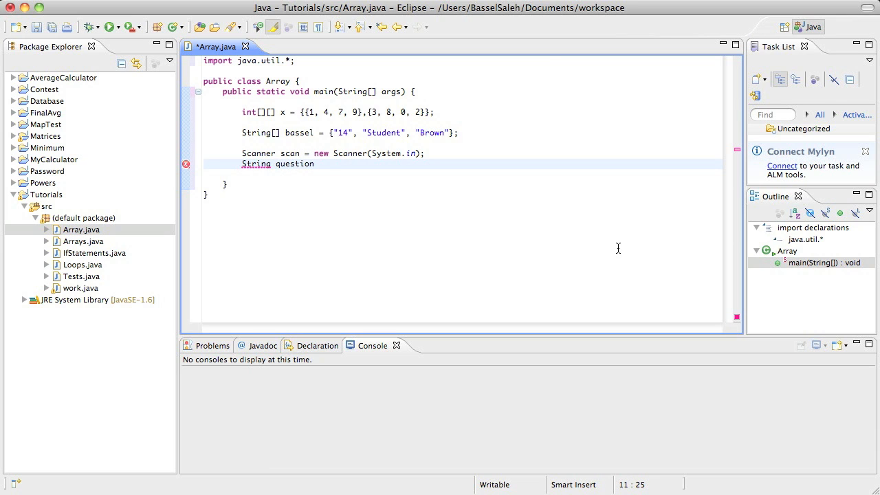
text(=)
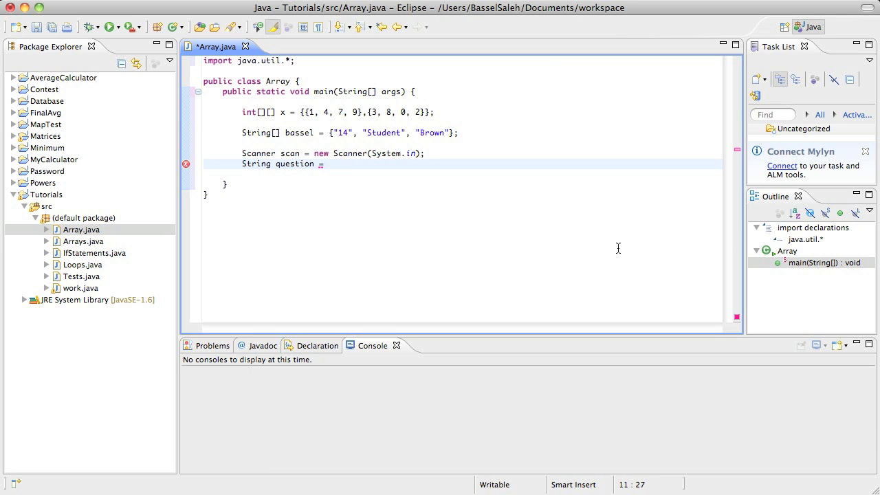
text(scan.next)
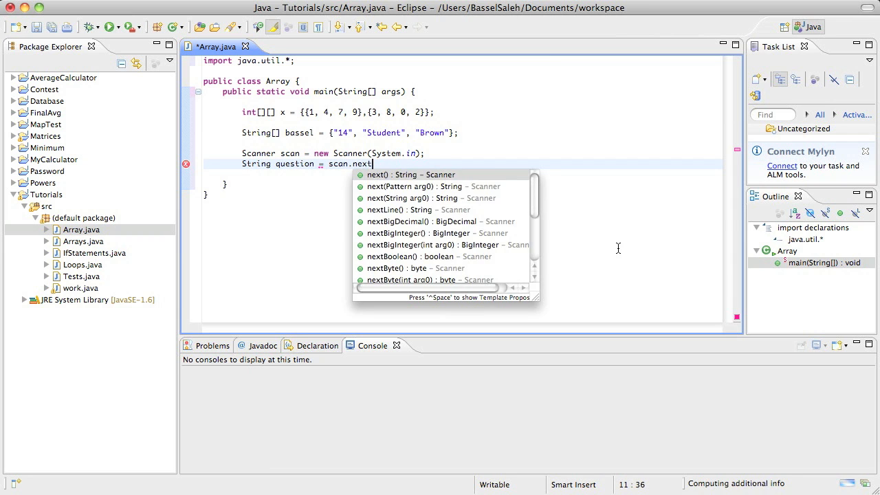
click(411, 210)
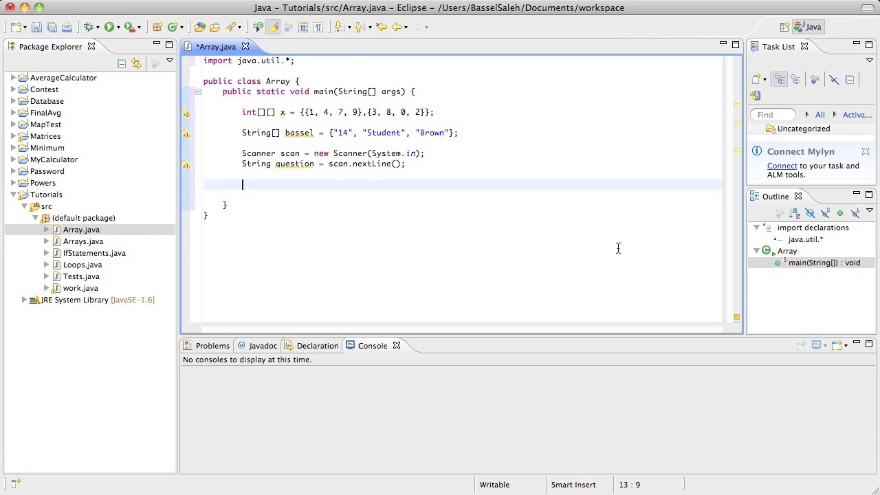
- Add if (question.equals("Occupation?")) to main with an empty System.out.println() inside
text(if(q))
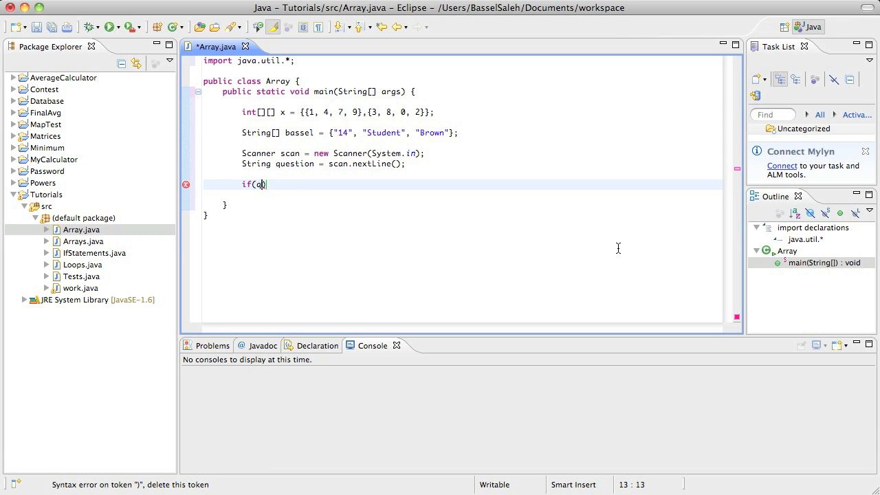
text(uestion.equal)
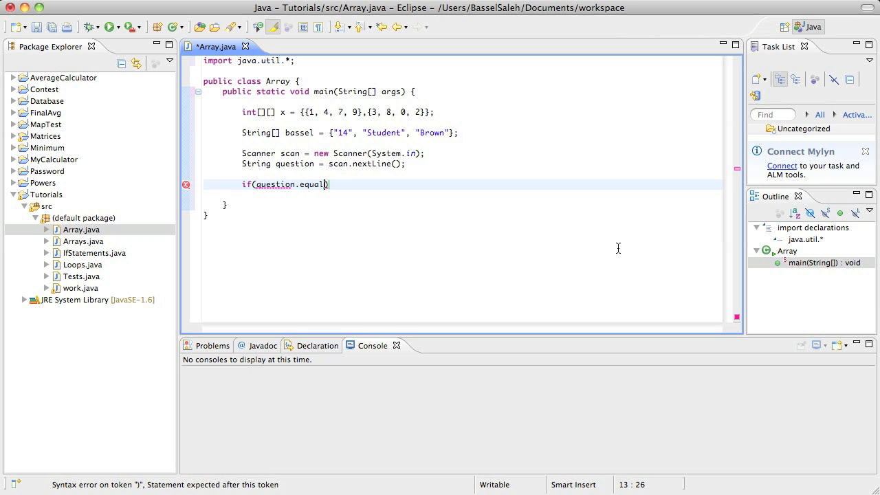
text(())
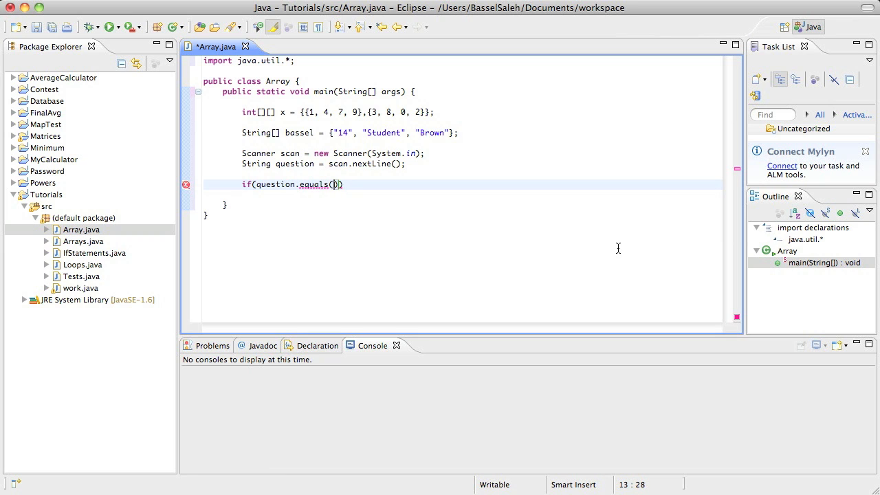
text("Occu")
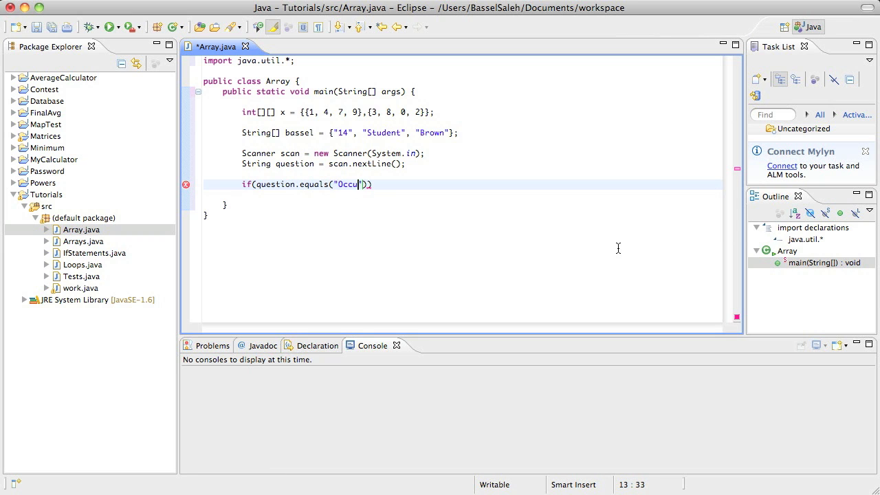
text(pation?)
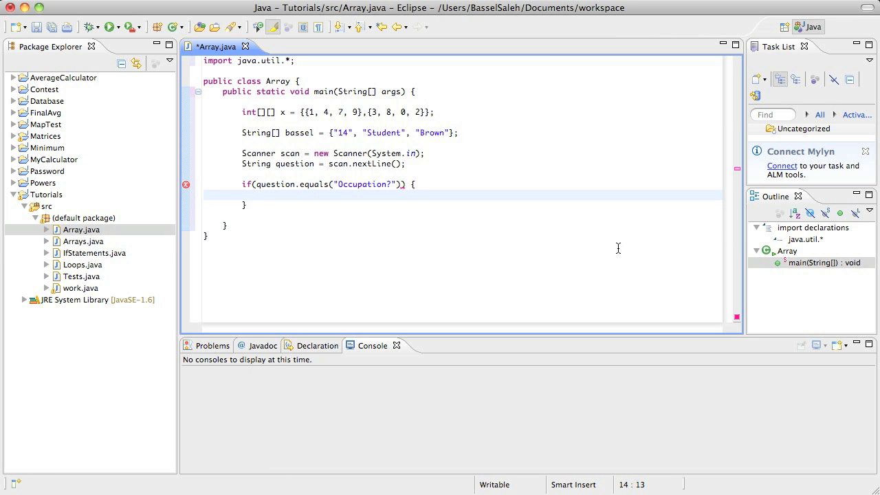
text(System.out.)
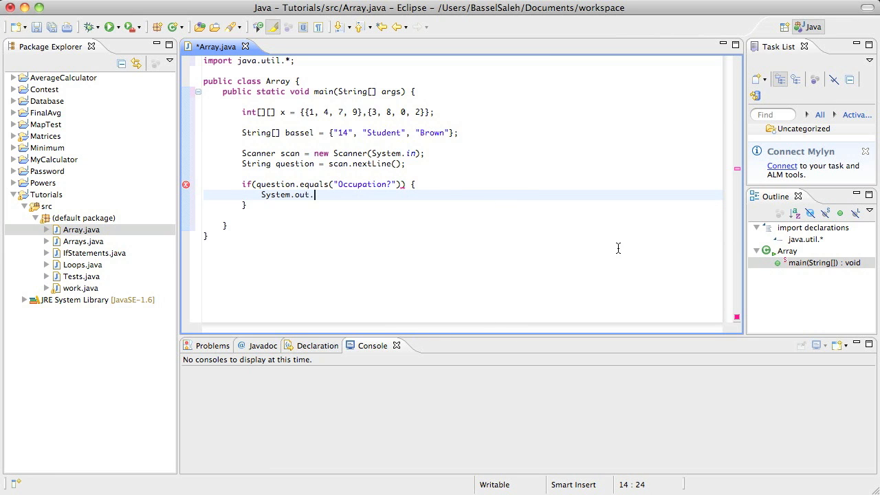
text(println)
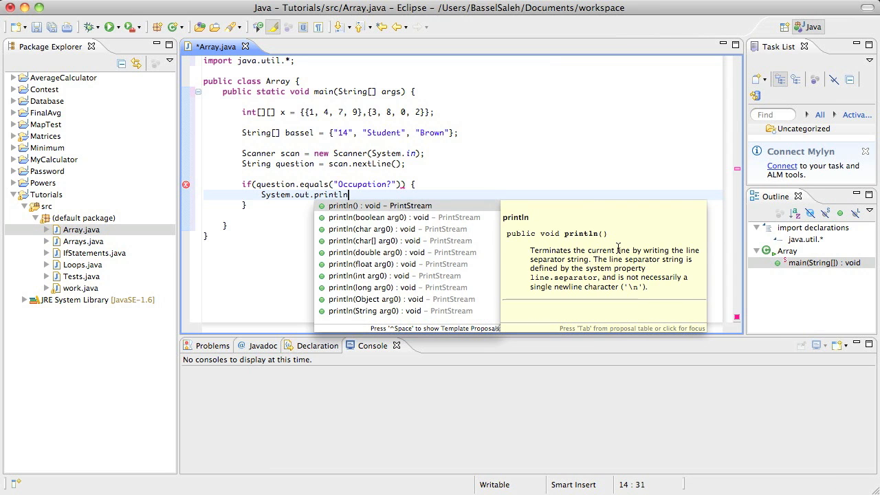
mouse_move(555, 141)
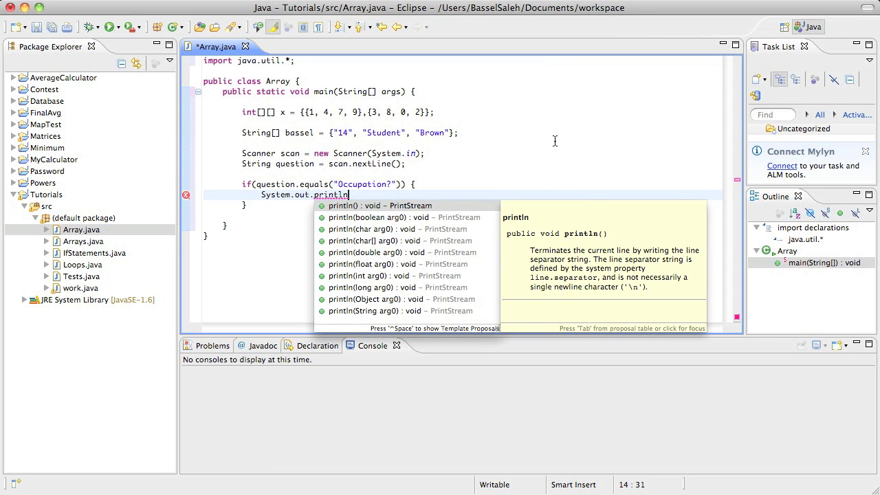
text(();)
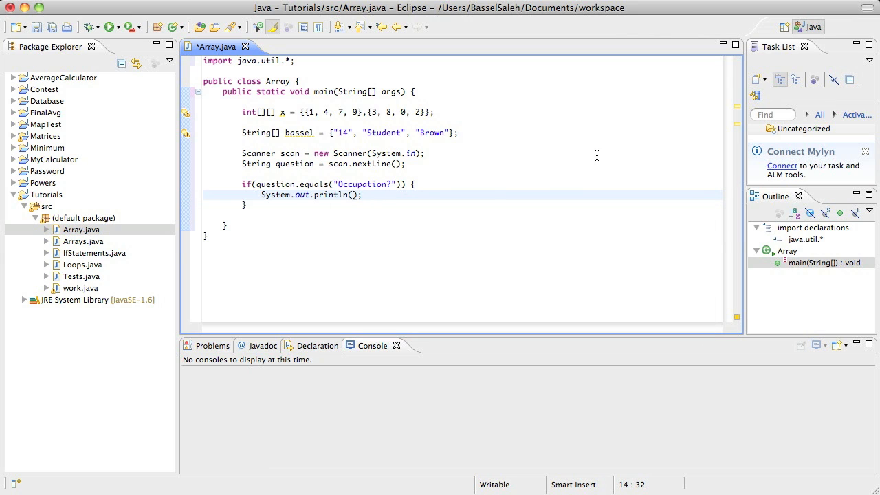
mouse_move(426, 77)
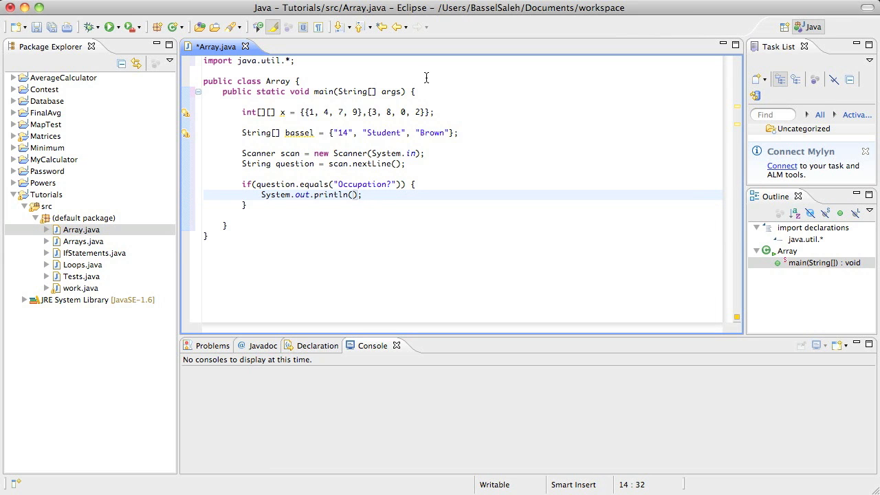
- Make the Occupation? branch's println print bassel[1], the Student element
click(461, 133)
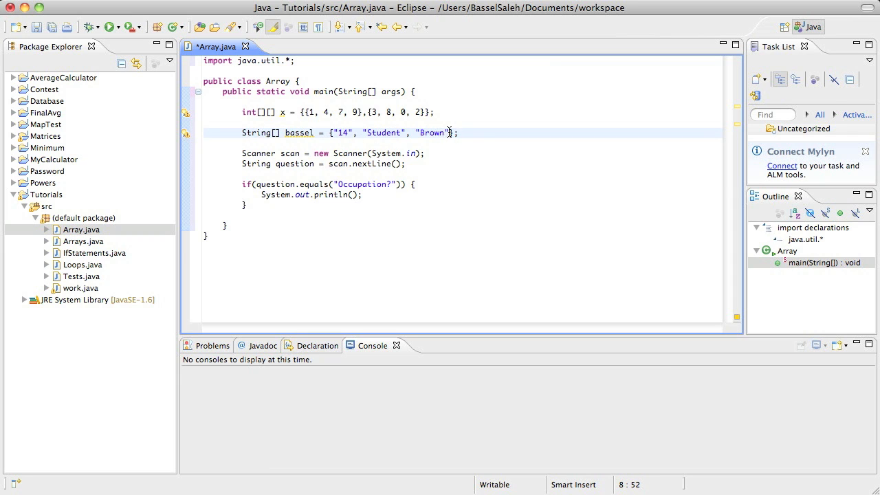
click(347, 133)
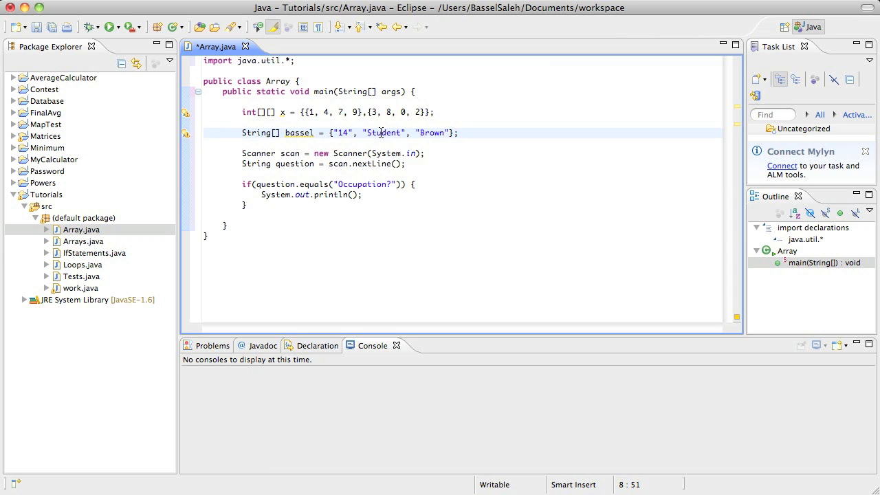
click(408, 133)
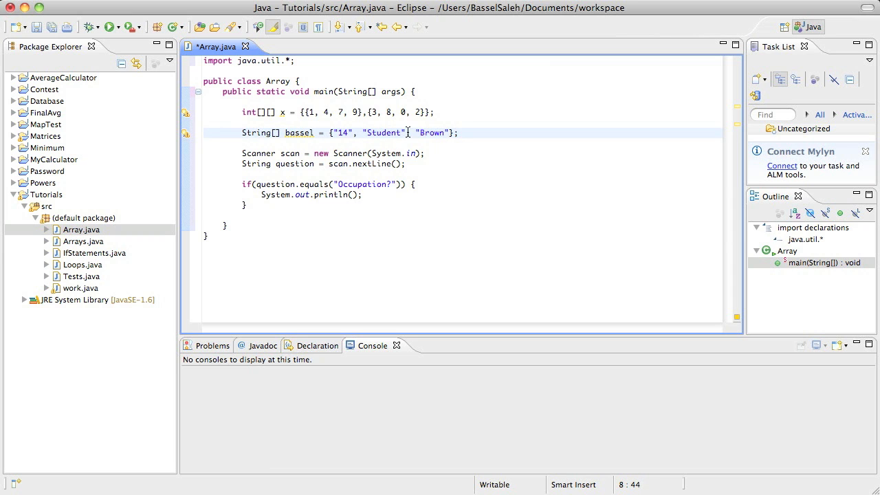
click(363, 132)
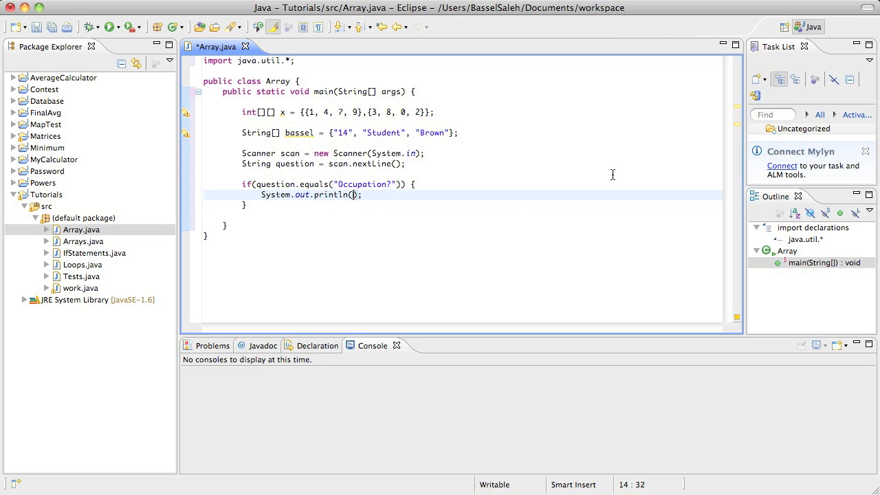
text([])
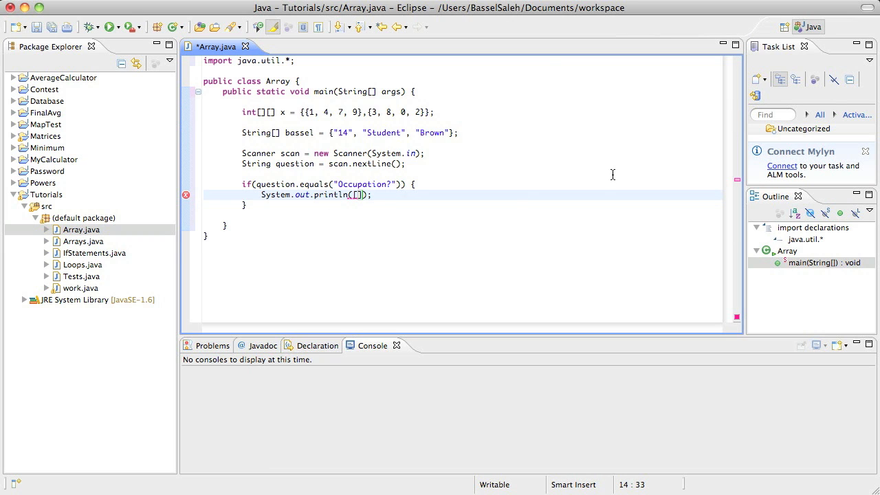
text(b)
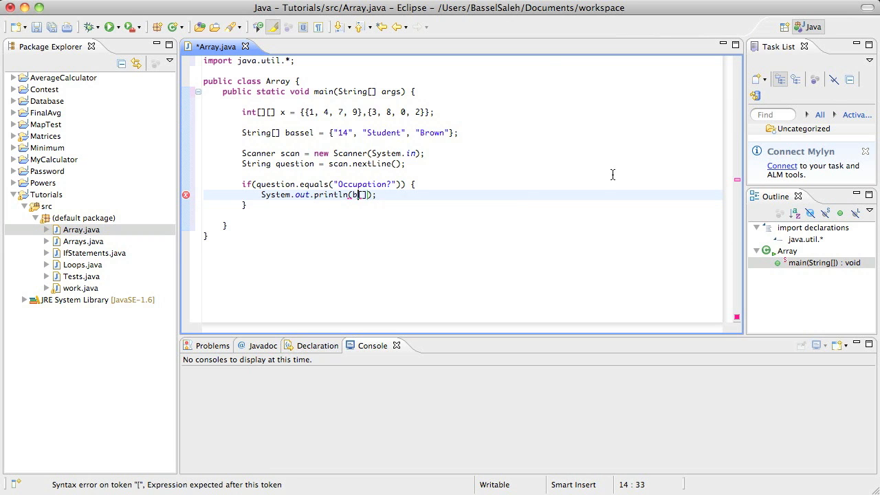
text(assel)
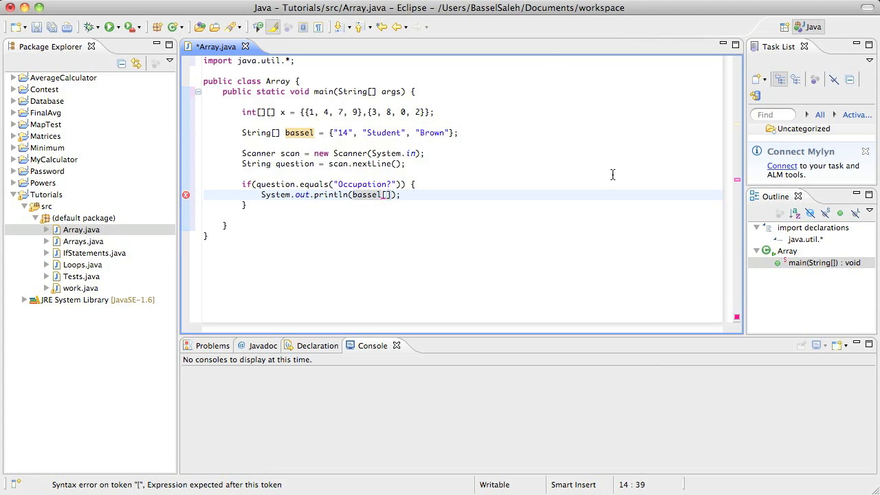
text(1)
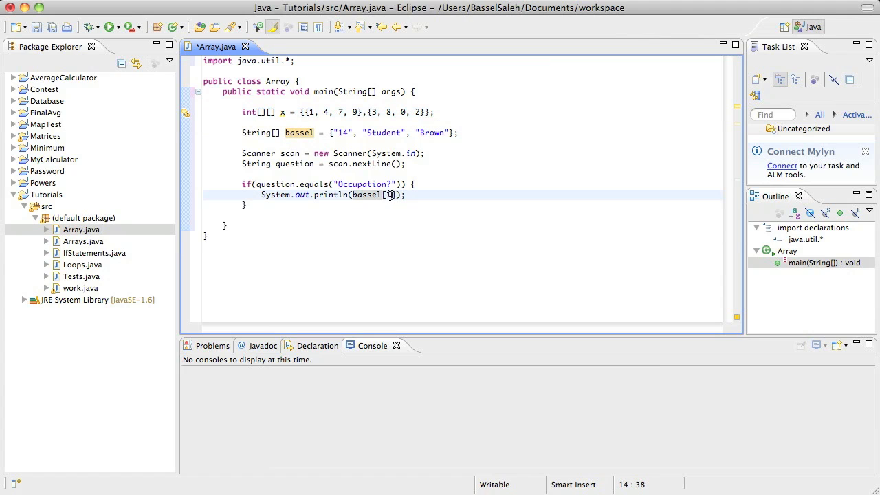
text(1)
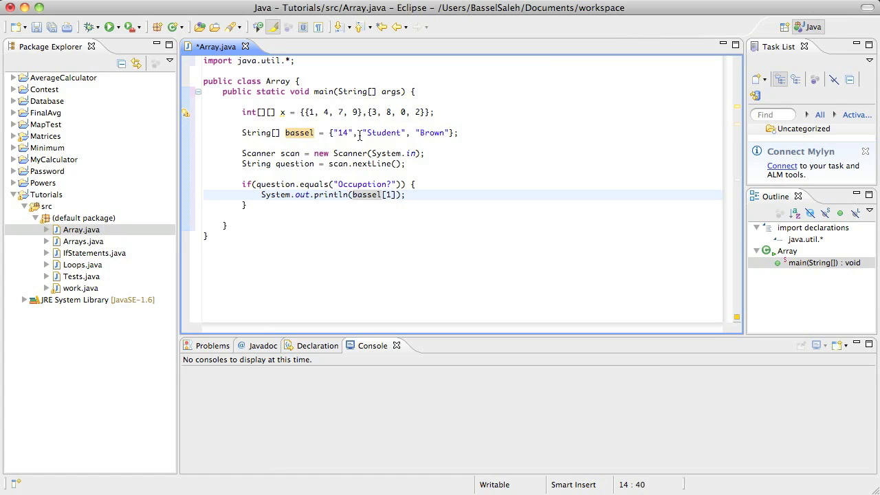
click(344, 132)
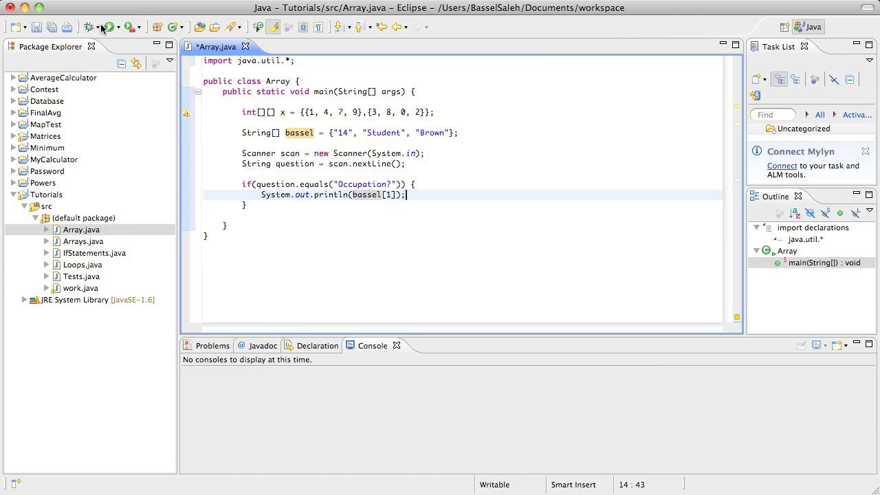
- Save and run Array.java, answering Occupation? in the console to get Student
click(106, 26)
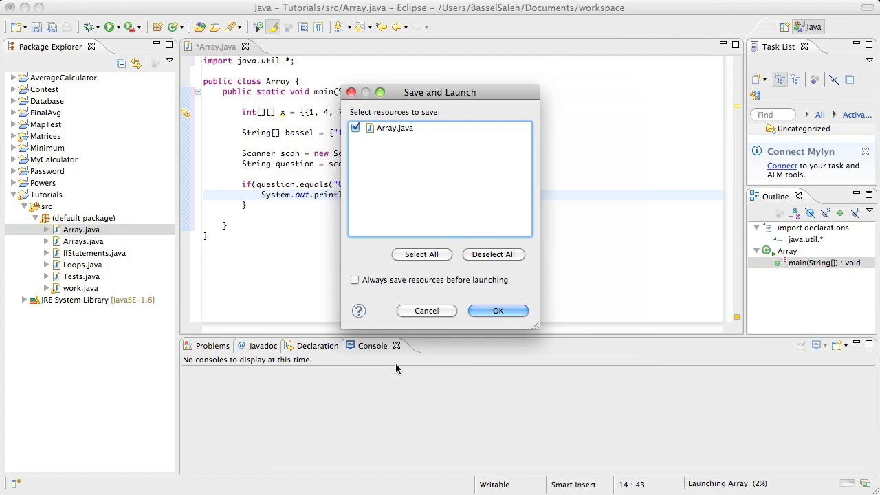
click(498, 310)
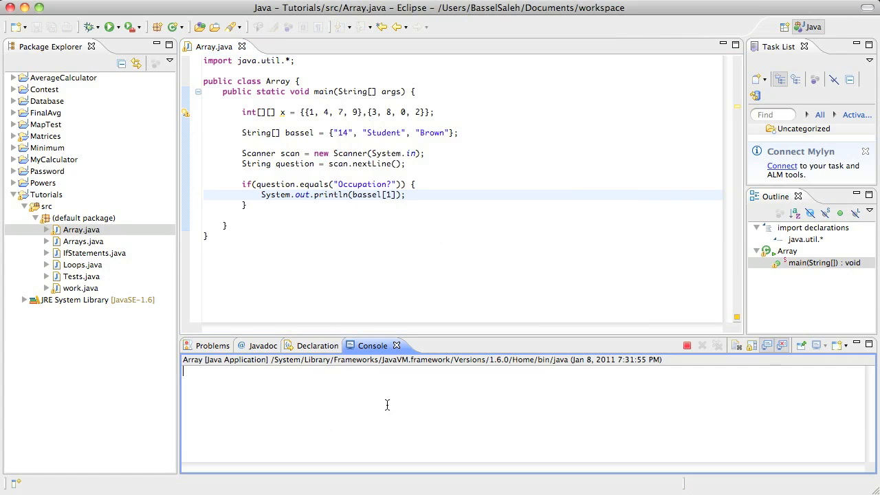
mouse_move(635, 264)
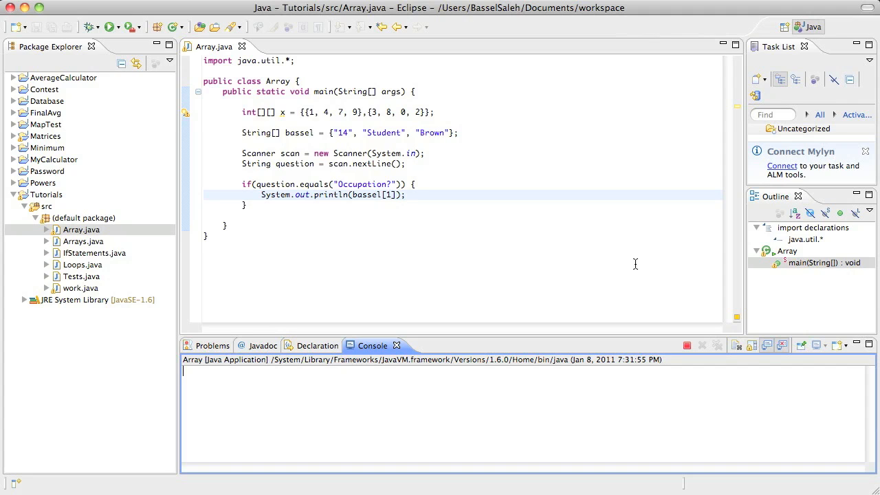
text(Occupation?)
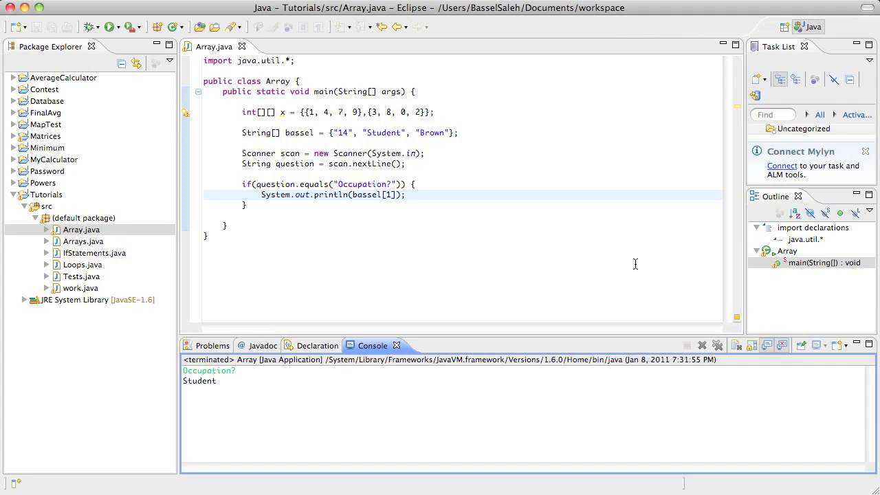
mouse_move(393, 132)
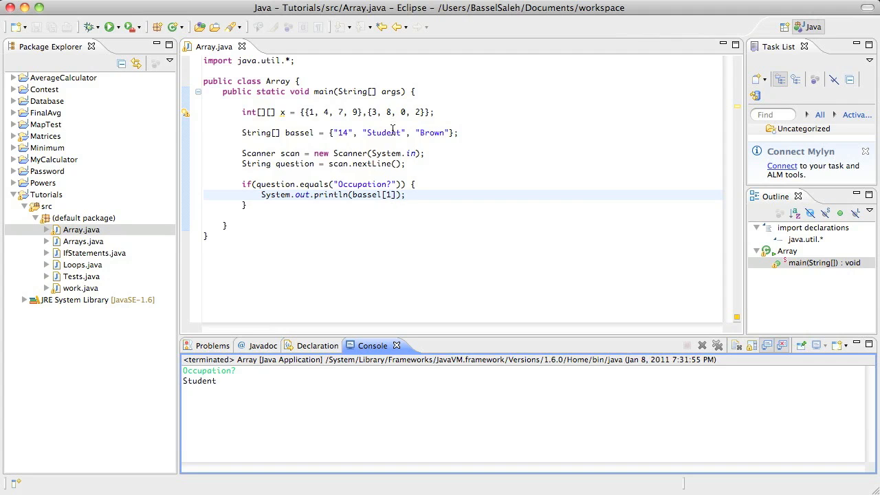
click(248, 112)
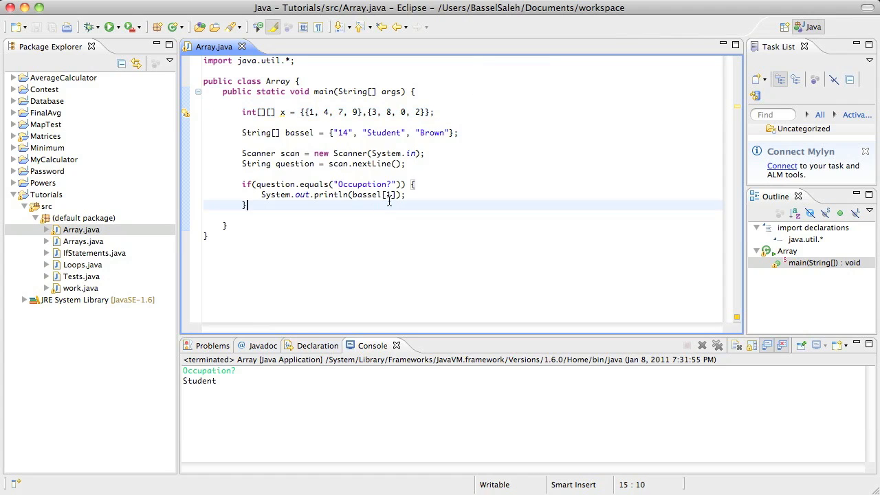
- Type the expression x[0][3]; on a new line below the if block
text(x[][)
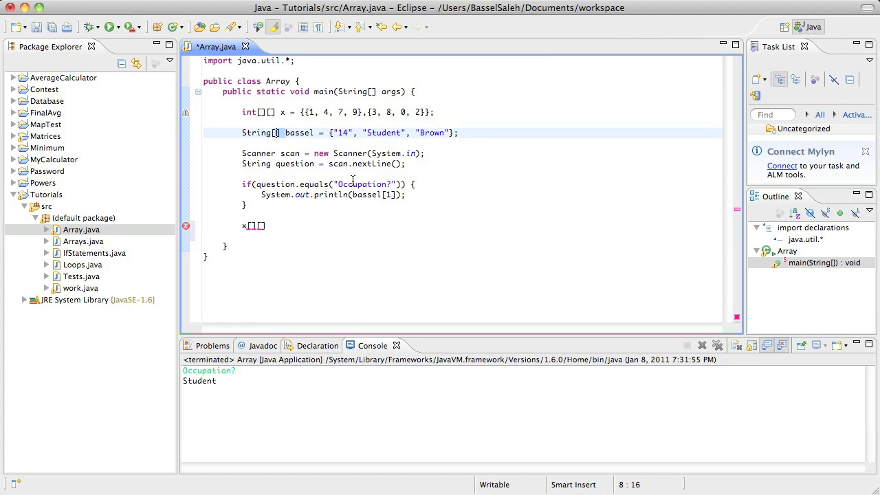
click(261, 226)
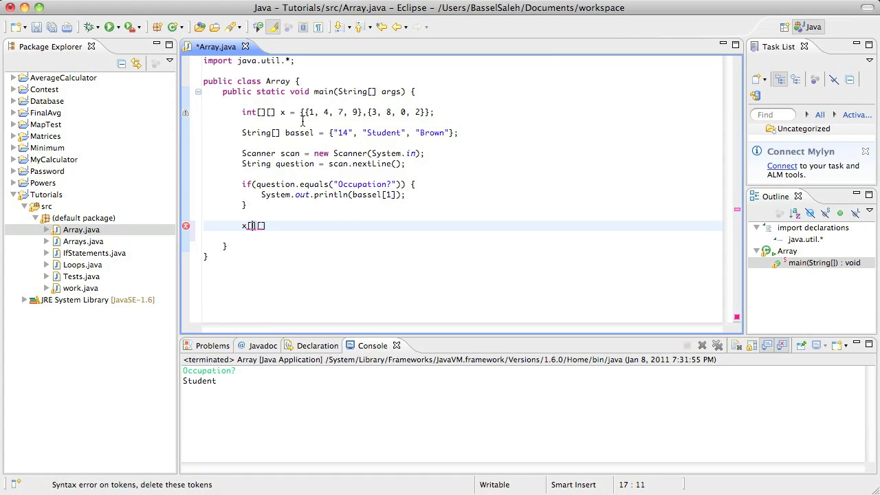
mouse_move(328, 290)
text(0)
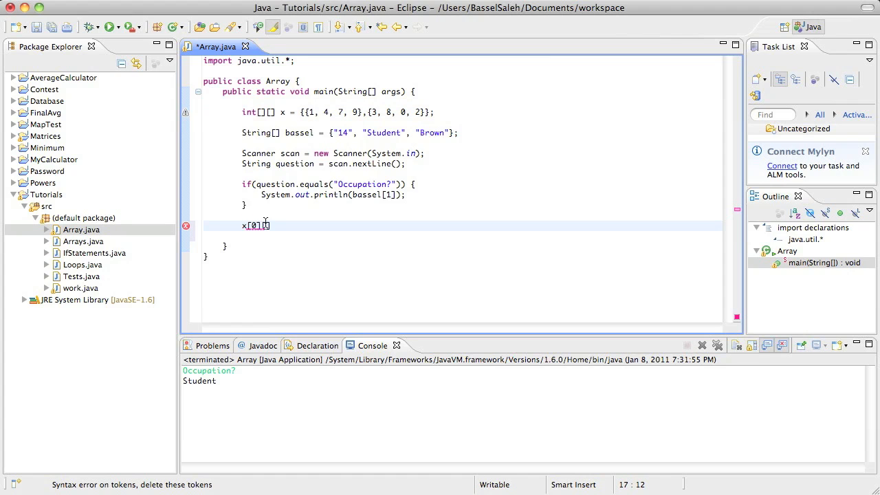
text([])
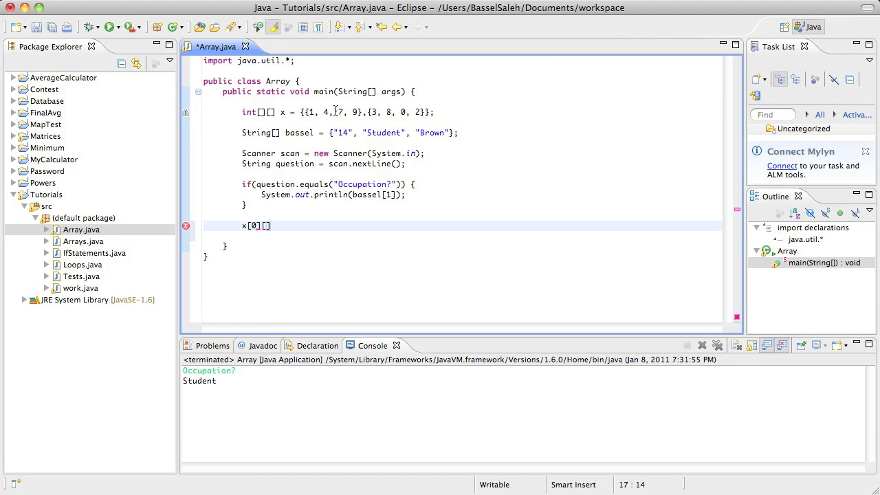
text(3)
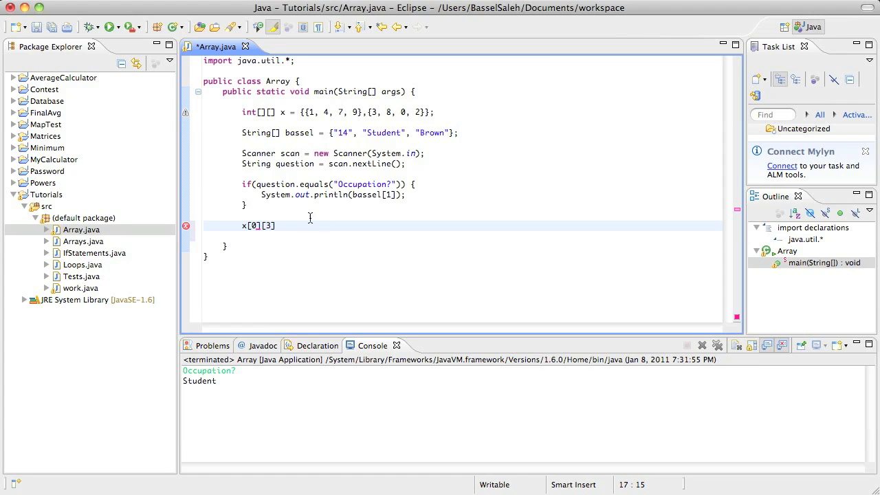
text(;)
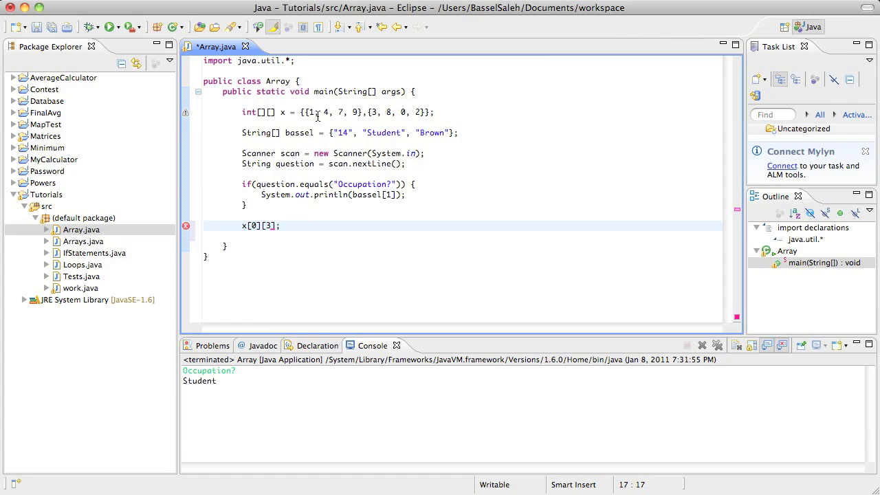
- Turn that line into System.out.println("\n"+x[0][3]);
click(353, 112)
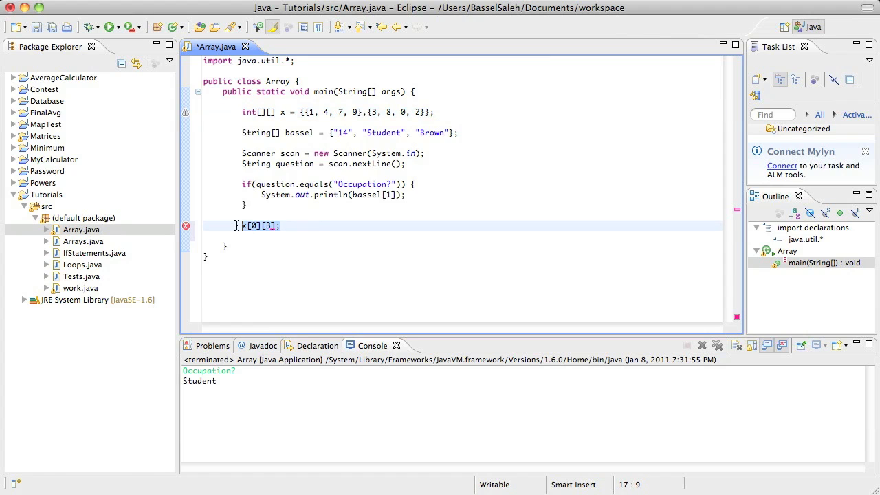
text(Sy)
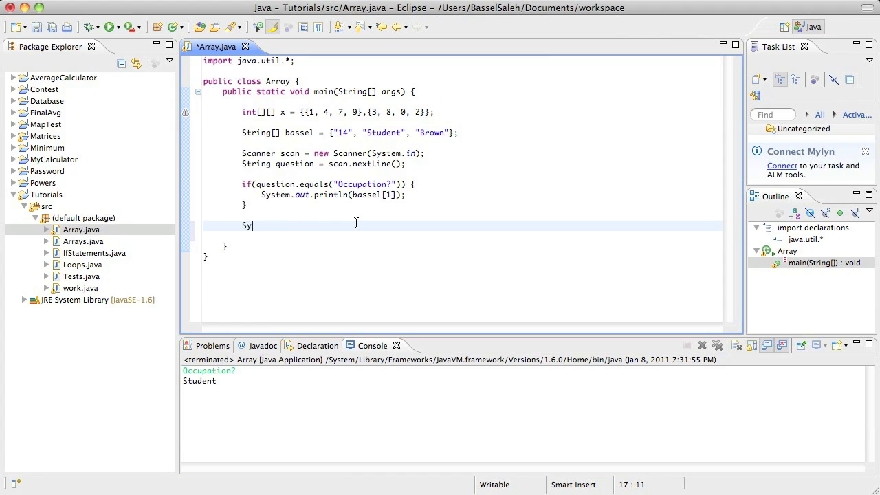
text(stem.out.println()
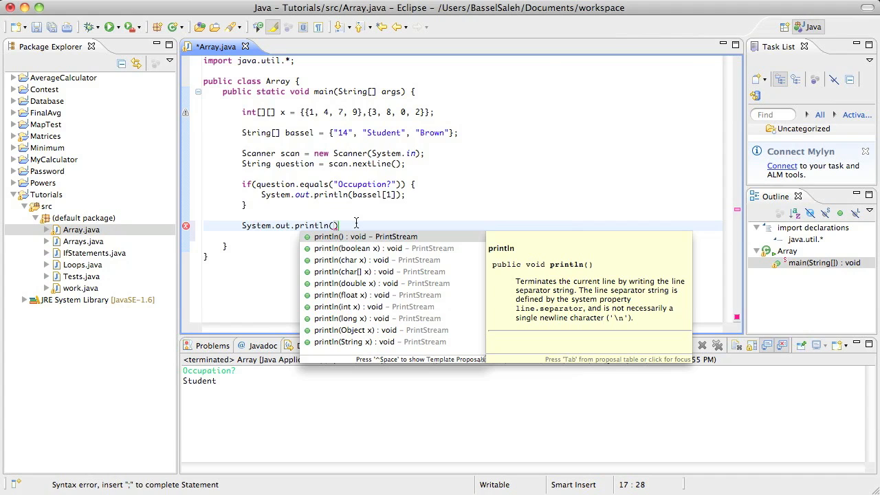
text("\n")
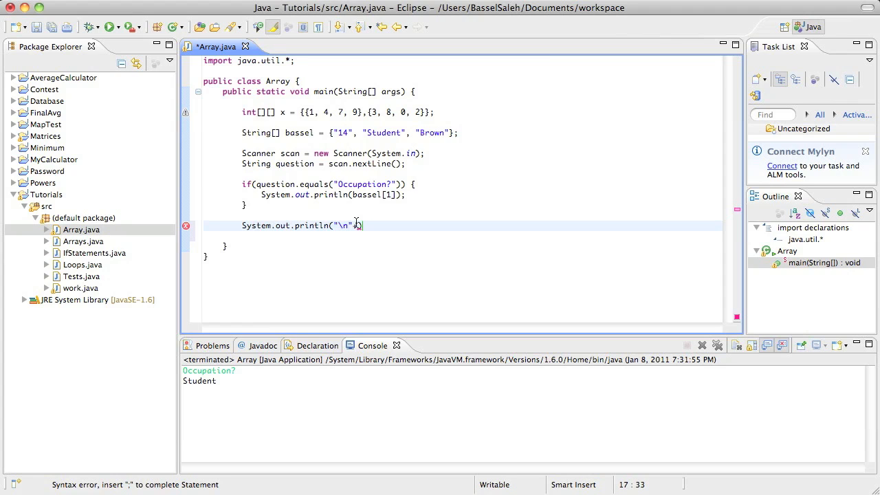
text(x[0][3]))
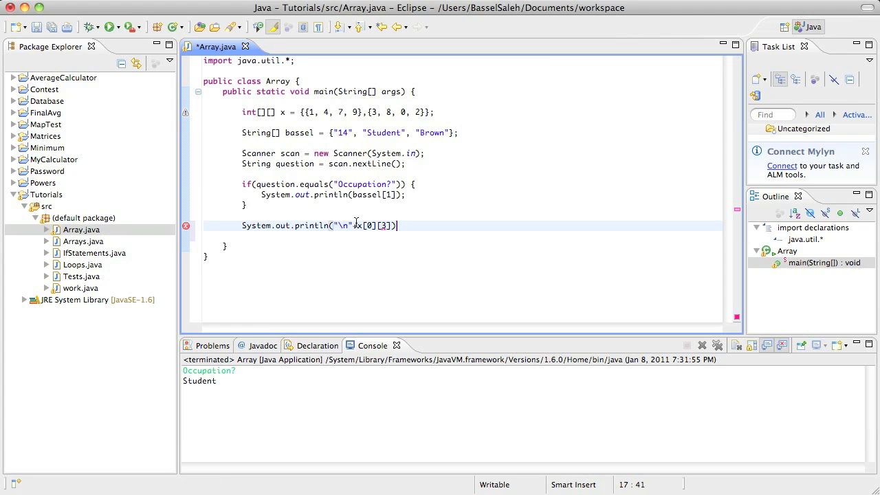
text(;)
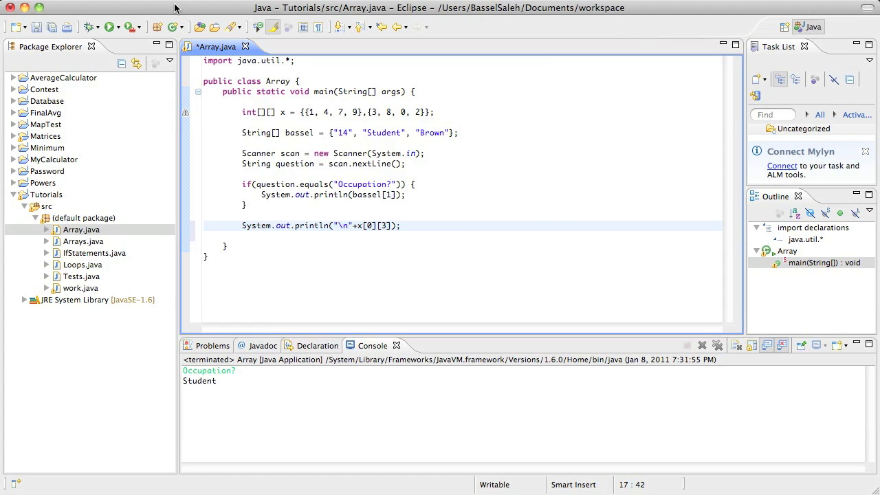
- Run Array.java again, confirming the save, to see Student then 9
click(110, 27)
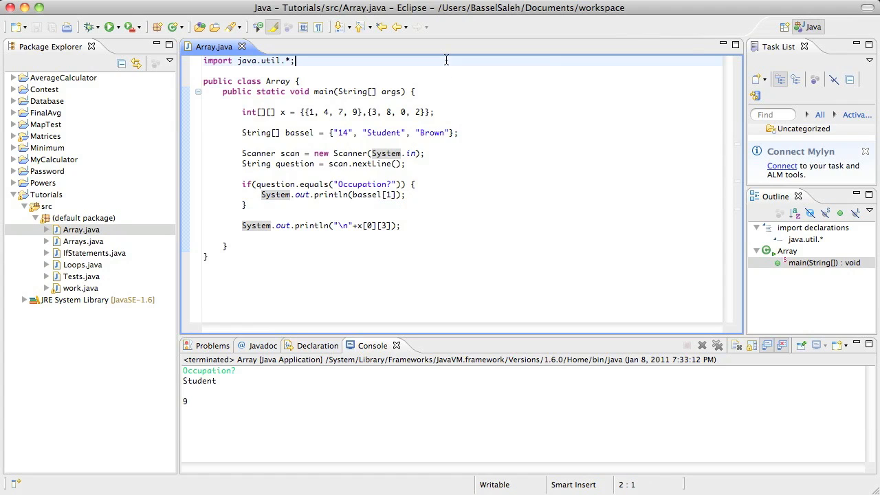
click(482, 126)
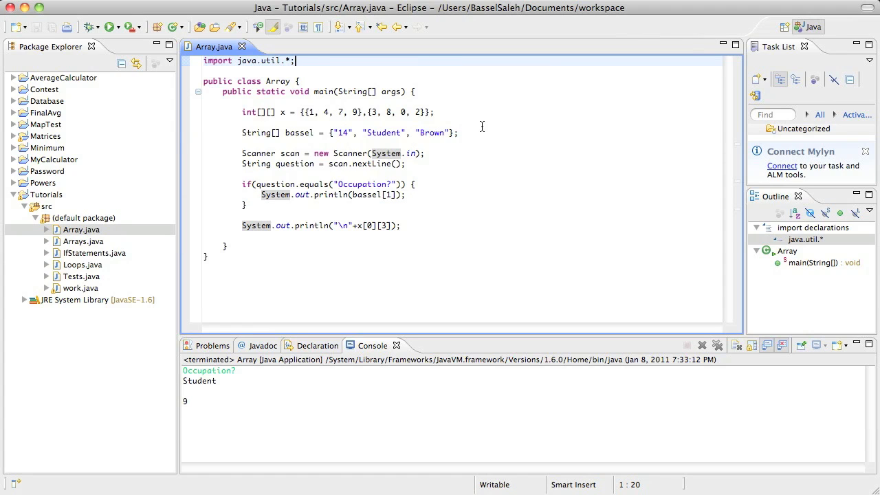
mouse_move(512, 125)
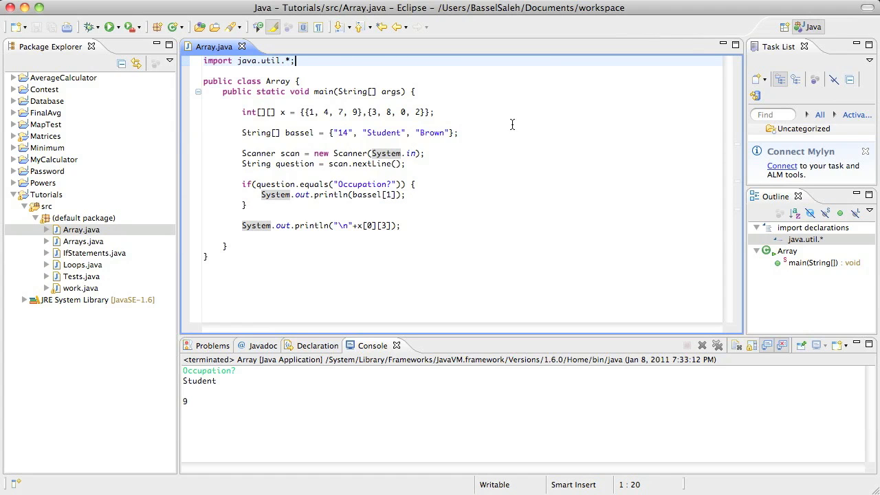
mouse_move(519, 135)
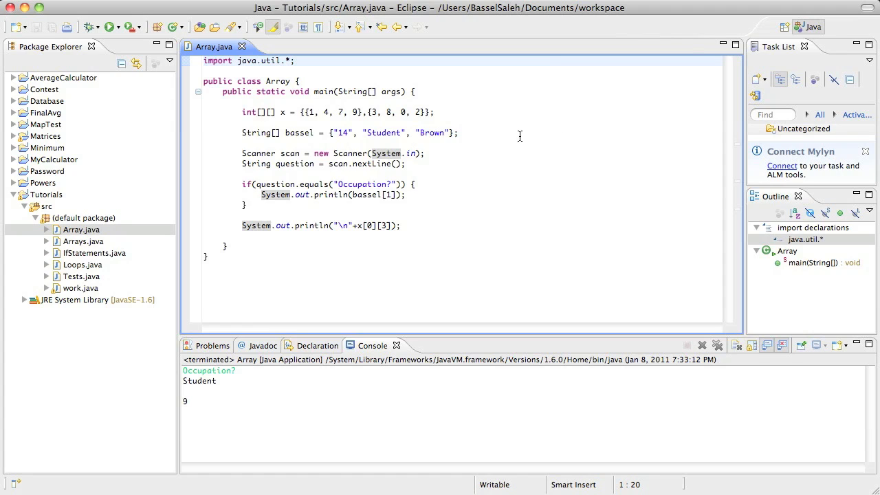
mouse_move(536, 288)
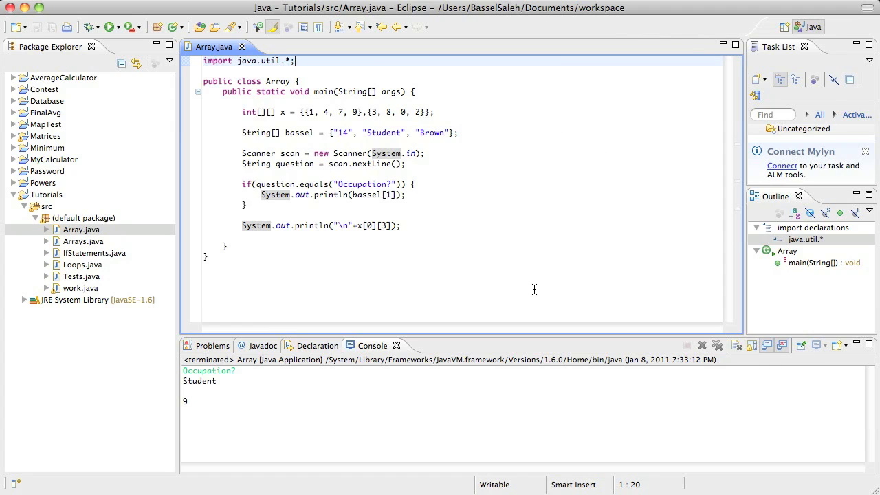
mouse_move(548, 282)
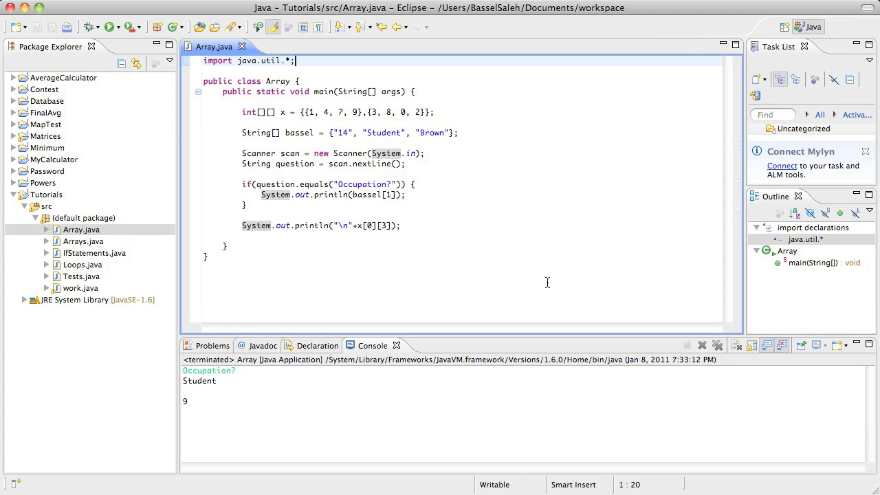
mouse_move(463, 253)
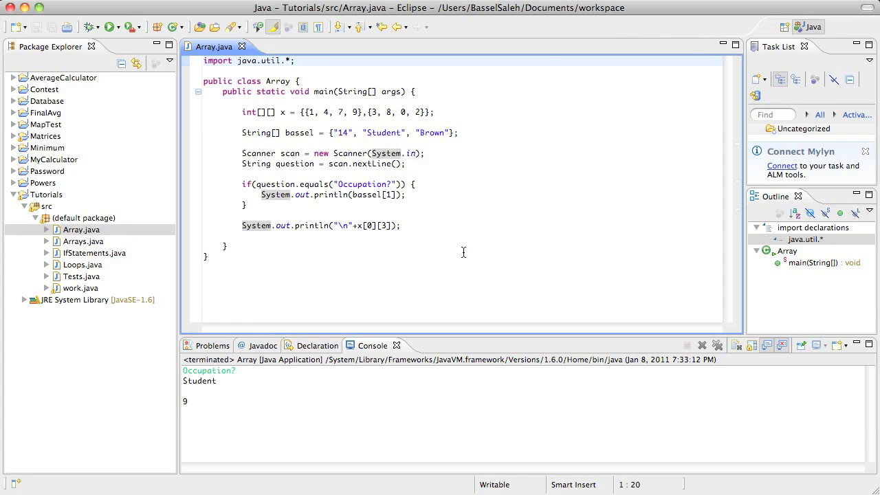
mouse_move(459, 248)
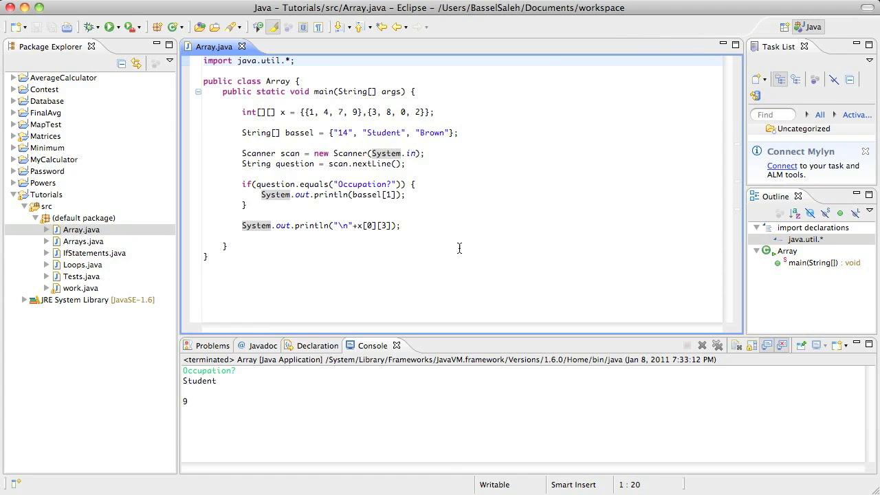